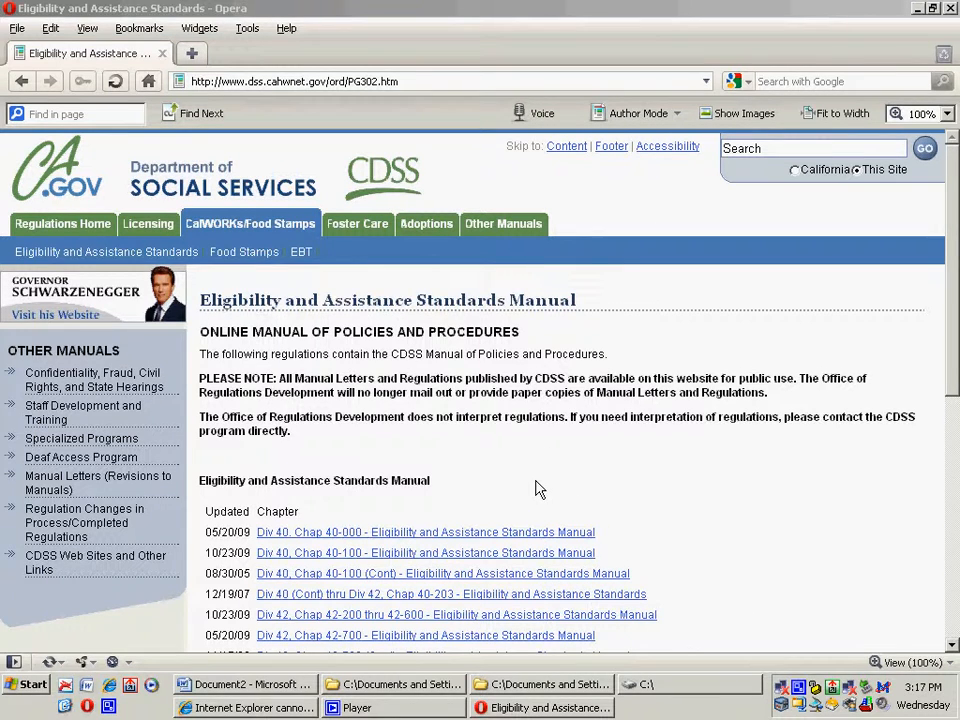
pyautogui.moveTo(486, 464)
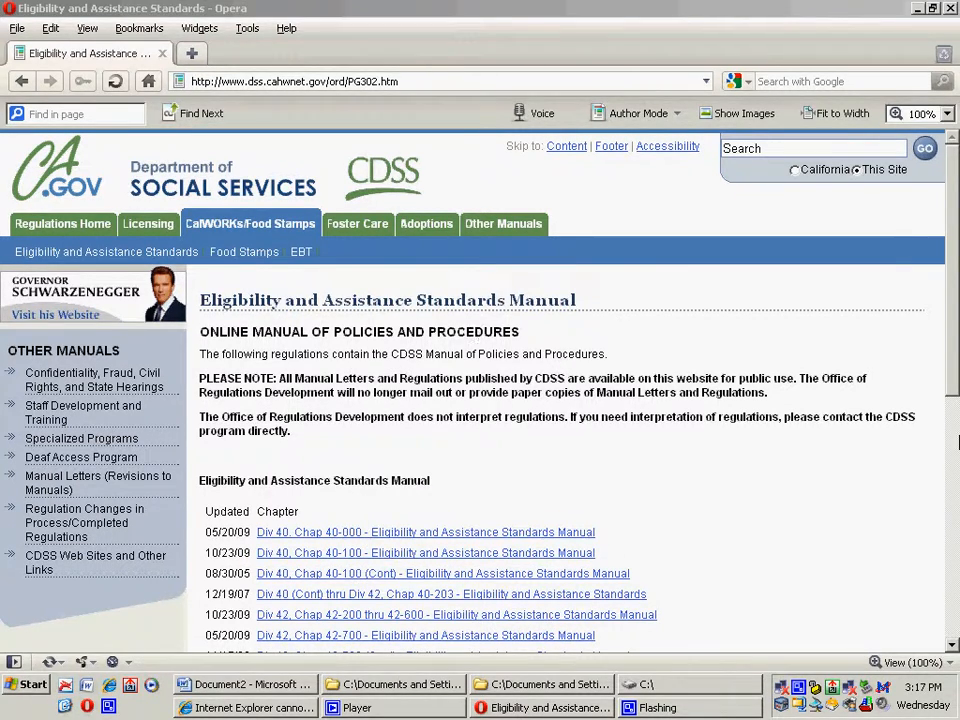
# Scroll the CDSS manual page down to the list of division and chapter links.
pyautogui.scroll(-3)
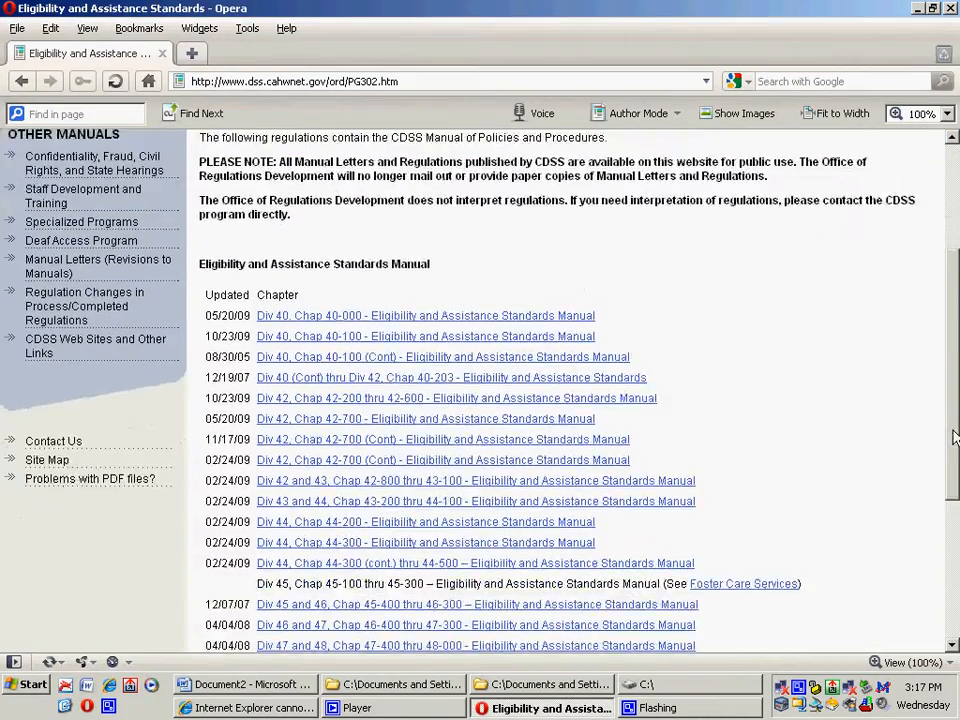
pyautogui.scroll(-3)
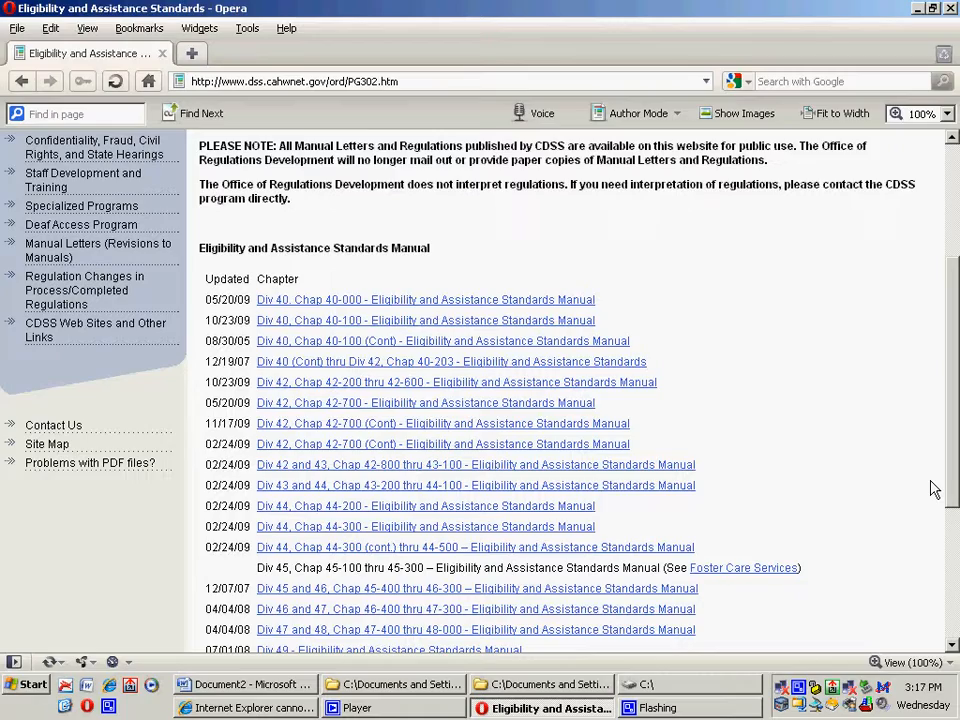
pyautogui.scroll(-3)
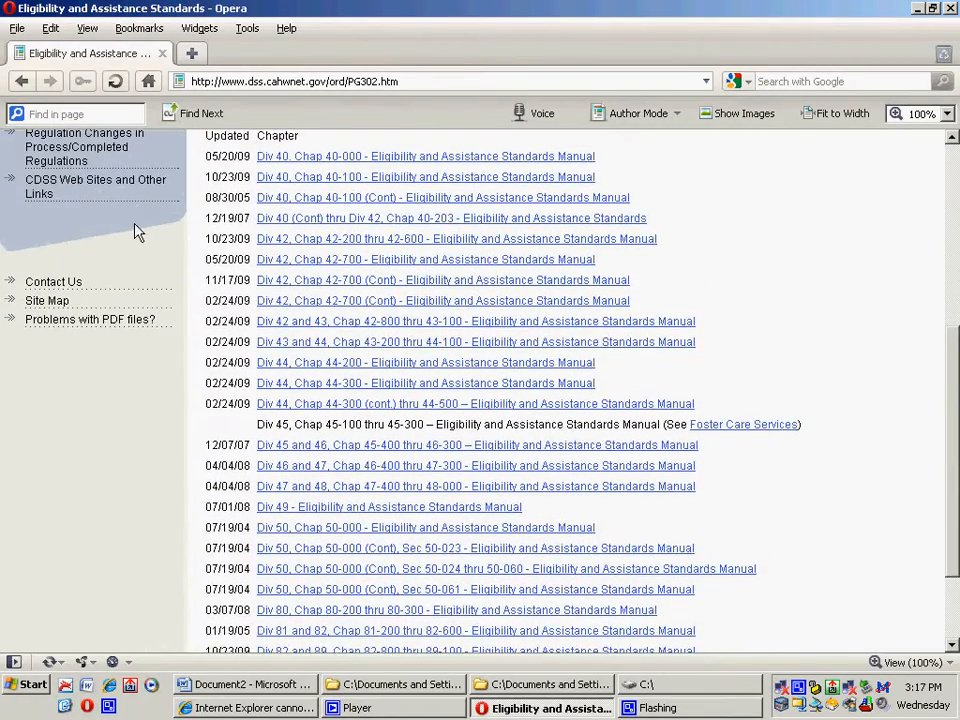
pyautogui.scroll(-3)
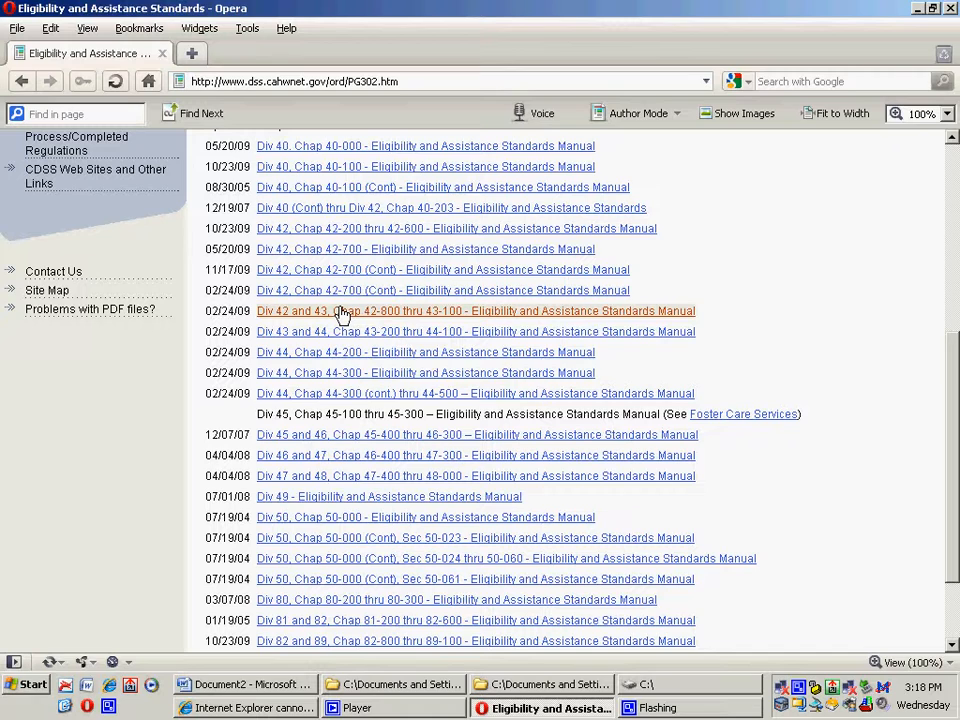
# Bring up the context menu on the Div 42 and 43, Chap 42-800 thru 43-100 link.
pyautogui.rightClick(340, 312)
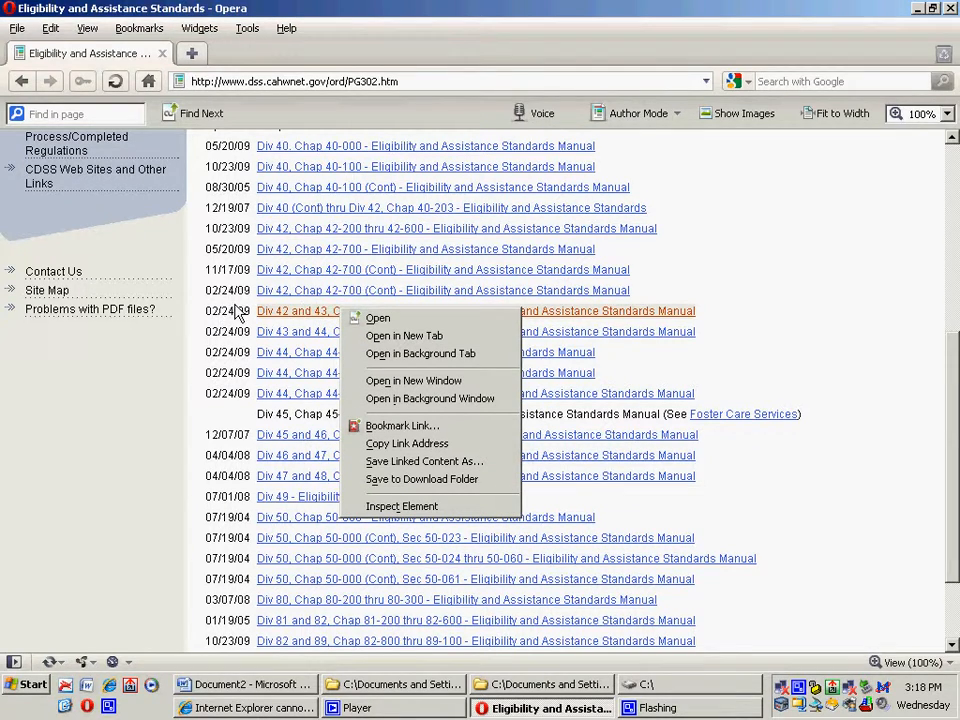
pyautogui.moveTo(296, 318)
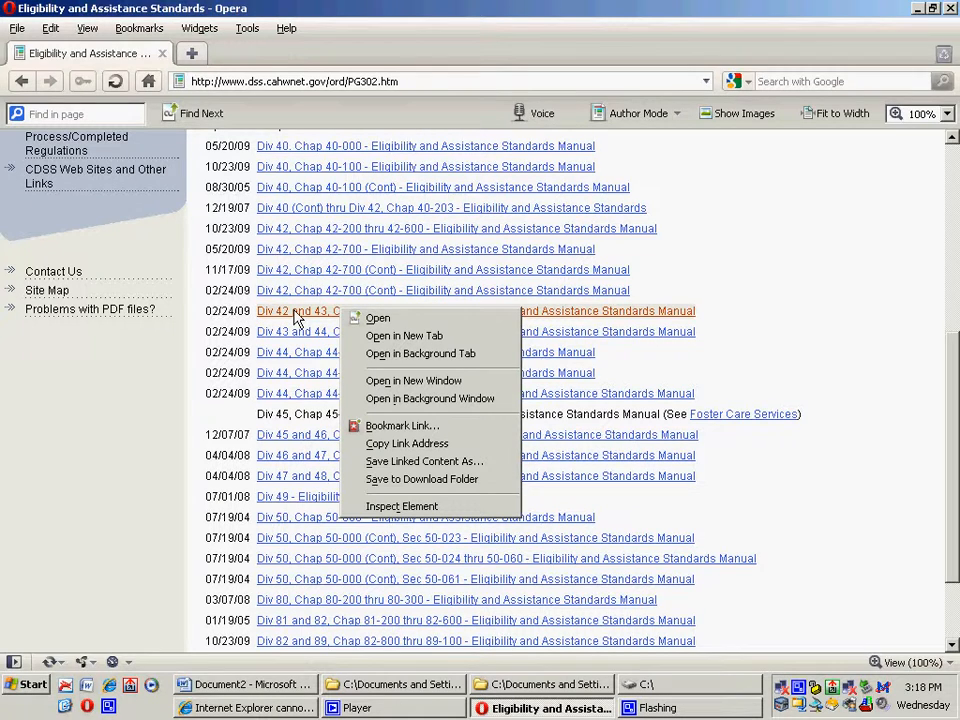
pyautogui.rightClick(292, 312)
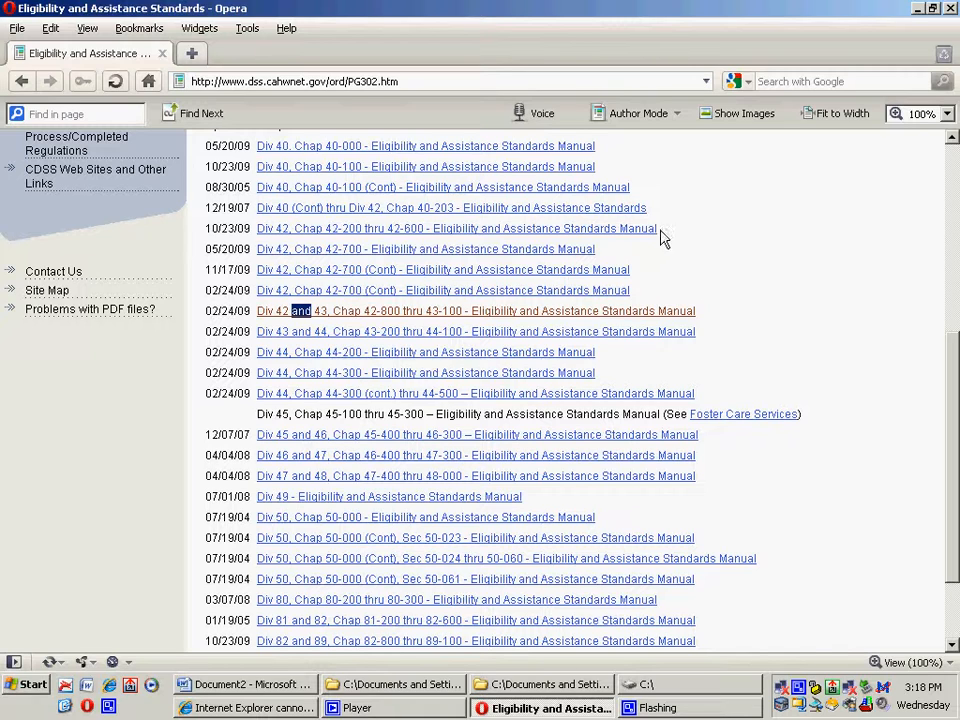
pyautogui.moveTo(918, 12)
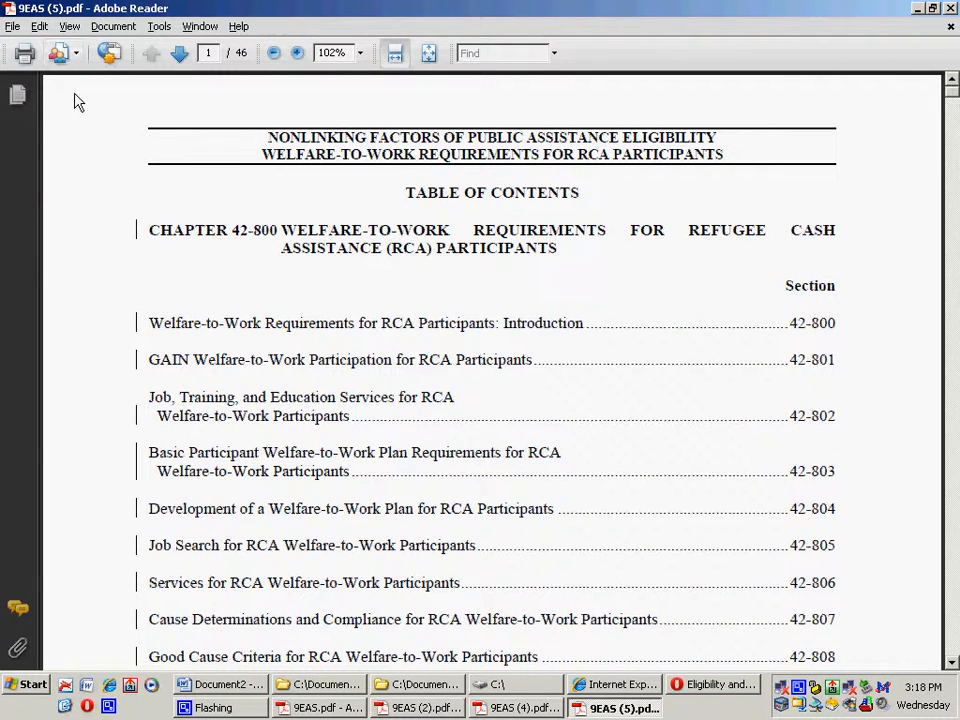
# Start saving a copy of the chapter 42-800 PDF and accept the notice.
pyautogui.click(12, 26)
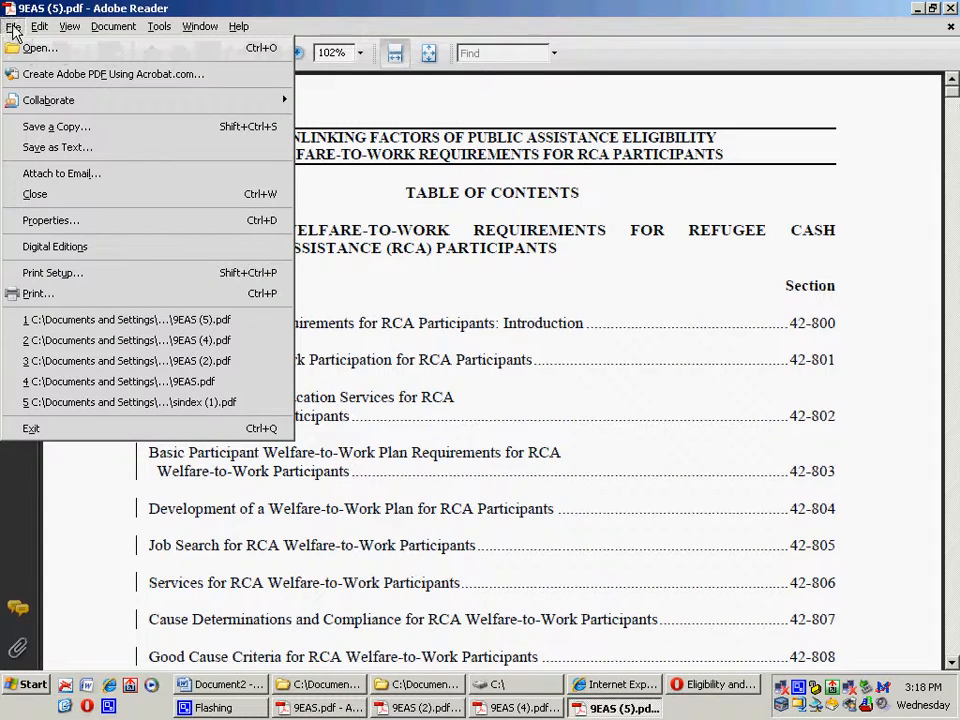
pyautogui.click(40, 26)
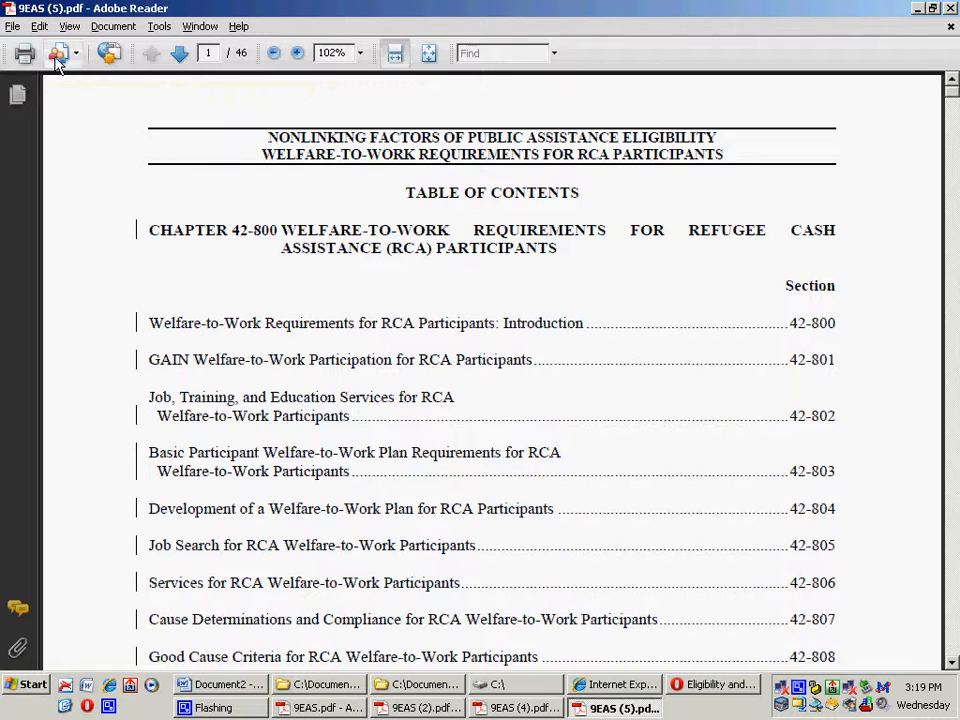
pyautogui.moveTo(80, 54)
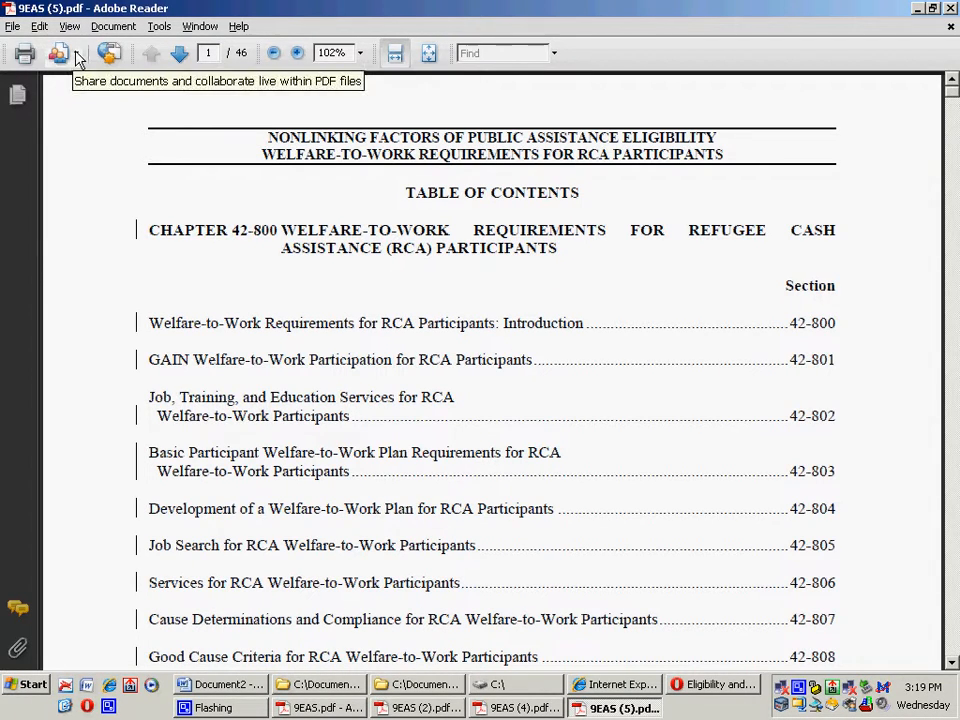
pyautogui.click(12, 26)
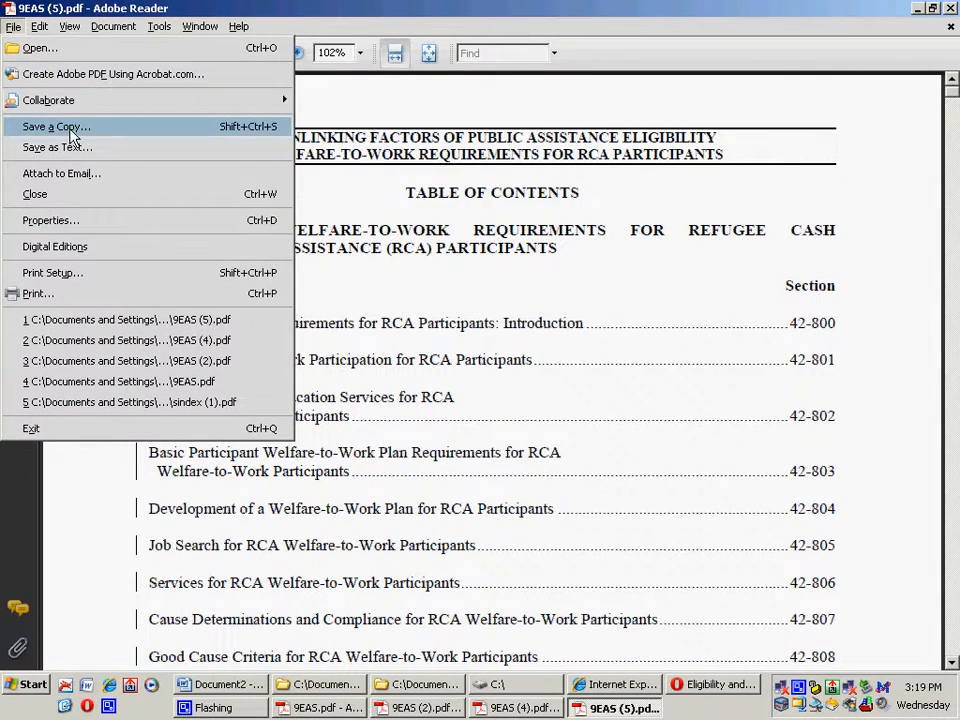
pyautogui.click(56, 126)
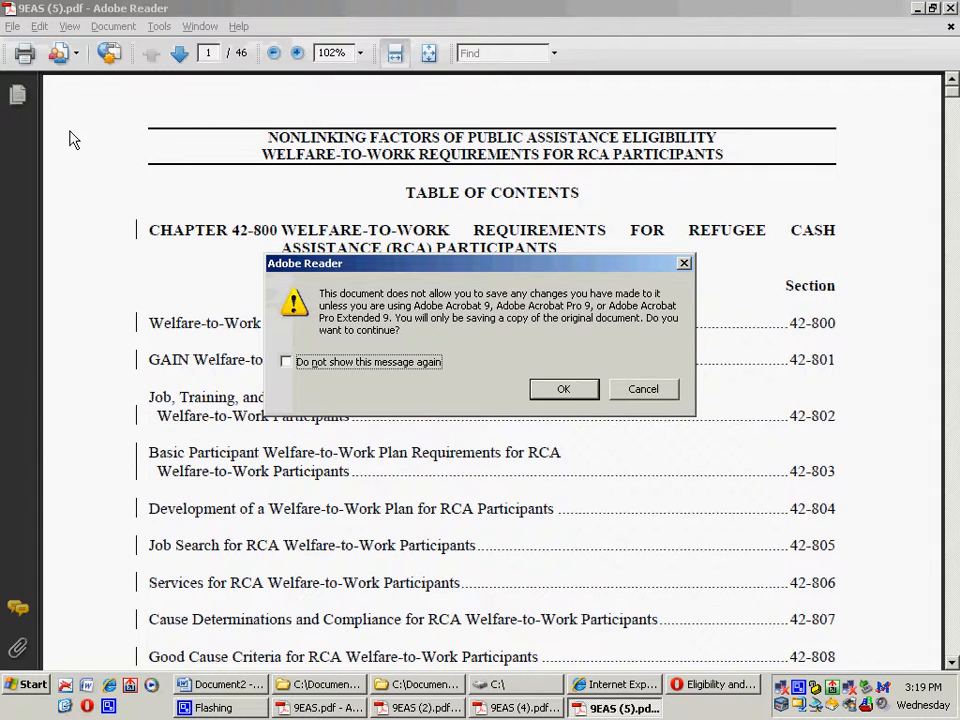
pyautogui.click(564, 388)
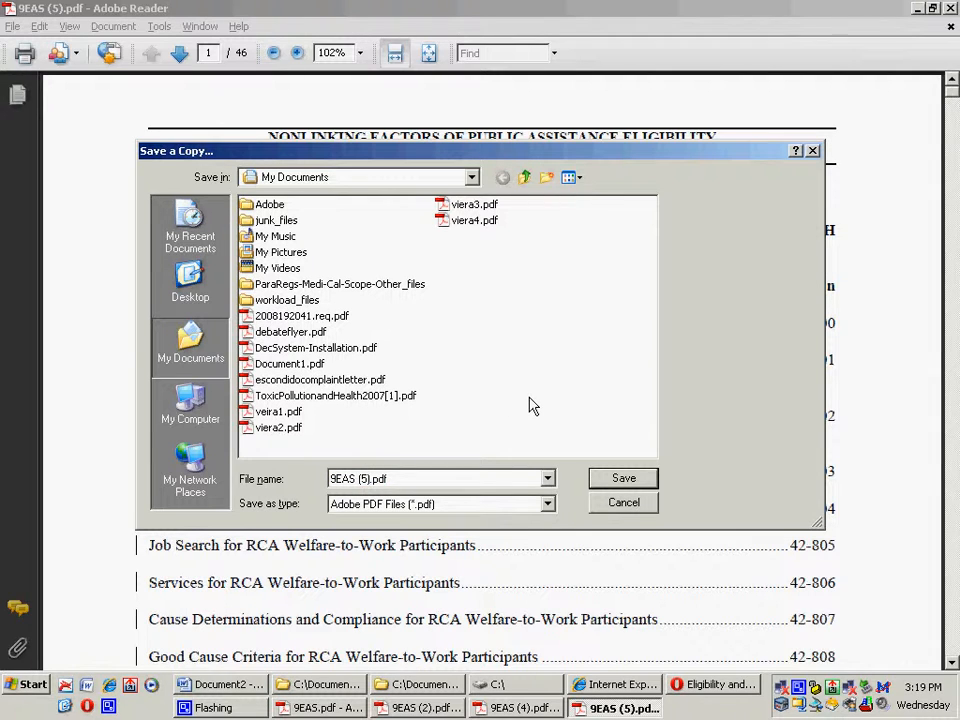
# Name the copy 9EAS.pdf and choose the Desktop as its folder.
pyautogui.write('9EAS.pdf')
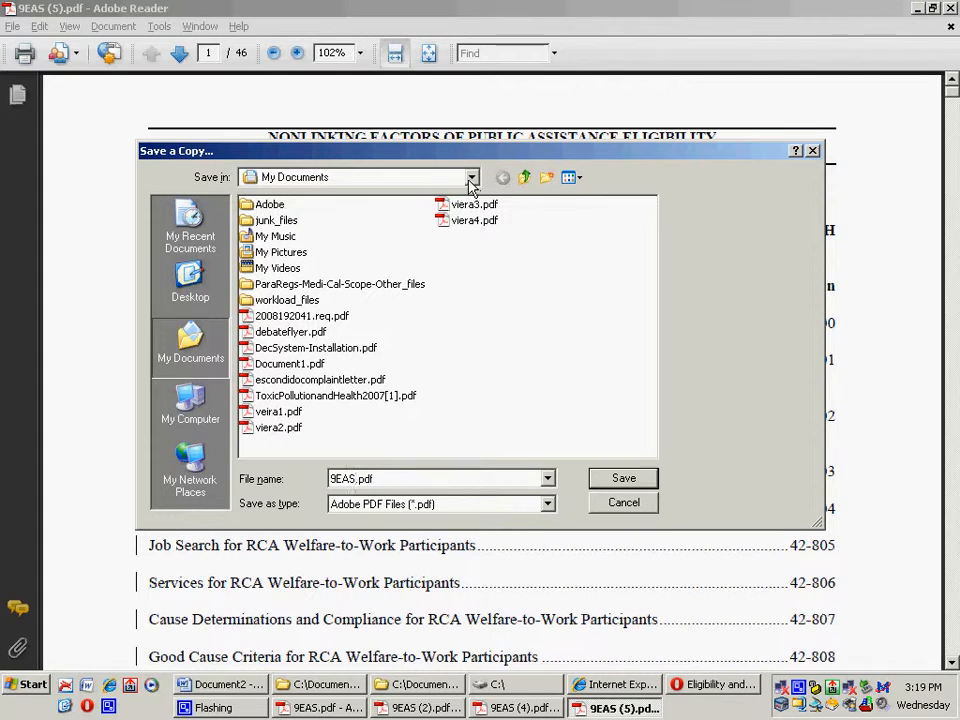
pyautogui.click(472, 176)
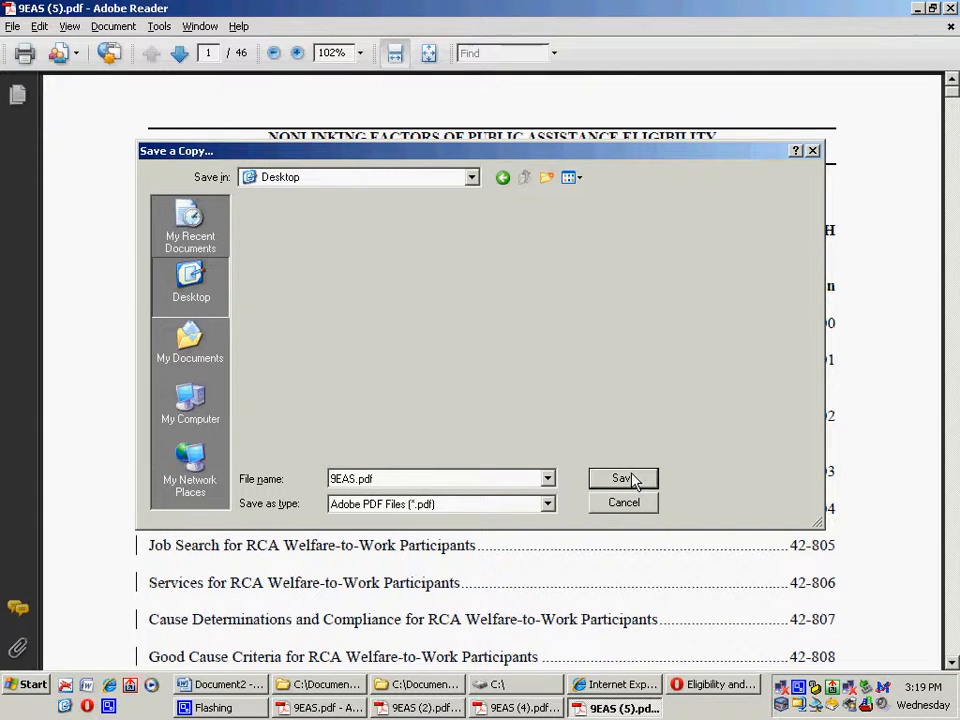
pyautogui.moveTo(616, 598)
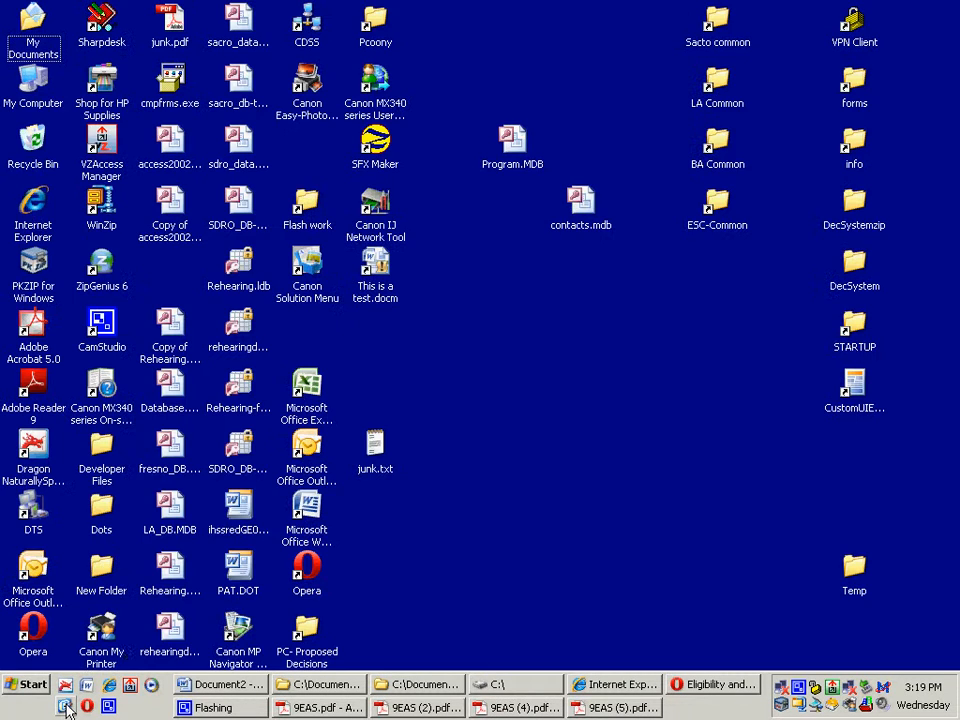
pyautogui.moveTo(540, 584)
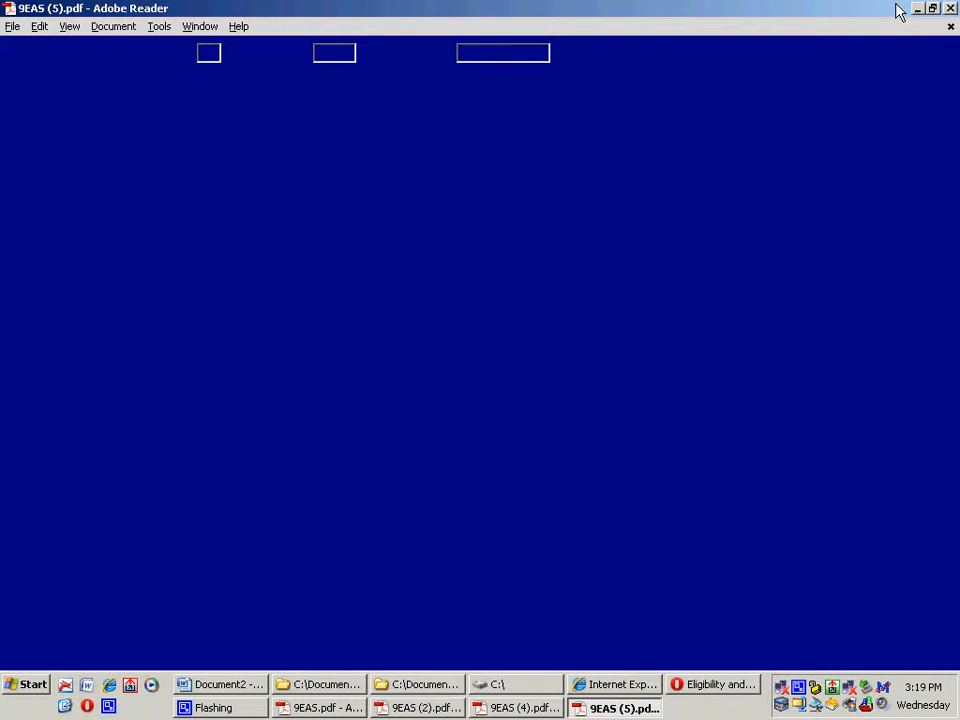
pyautogui.moveTo(918, 10)
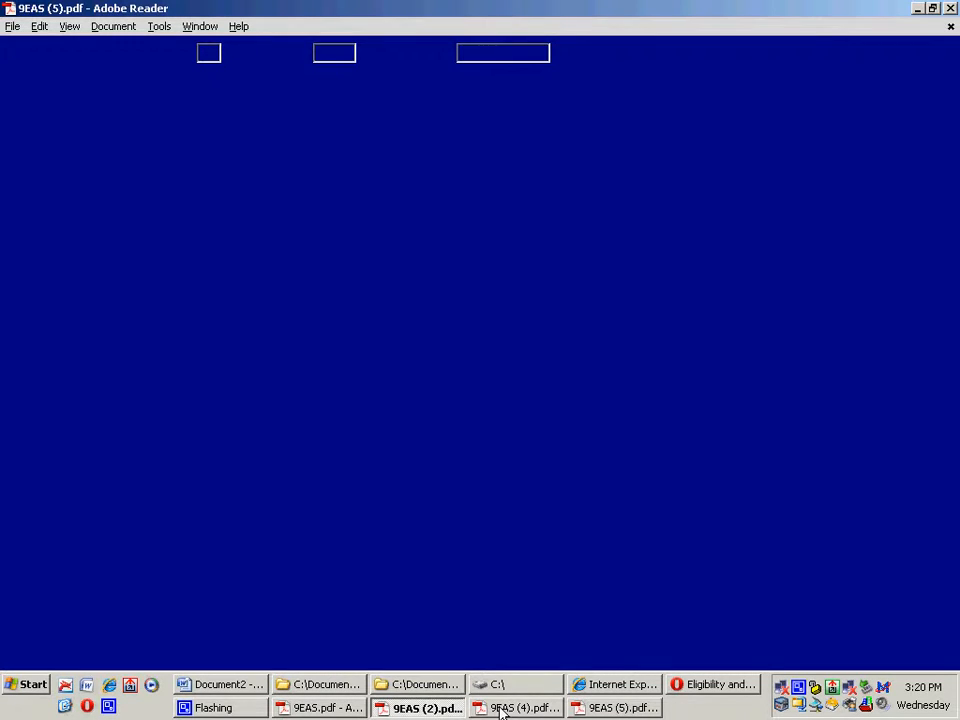
# Check the saved 9EAS.pdf on the desktop and select the Adobe Acrobat 5.0 shortcut.
pyautogui.click(524, 708)
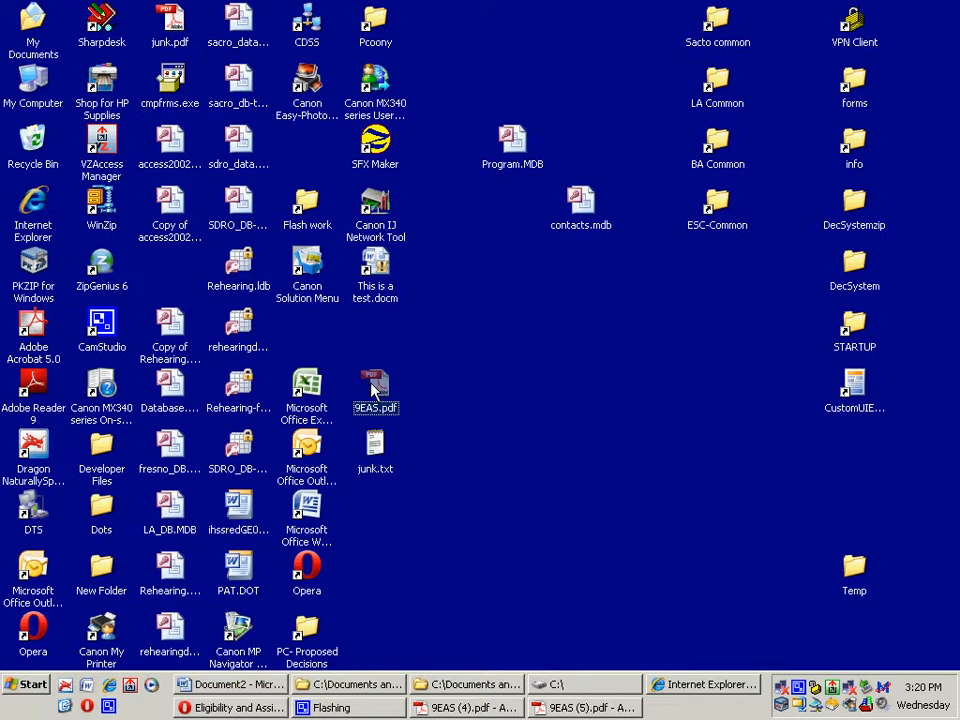
pyautogui.rightClick(376, 390)
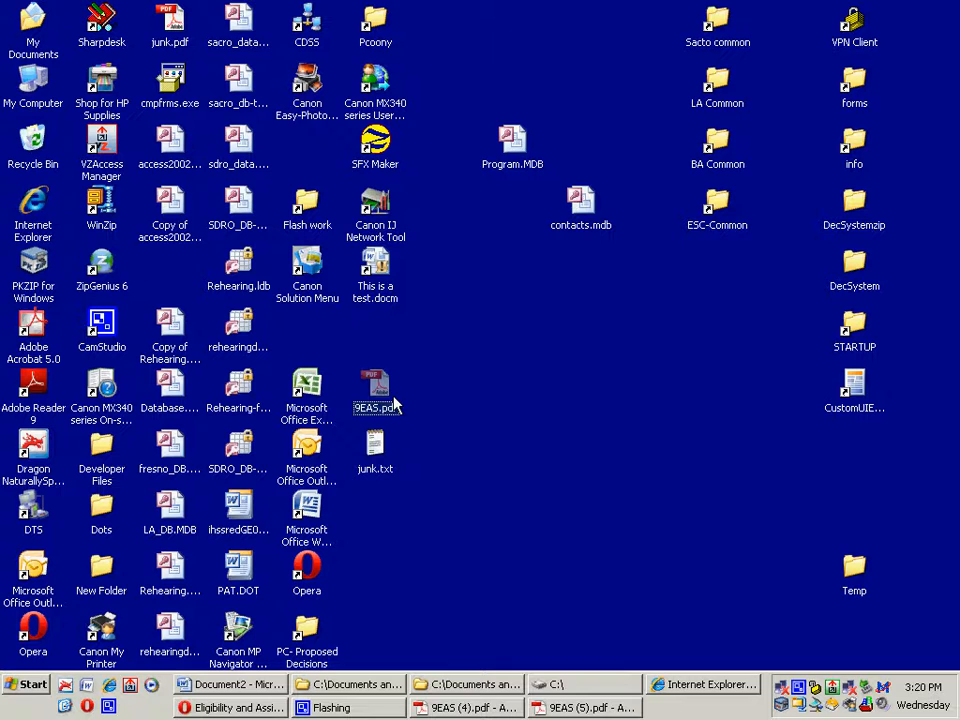
pyautogui.rightClick(584, 708)
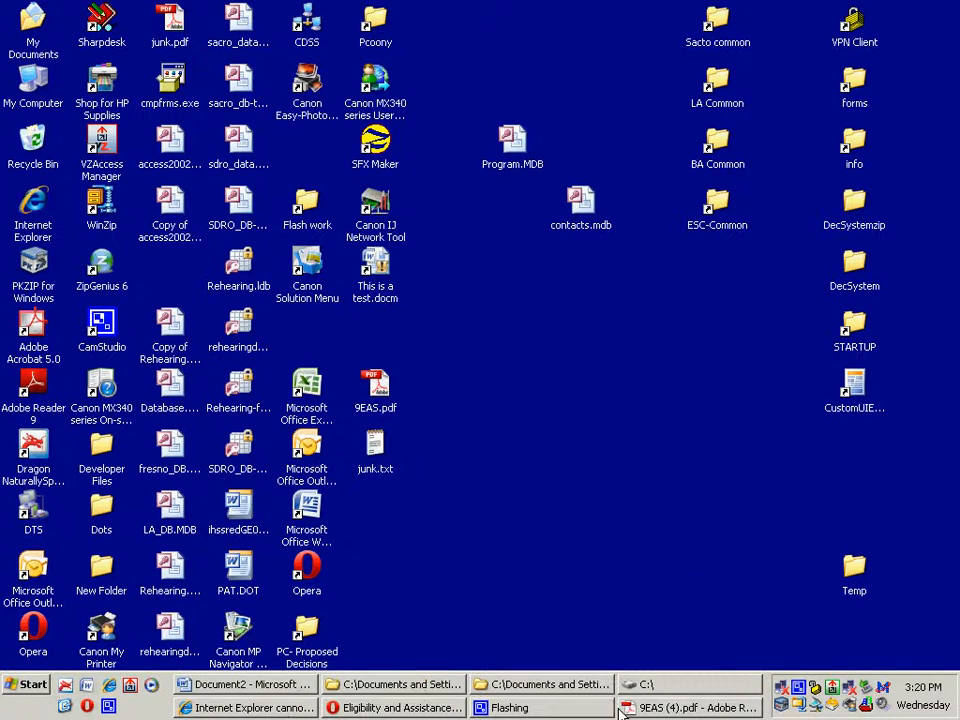
pyautogui.click(690, 708)
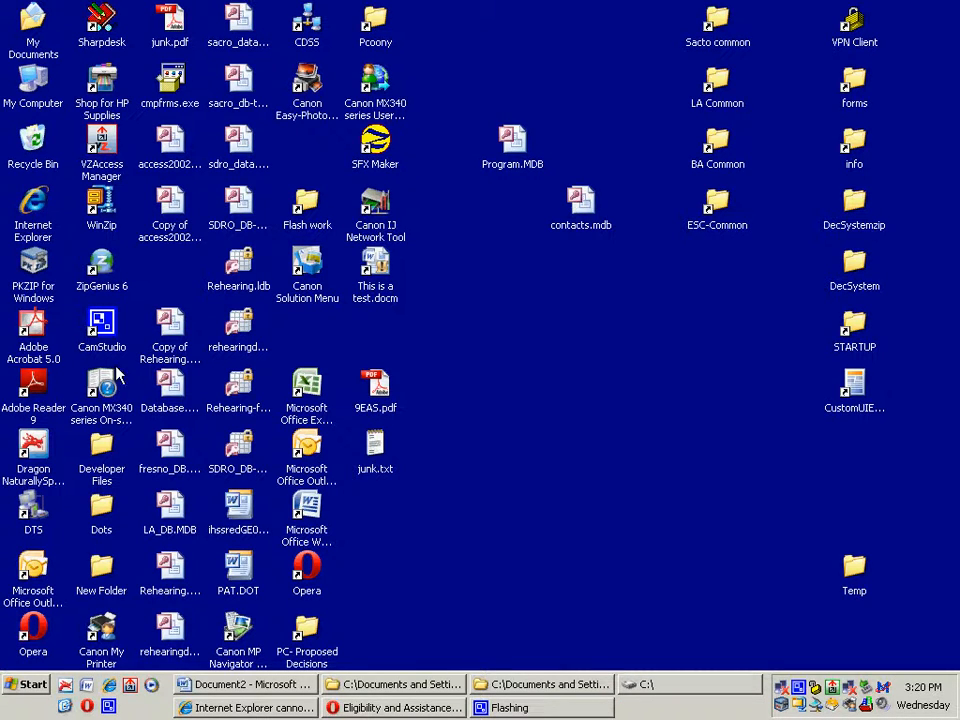
pyautogui.click(32, 324)
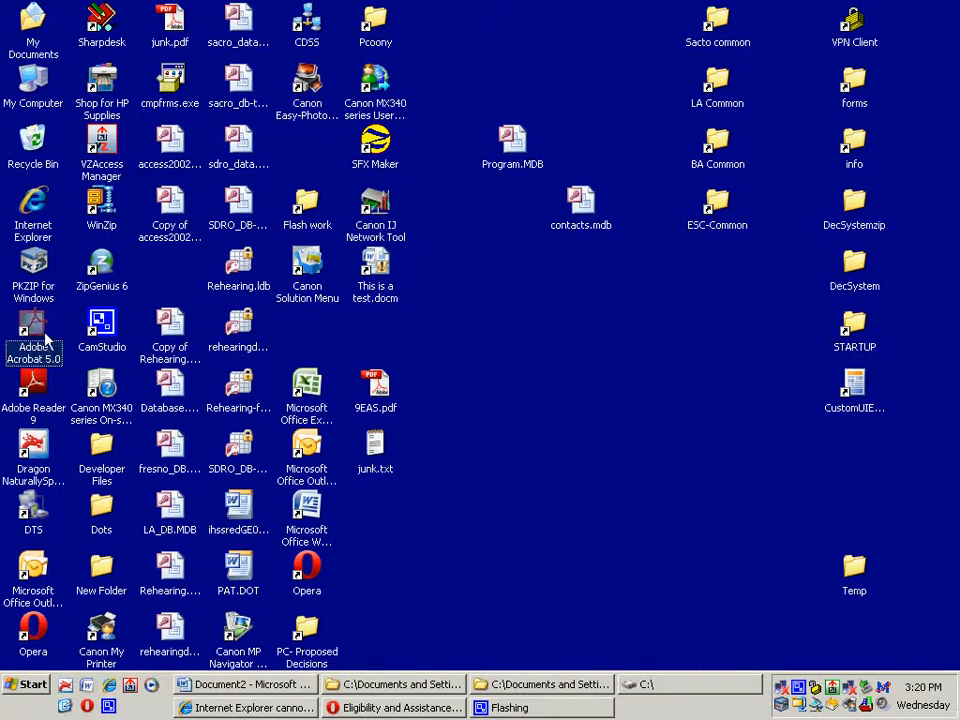
# Start Adobe Acrobat and choose 9EAS.pdf on the Desktop in the Open dialog.
pyautogui.doubleClick(32, 328)
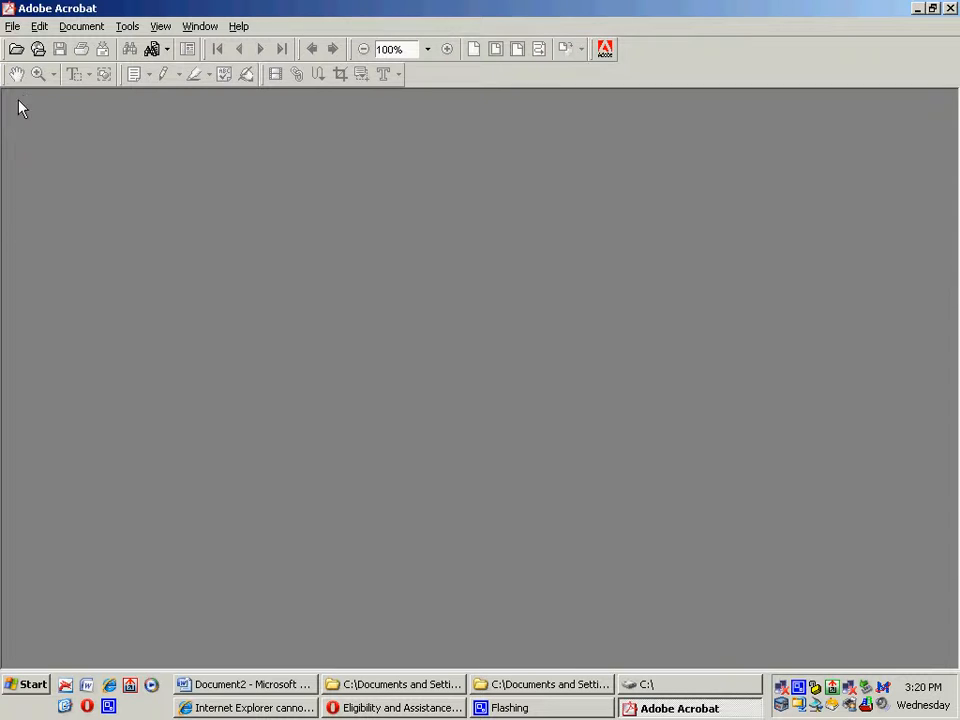
pyautogui.click(12, 26)
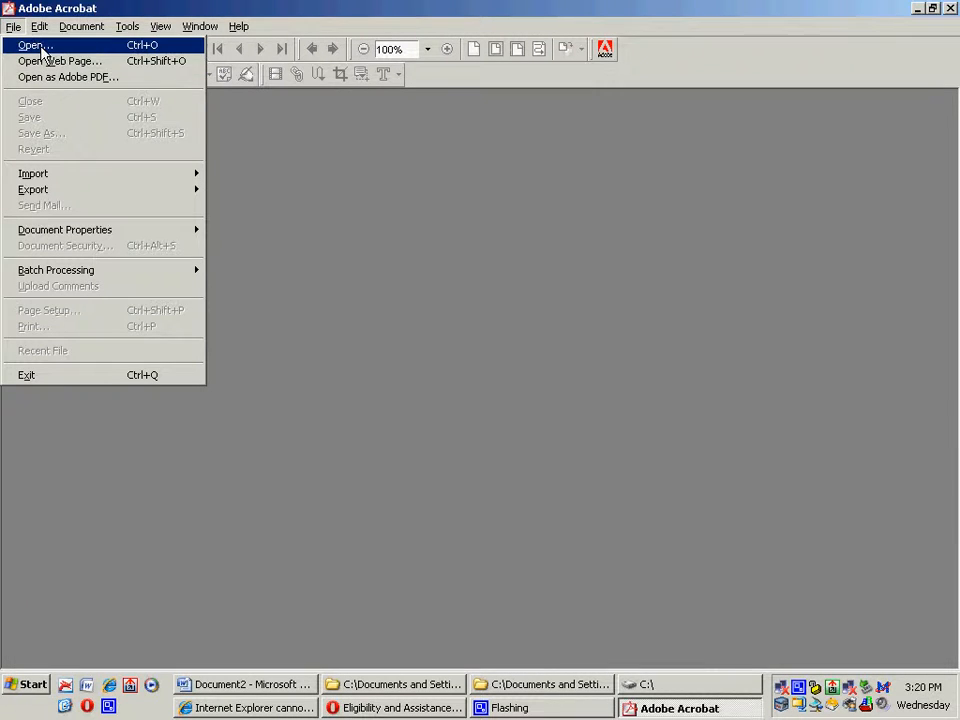
pyautogui.click(32, 44)
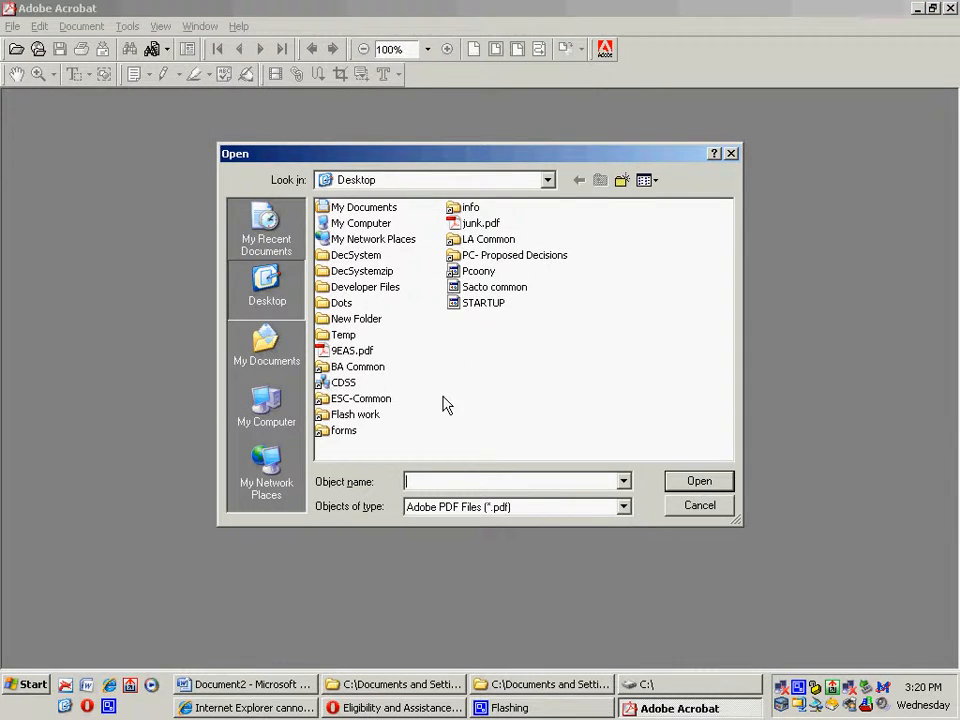
pyautogui.click(352, 350)
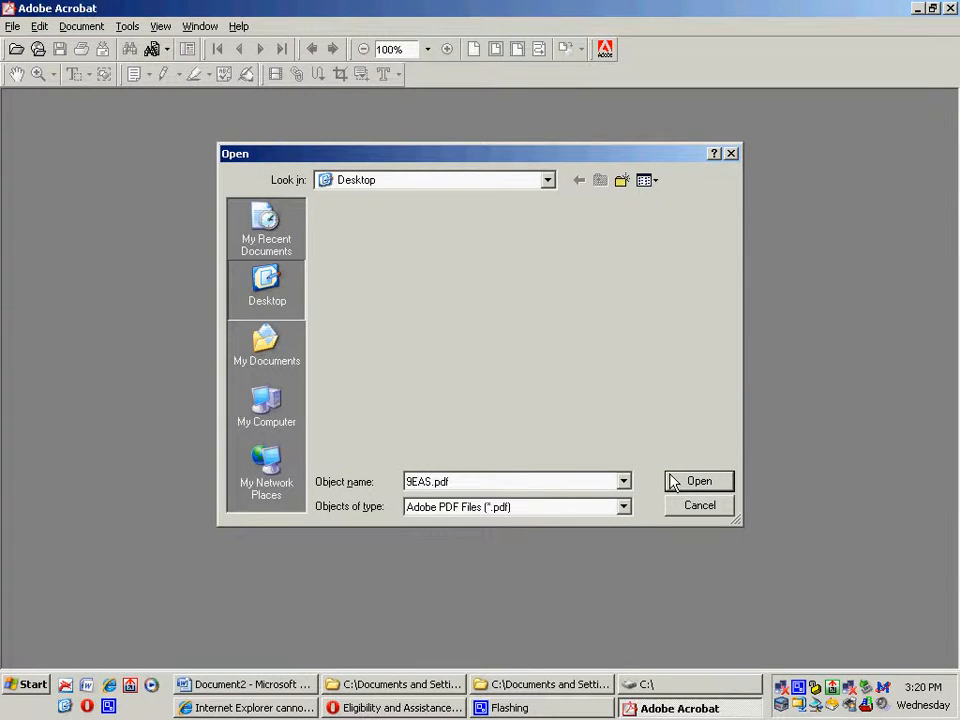
pyautogui.moveTo(630, 456)
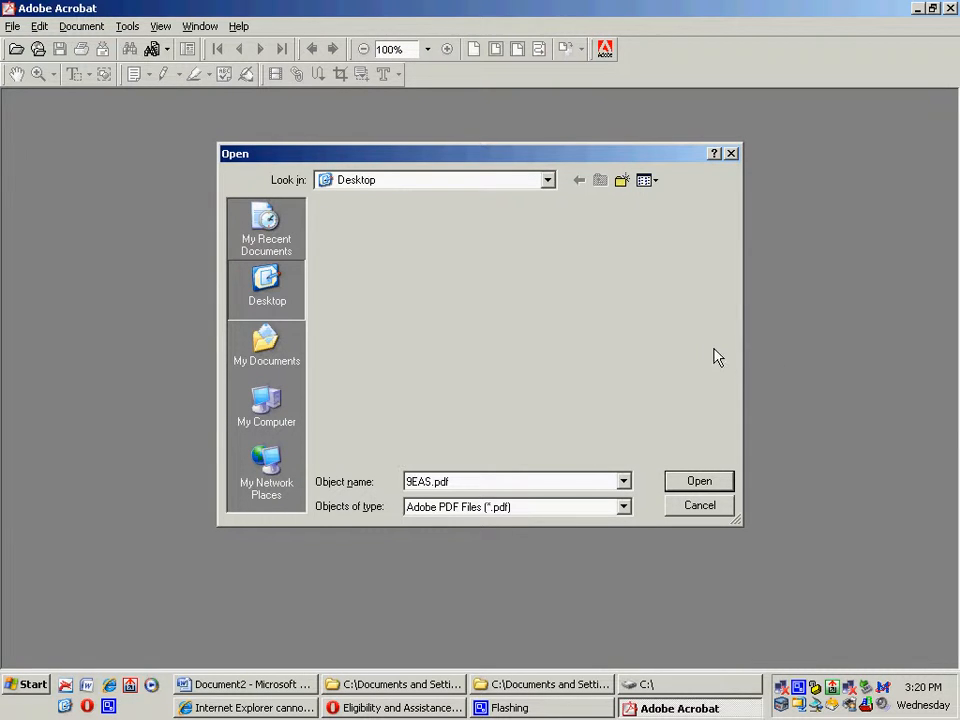
pyautogui.moveTo(556, 316)
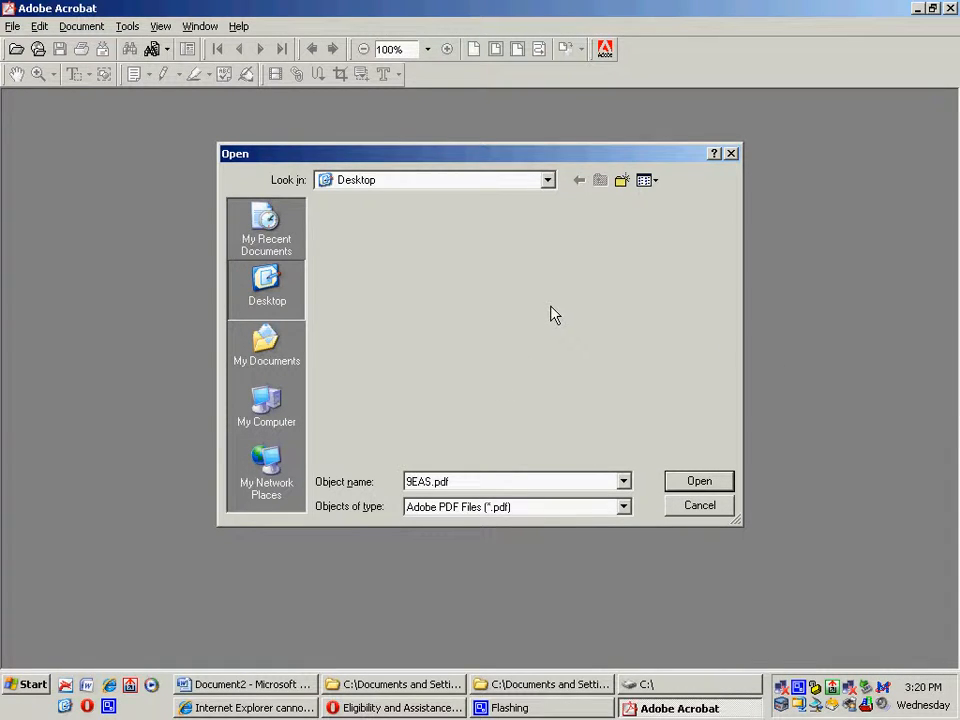
pyautogui.moveTo(630, 614)
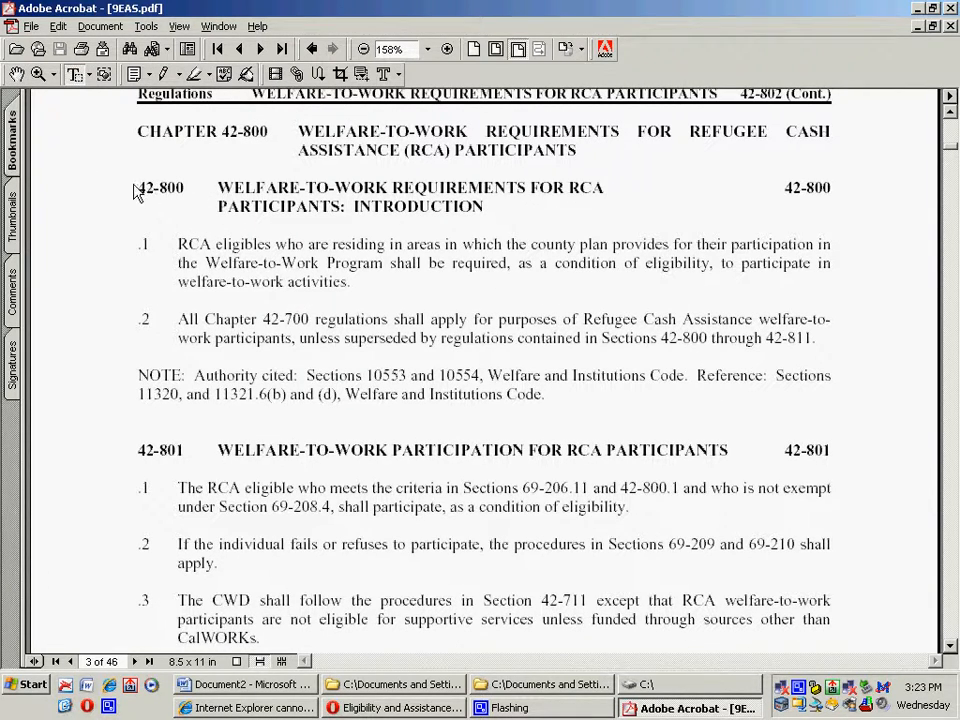
# Create bookmarks from the 42-800 and 42-801 section heading text.
pyautogui.moveTo(138, 188); pyautogui.dragTo(568, 188)
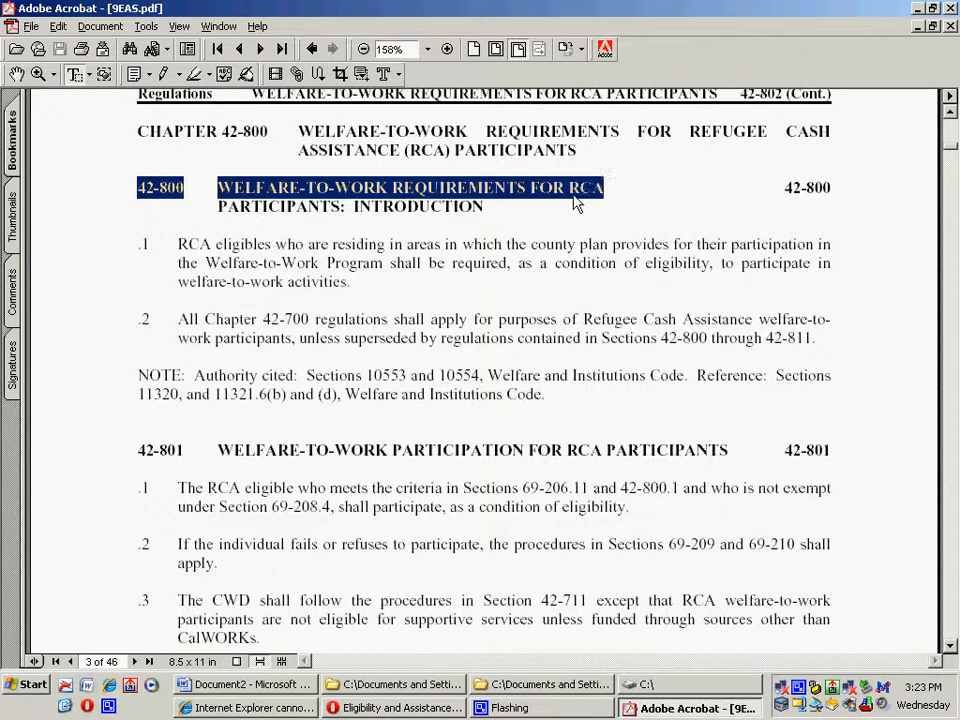
pyautogui.click(104, 94)
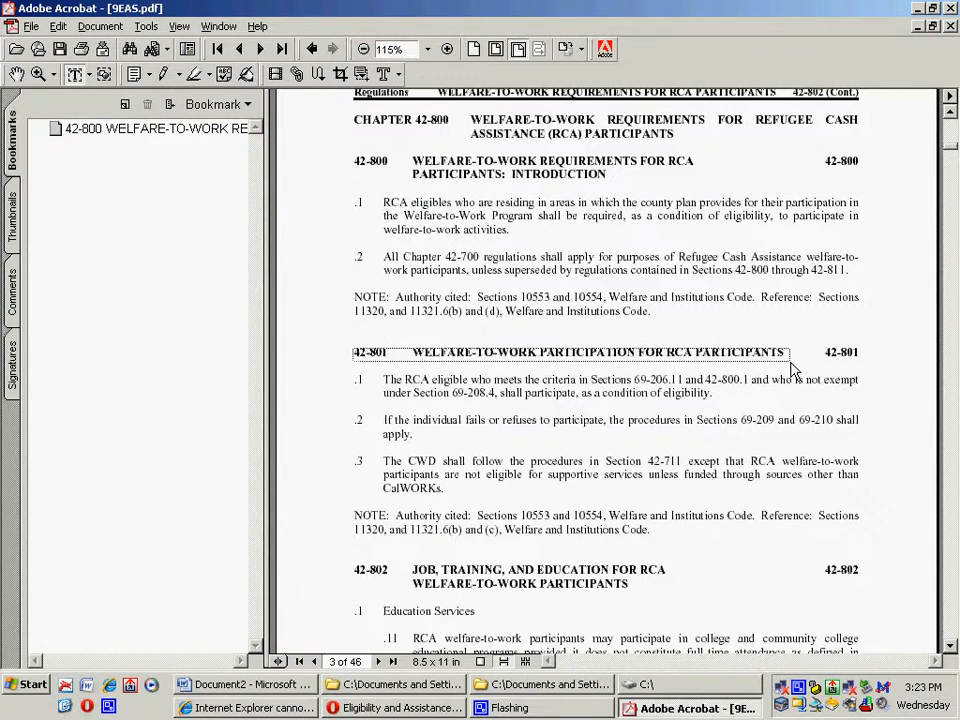
pyautogui.doubleClick(596, 352)
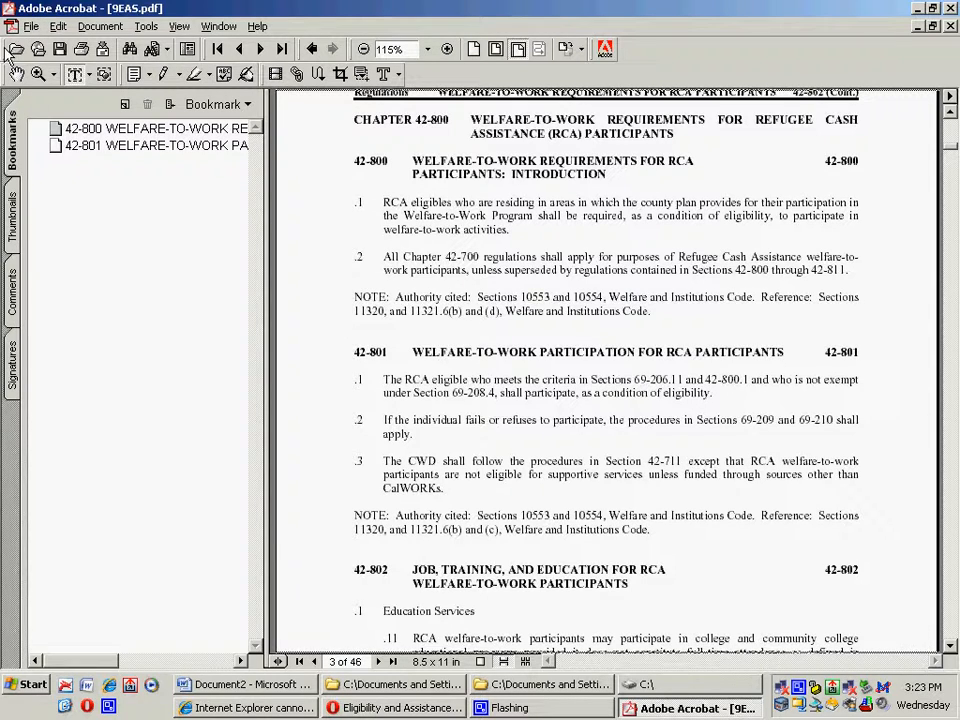
# Set 9EAS.pdf to open with Bookmarks and Page in Open Options, then close Acrobat.
pyautogui.click(32, 26)
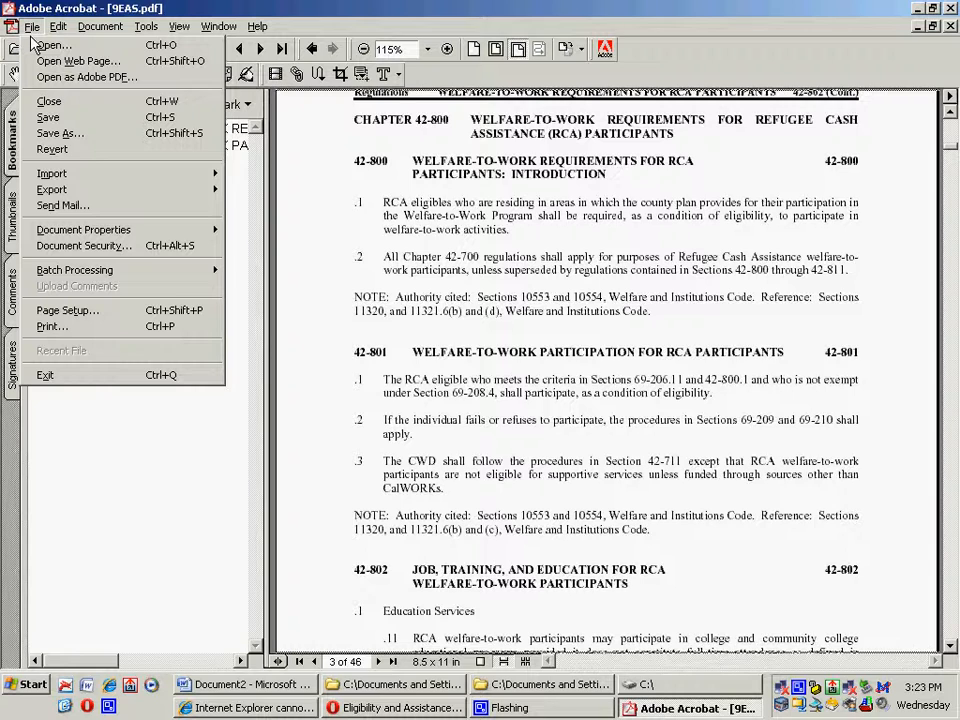
pyautogui.moveTo(84, 228)
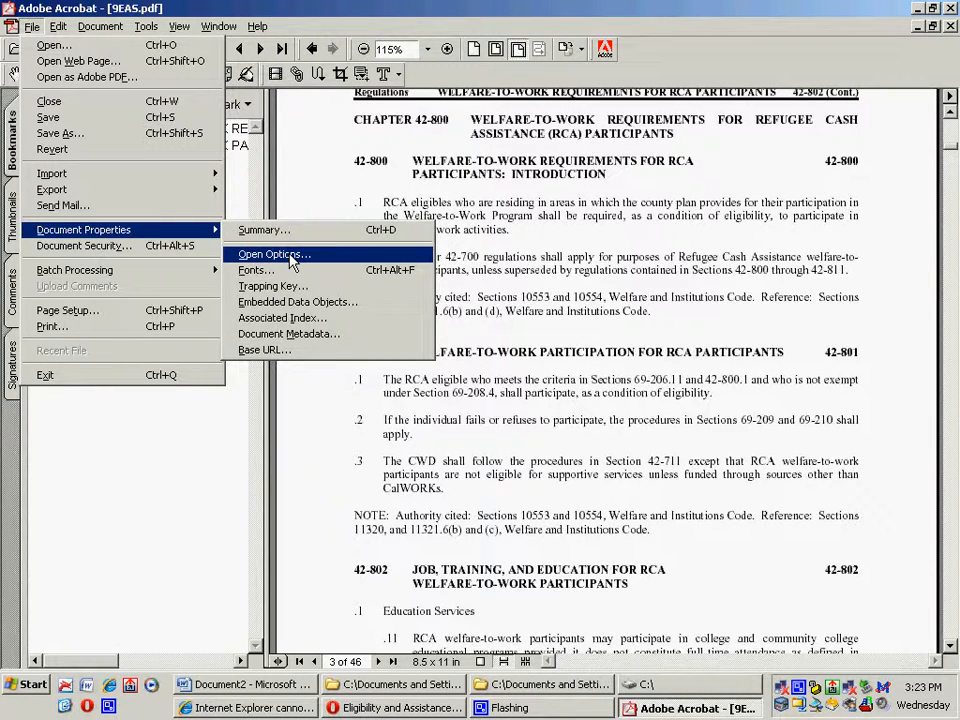
pyautogui.click(270, 254)
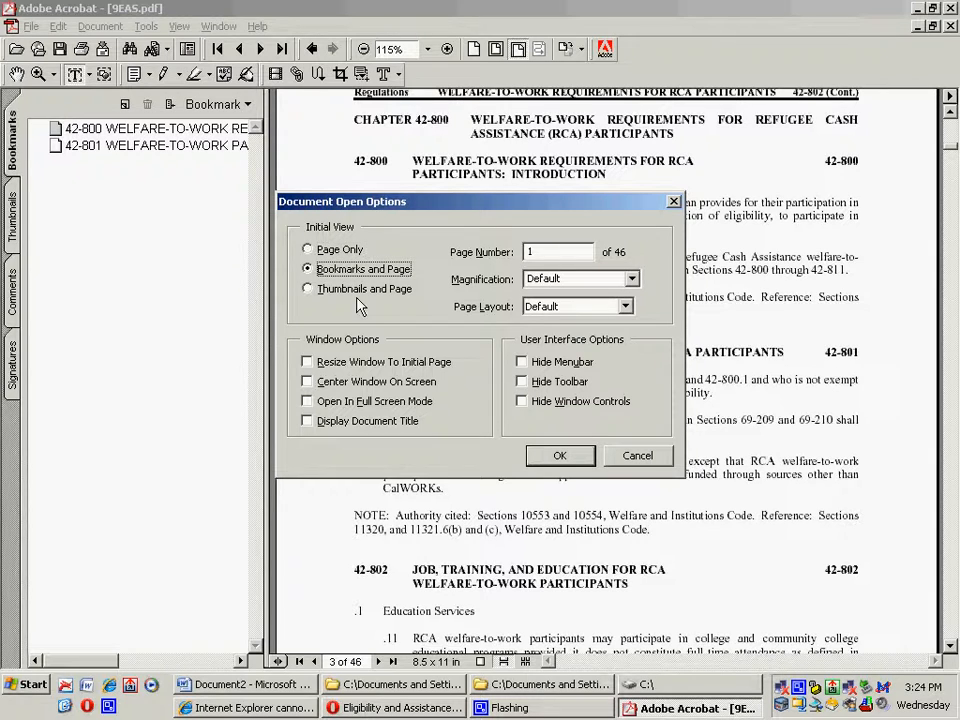
pyautogui.click(560, 456)
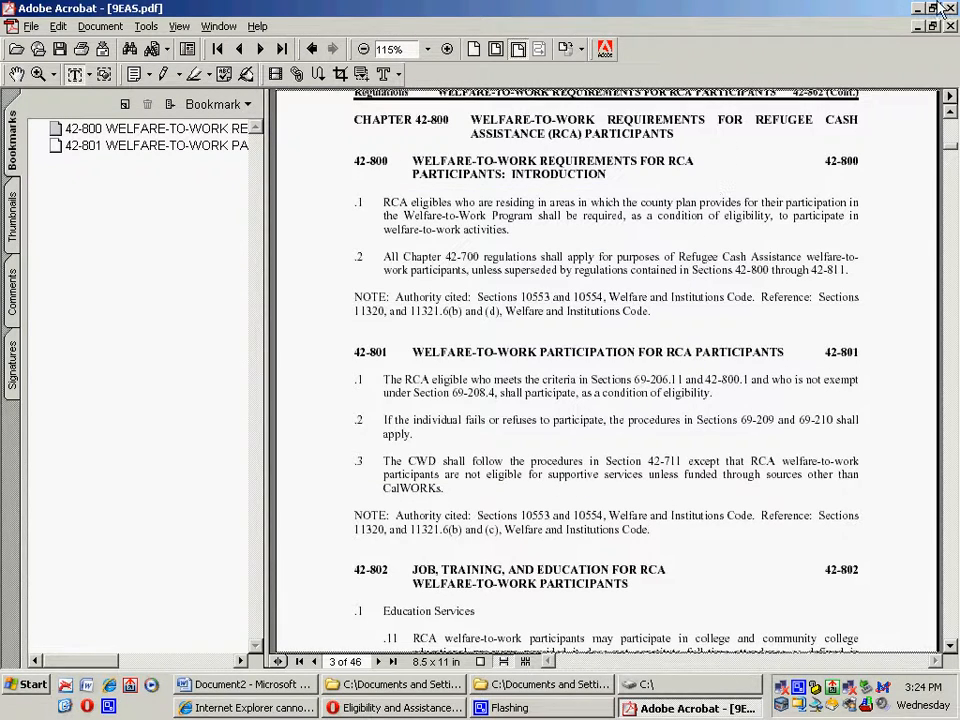
pyautogui.click(948, 8)
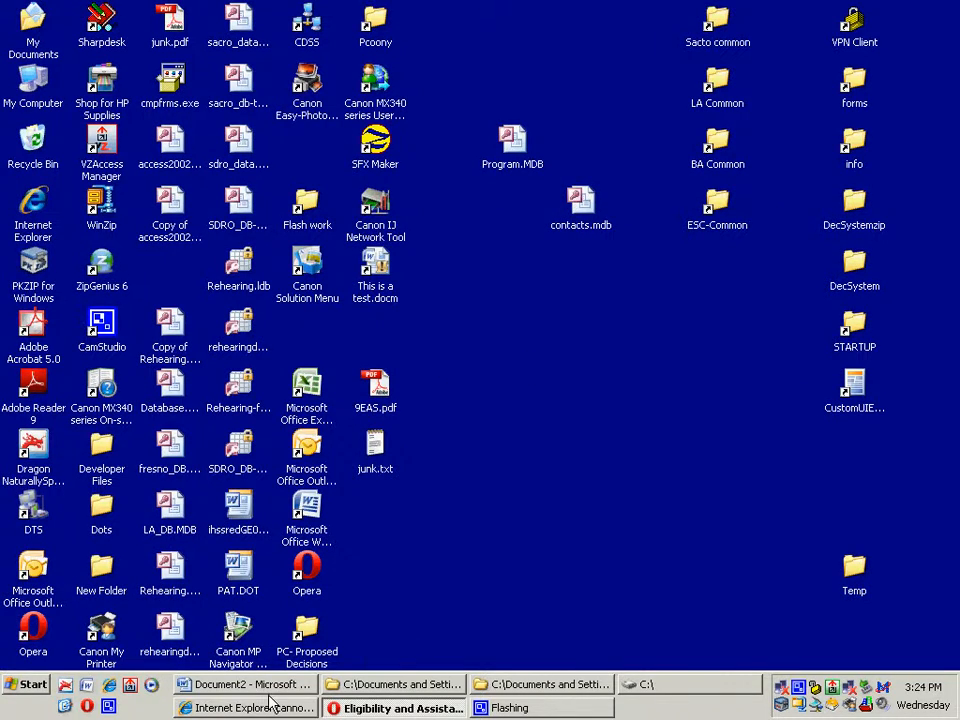
# Glance at the Word task list, then open the info folder from the desktop.
pyautogui.click(244, 684)
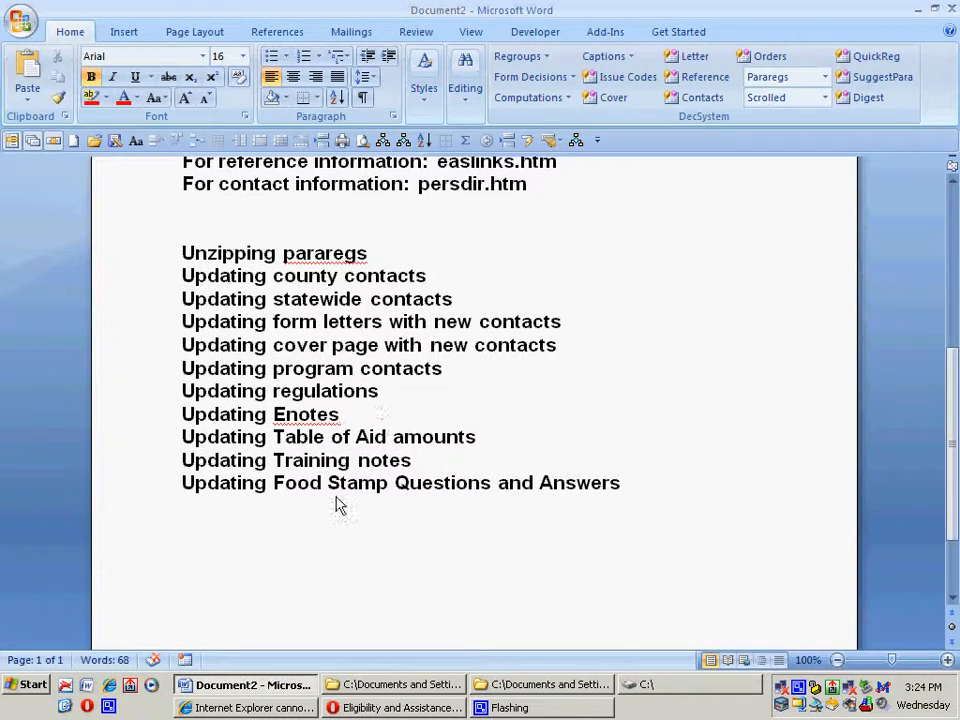
pyautogui.click(340, 414)
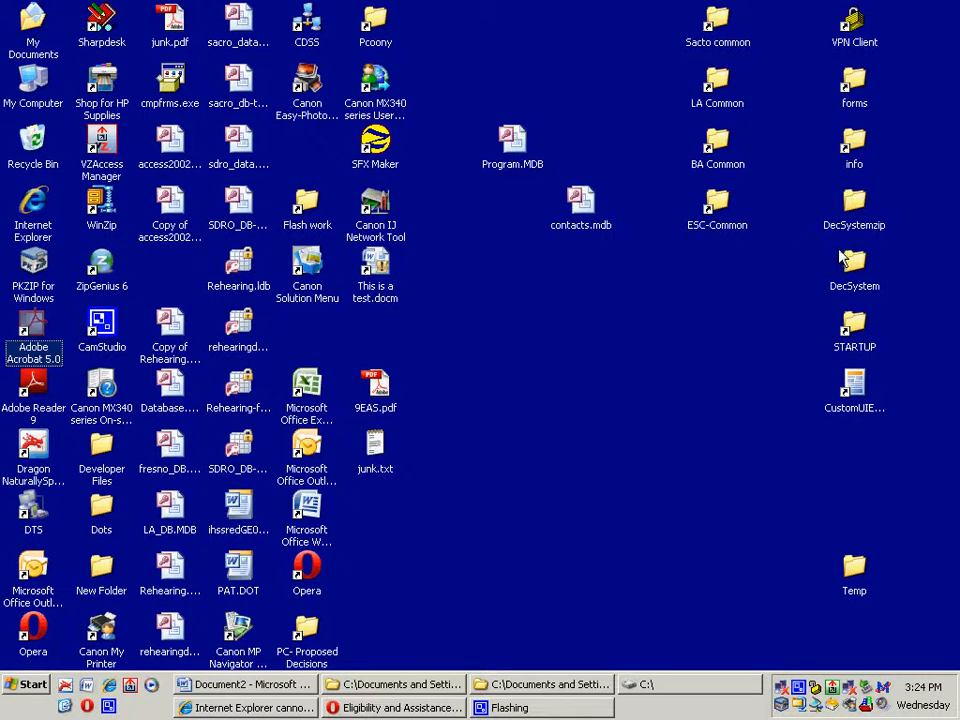
pyautogui.click(854, 148)
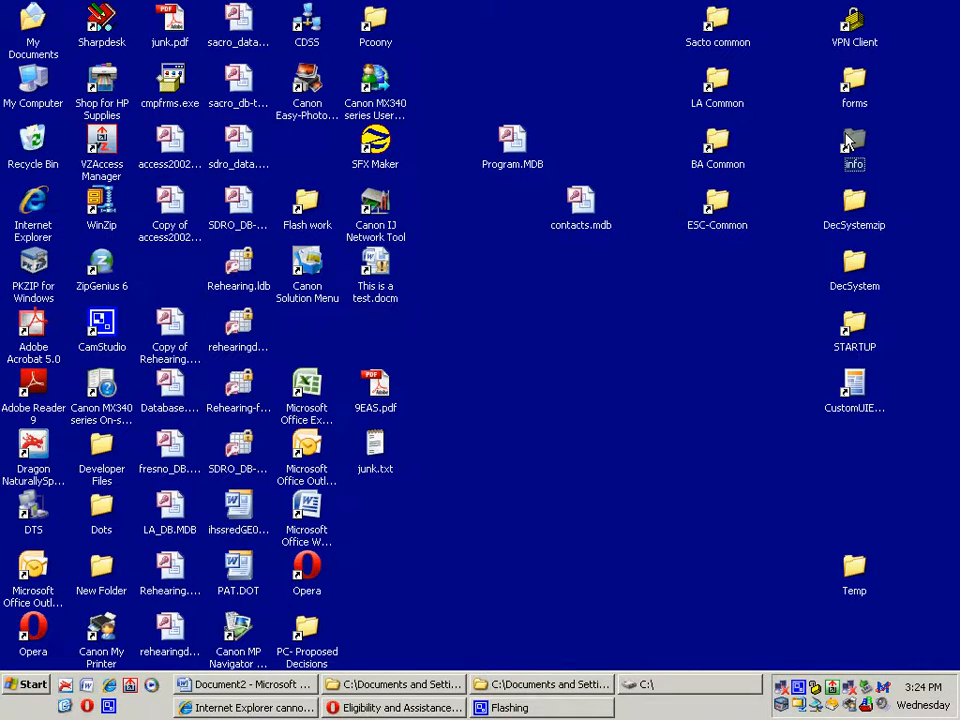
pyautogui.doubleClick(854, 140)
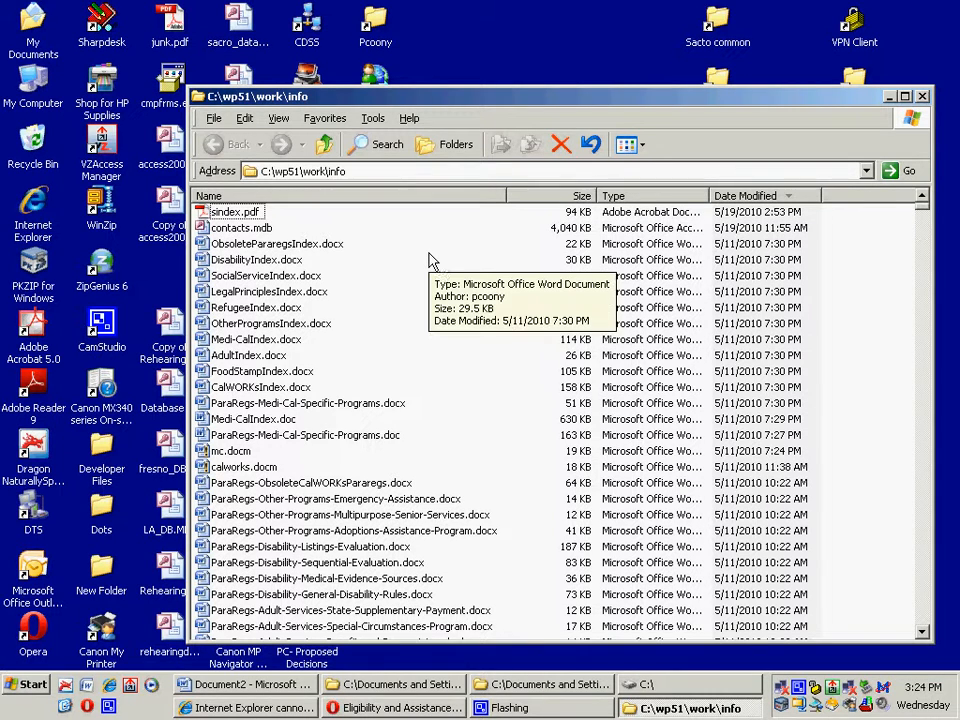
# Search all files and folders for Enotes and open the found Enotes.pdf.
pyautogui.click(386, 144)
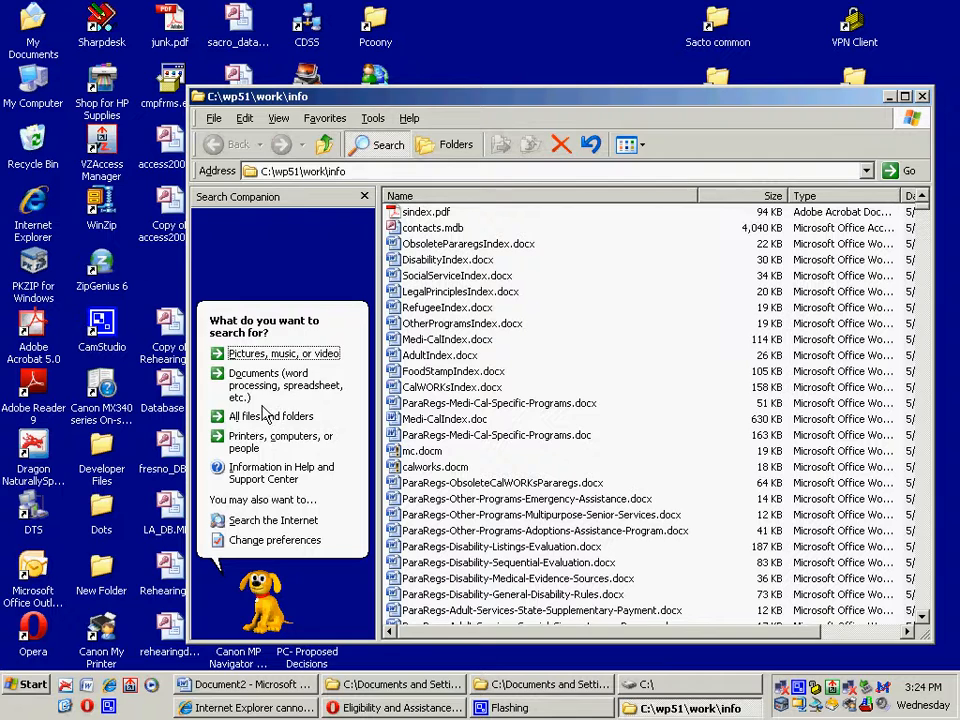
pyautogui.click(270, 414)
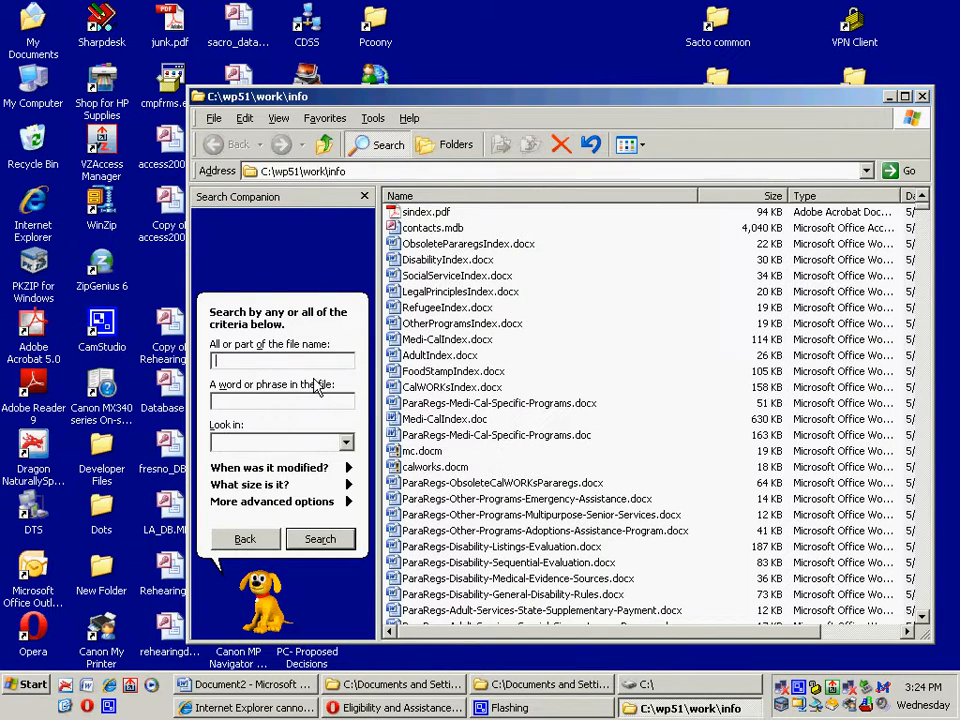
pyautogui.click(320, 538)
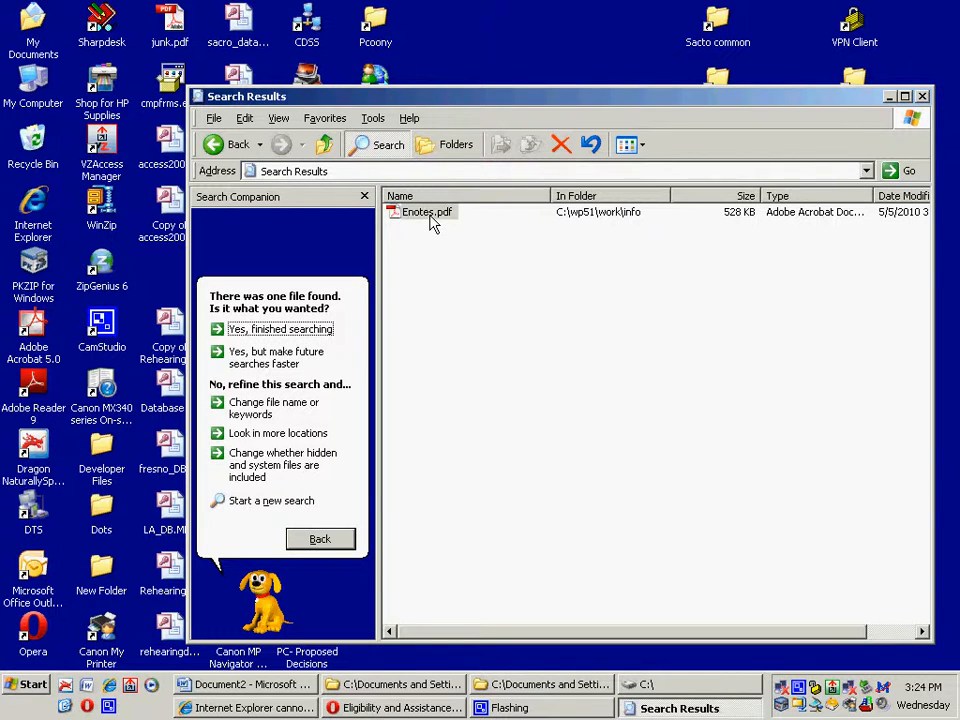
pyautogui.click(424, 212)
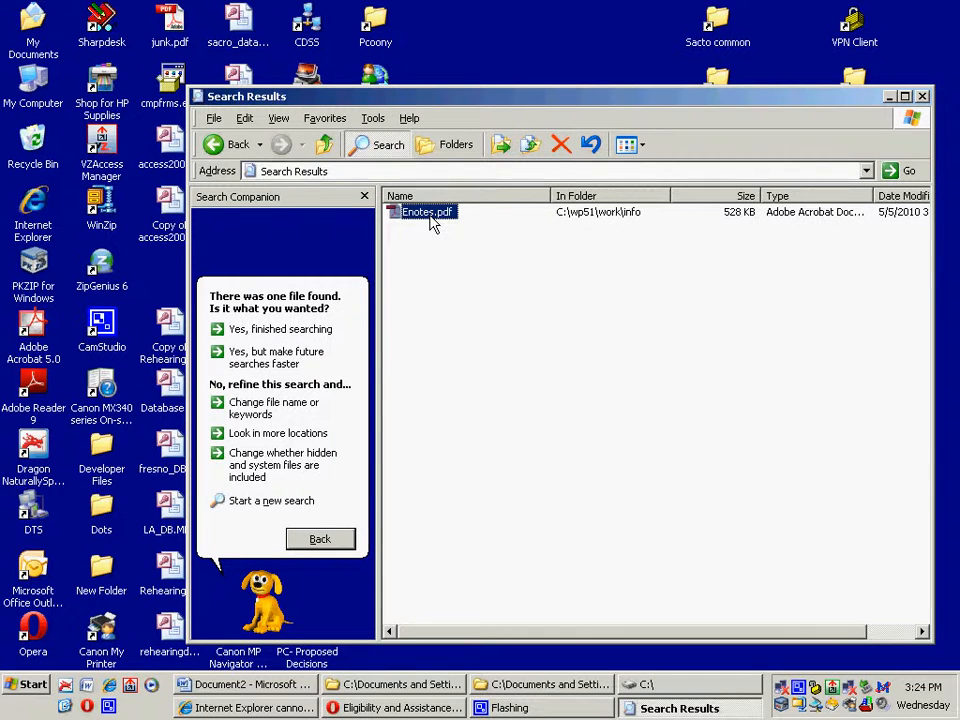
pyautogui.doubleClick(424, 212)
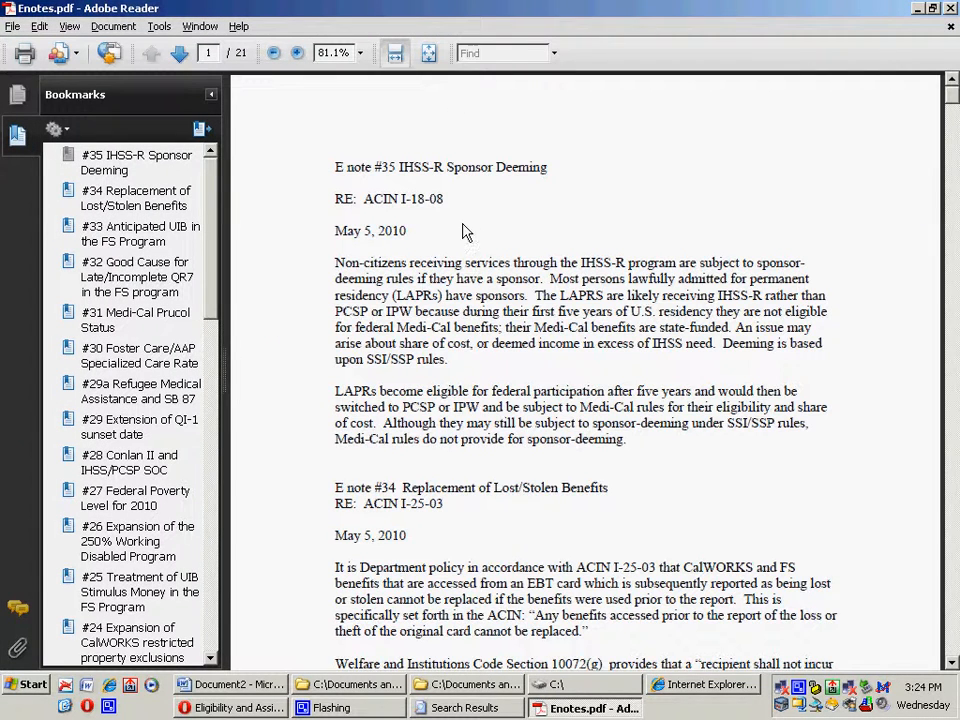
pyautogui.moveTo(412, 218)
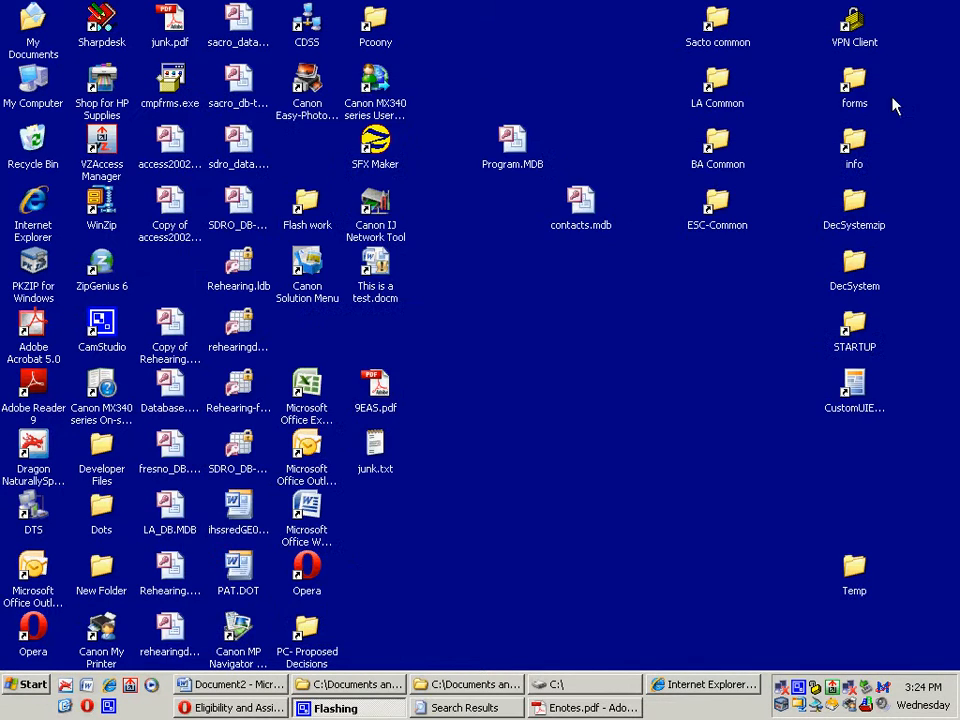
pyautogui.moveTo(298, 678)
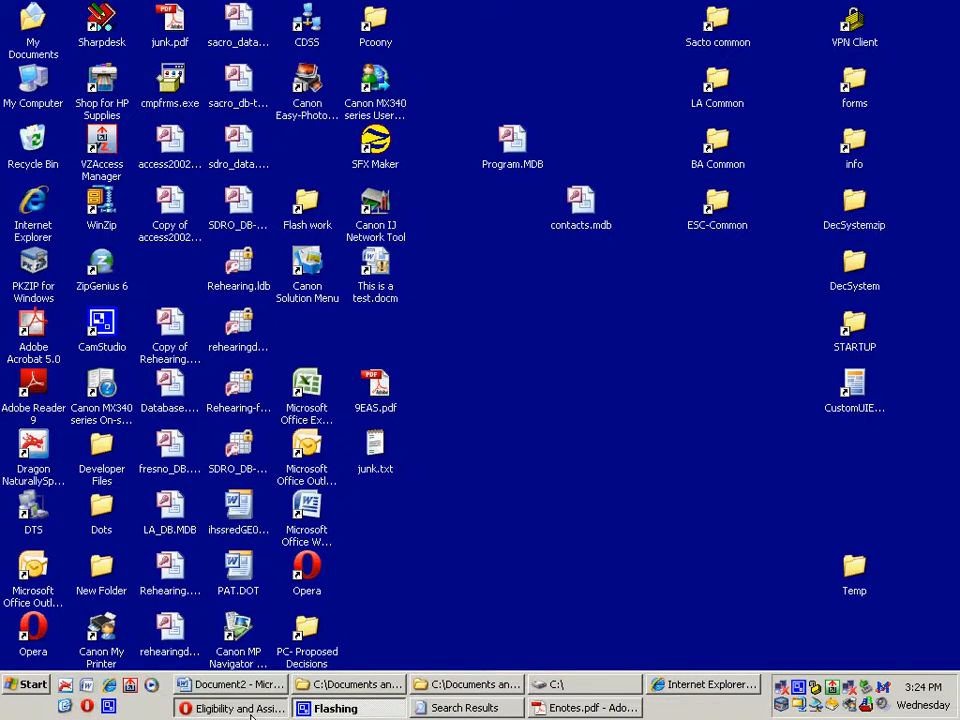
# Sign in to Outlook Web Access as cdss\pcoony.
pyautogui.click(140, 28)
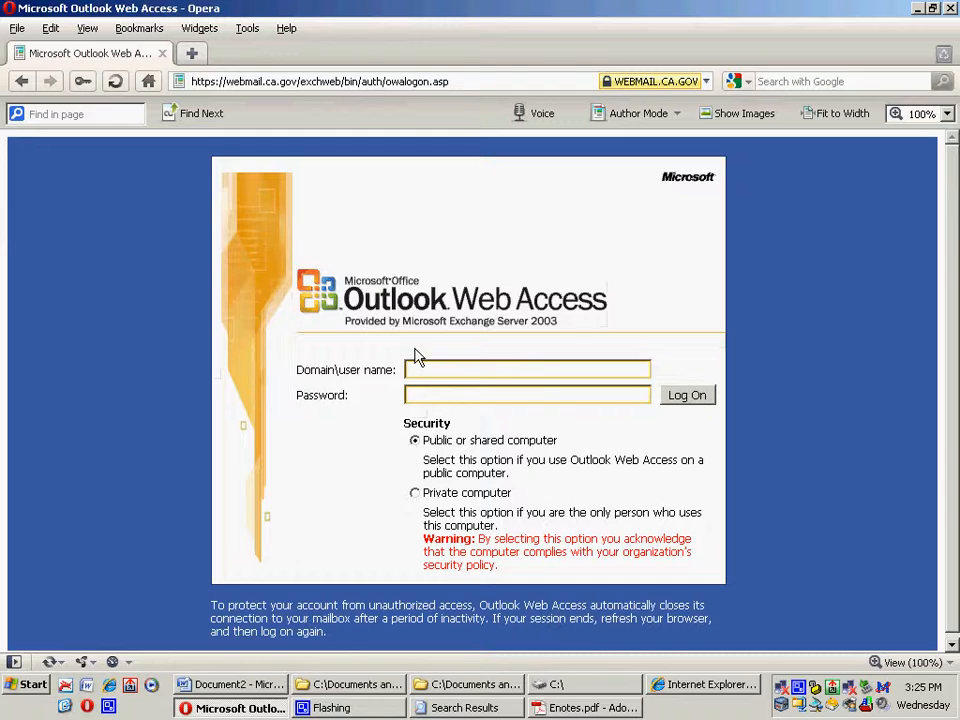
pyautogui.write('cdss\\pcoony')
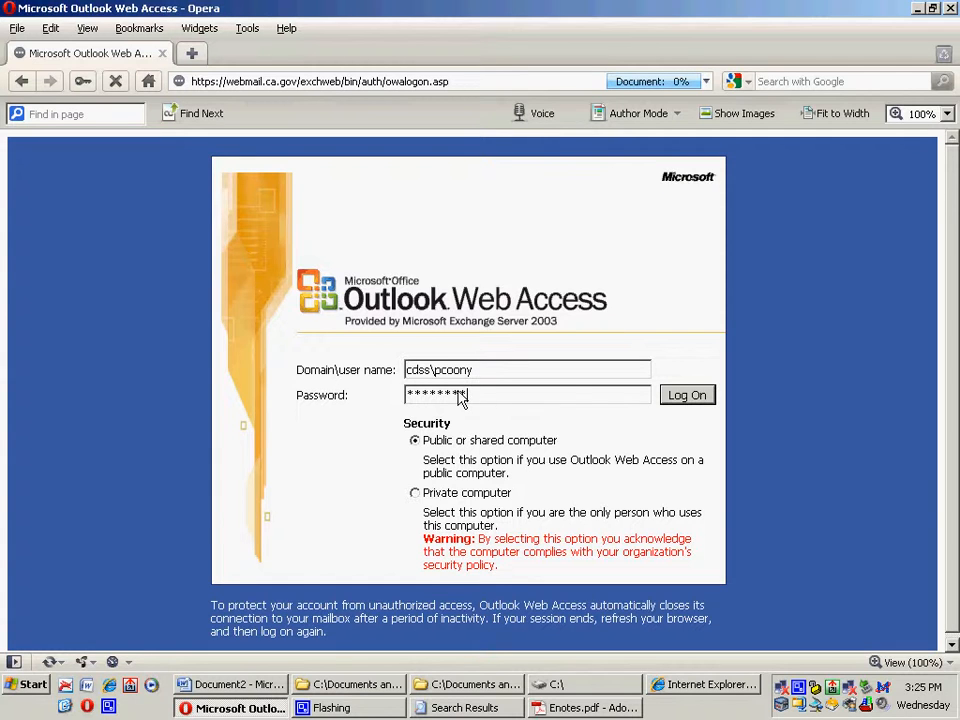
pyautogui.click(688, 394)
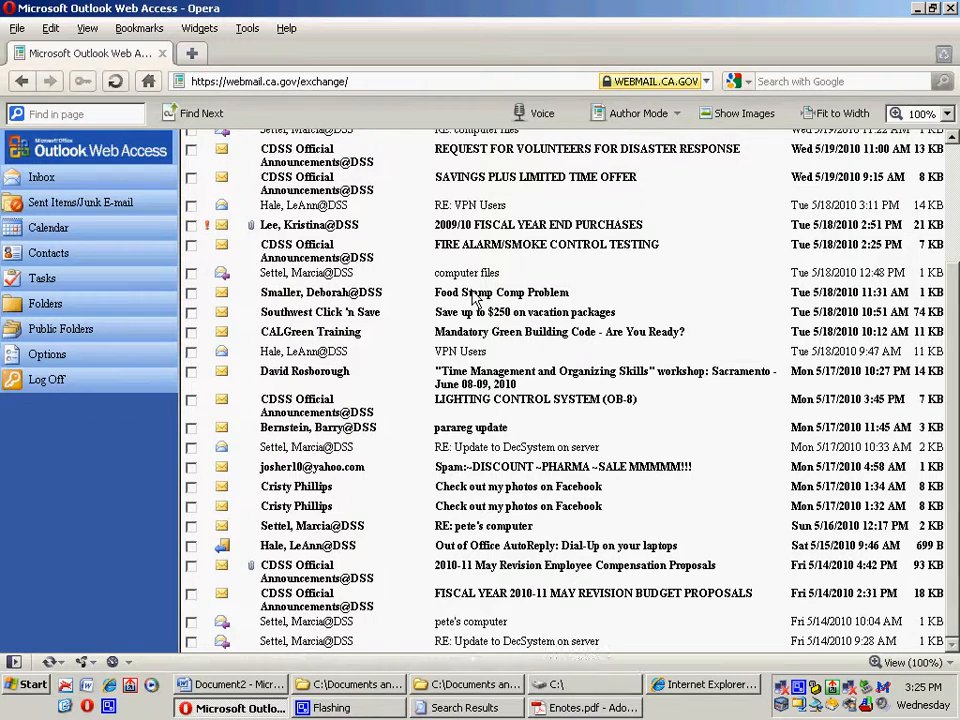
# Select the Food Stamp Comp Problem email's opening paragraph and start a blank Word document.
pyautogui.doubleClick(500, 292)
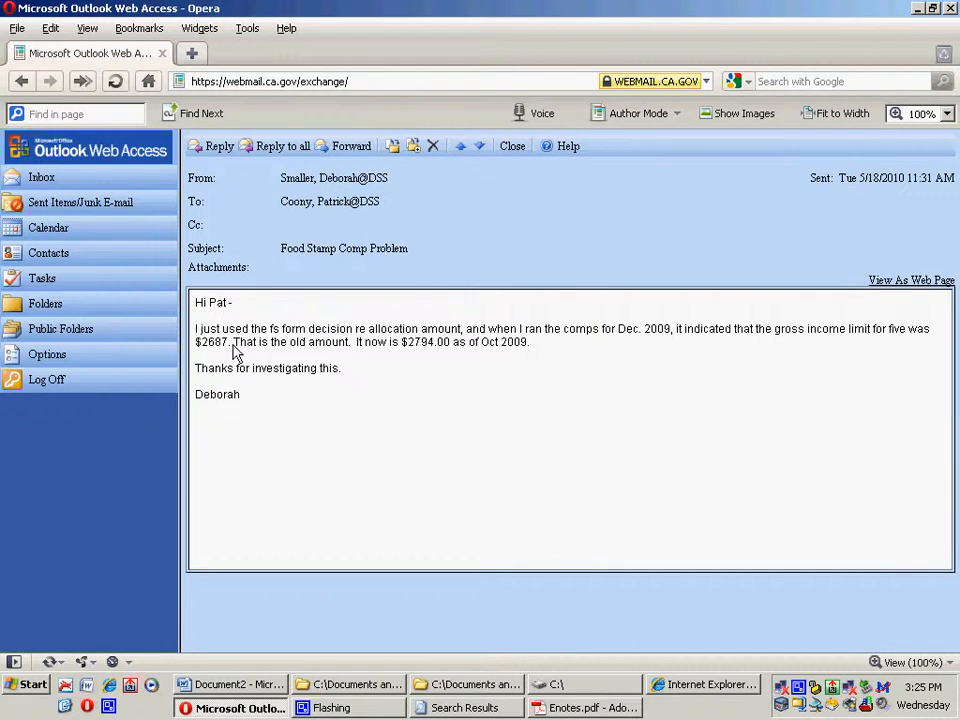
pyautogui.moveTo(196, 328); pyautogui.dragTo(552, 328)
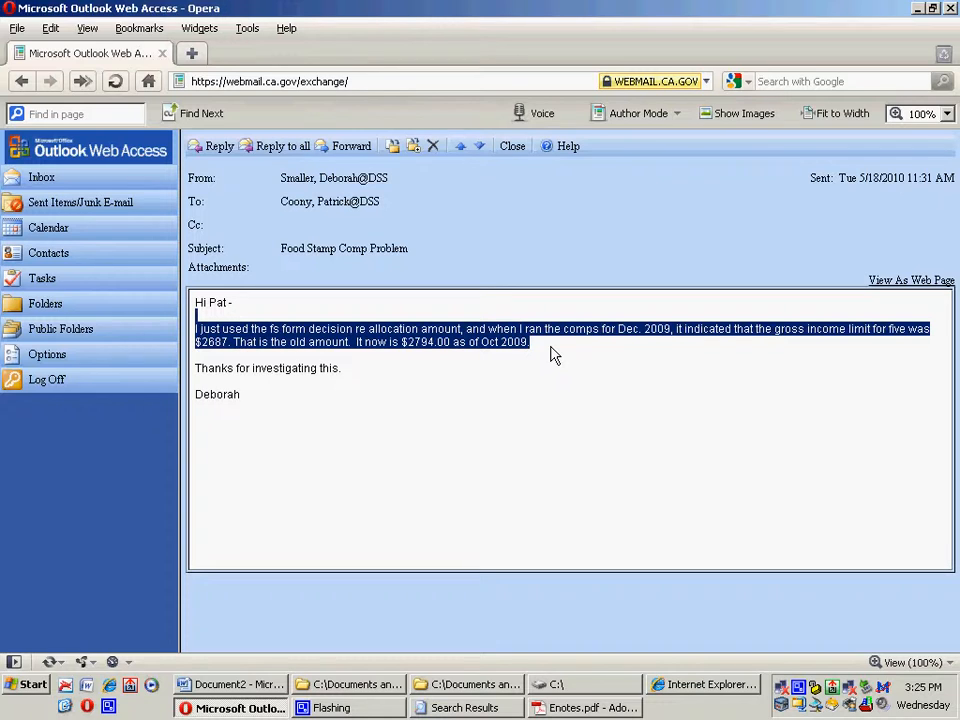
pyautogui.click(230, 684)
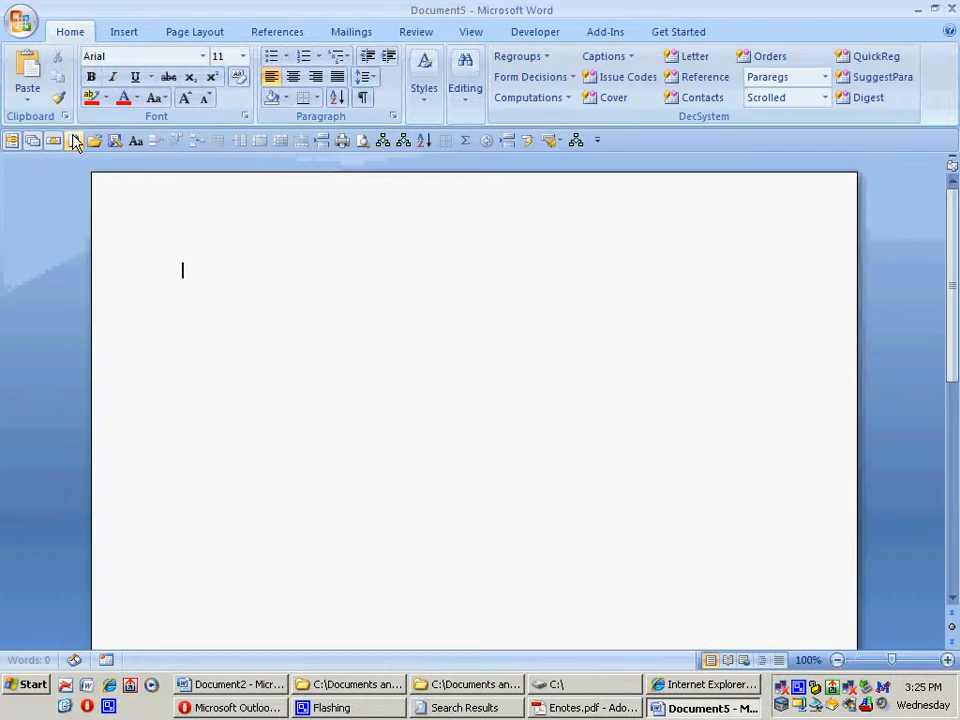
# Paste the email paragraph under a 'Fake Enote' heading and bring up the Print dialog.
pyautogui.write('I just used the fs form decision re allocation amount, and when I ran the comps for Dec. 2009, it indicated that the gross income limit for five was $2687. That is the old amount.  It now is $2794.00 as of Oct 2009.')
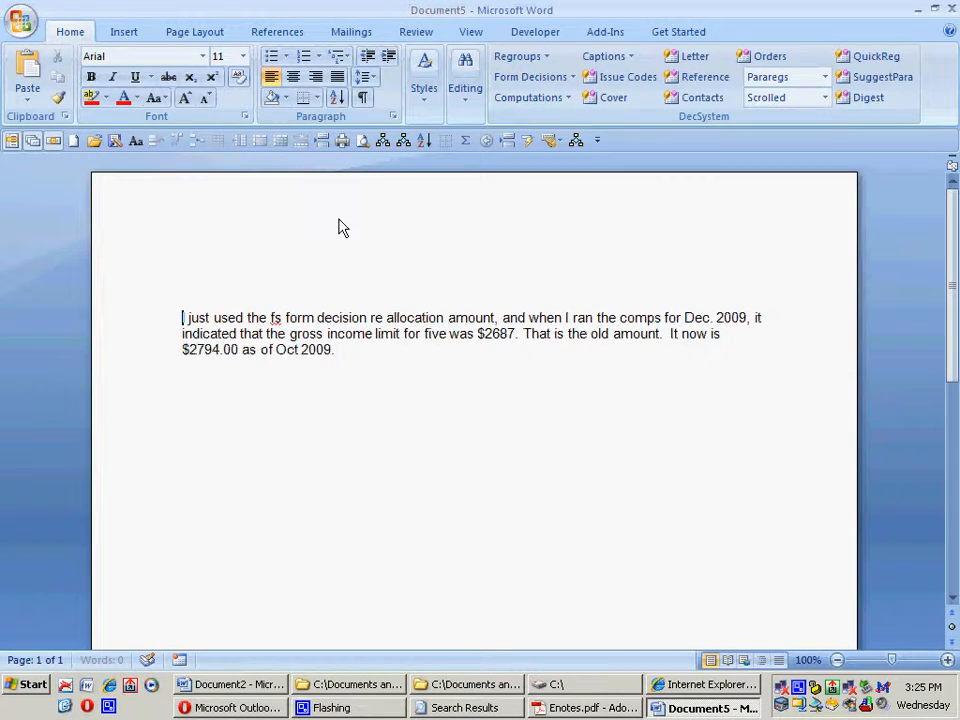
pyautogui.write('Fake')
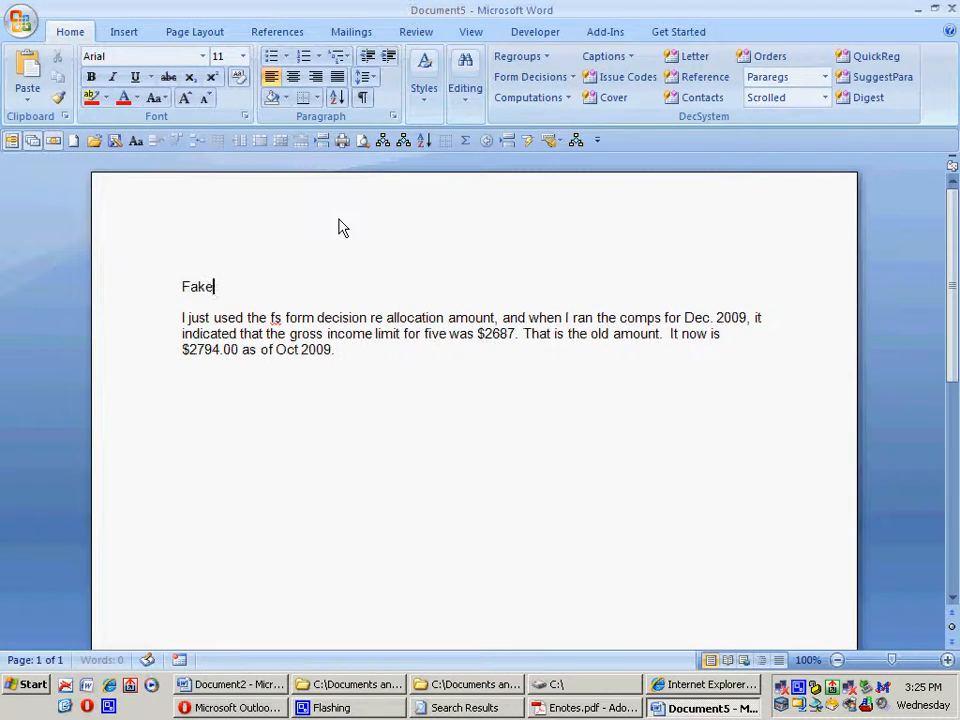
pyautogui.write('Enote')
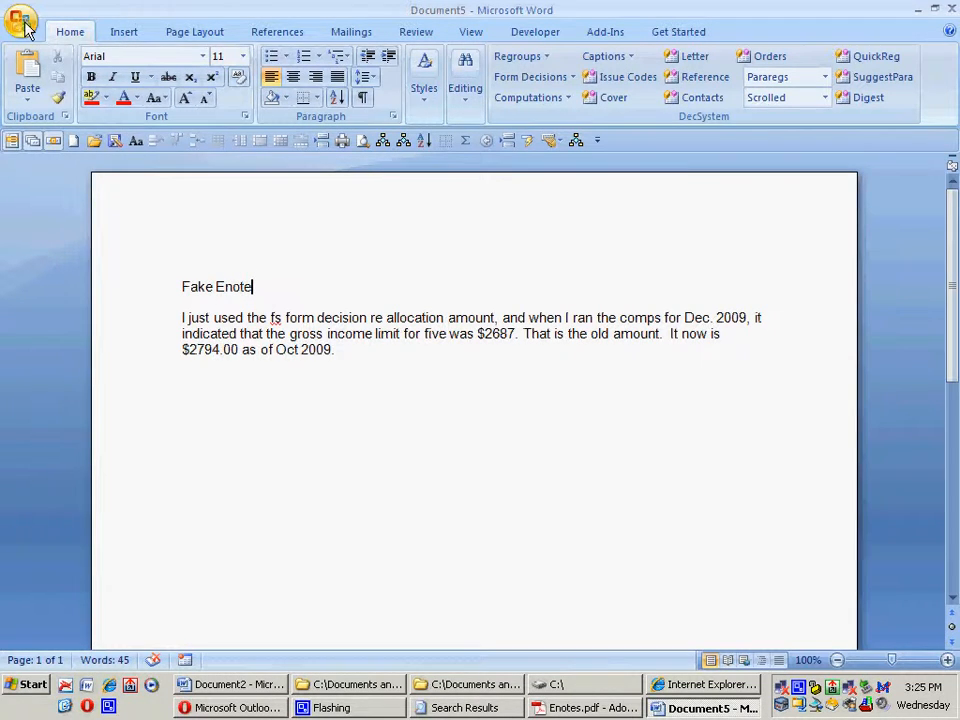
pyautogui.click(22, 20)
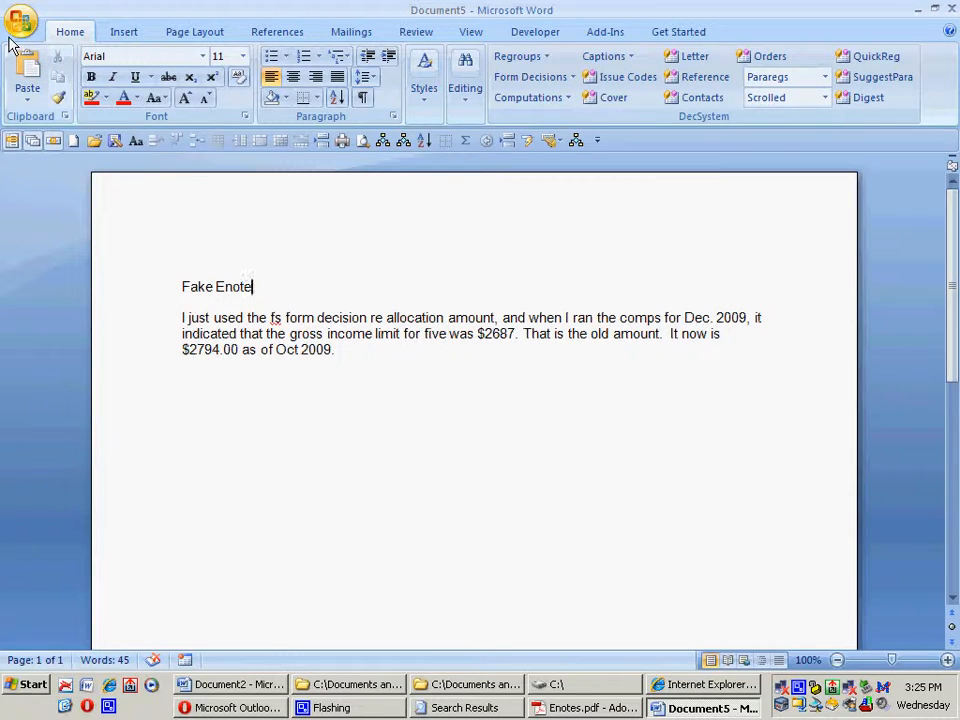
pyautogui.click(20, 20)
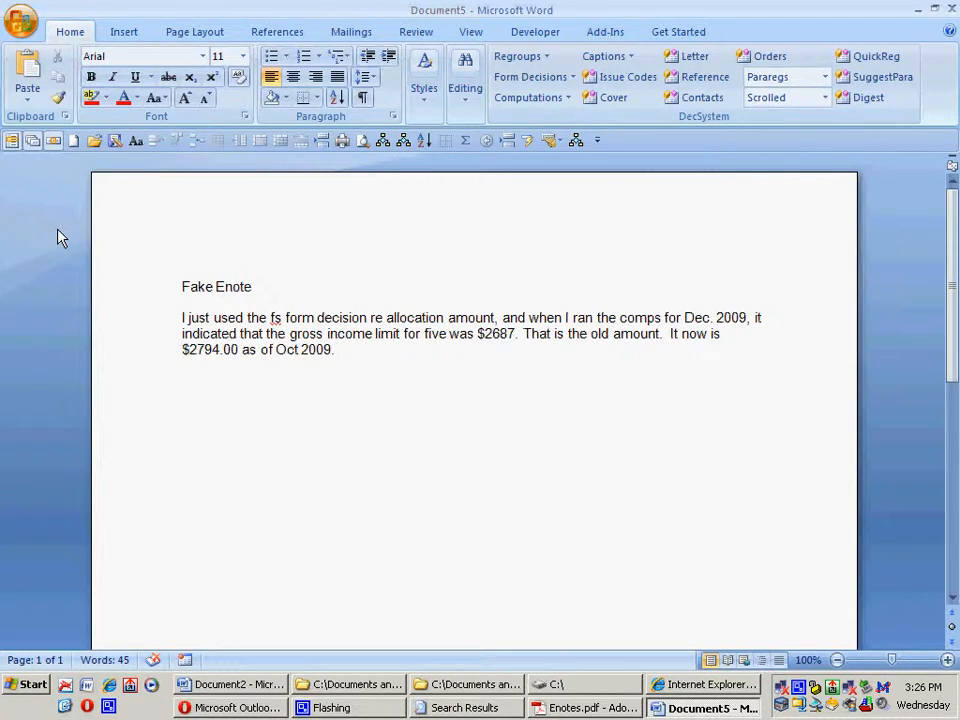
pyautogui.moveTo(88, 232)
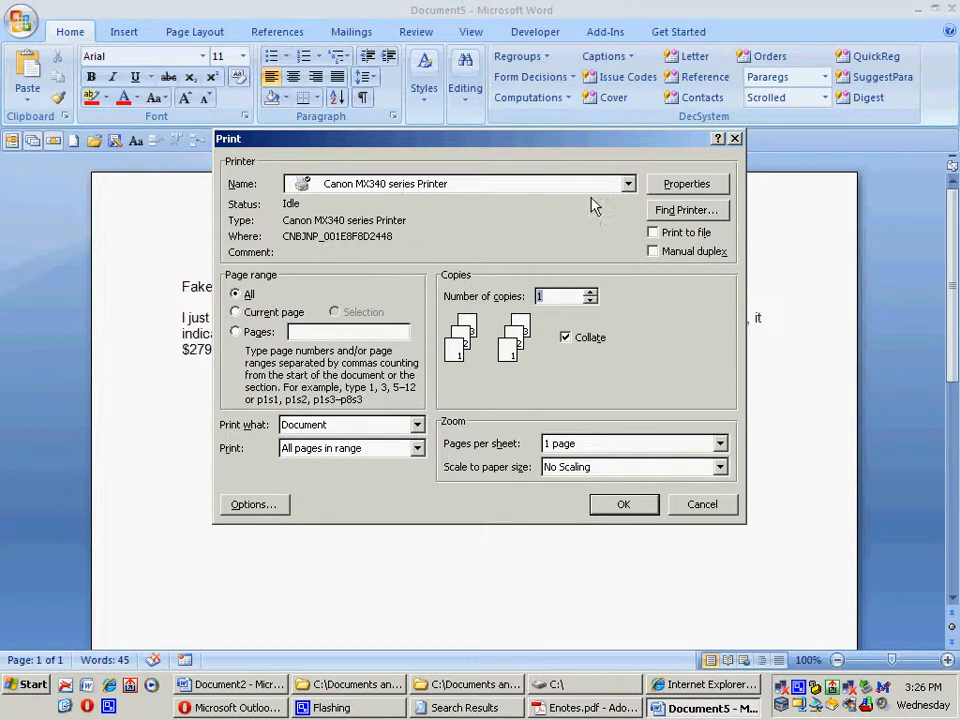
# Print the Word document through Acrobat Distiller as junk.pdf on the Desktop, replacing the existing file.
pyautogui.click(628, 184)
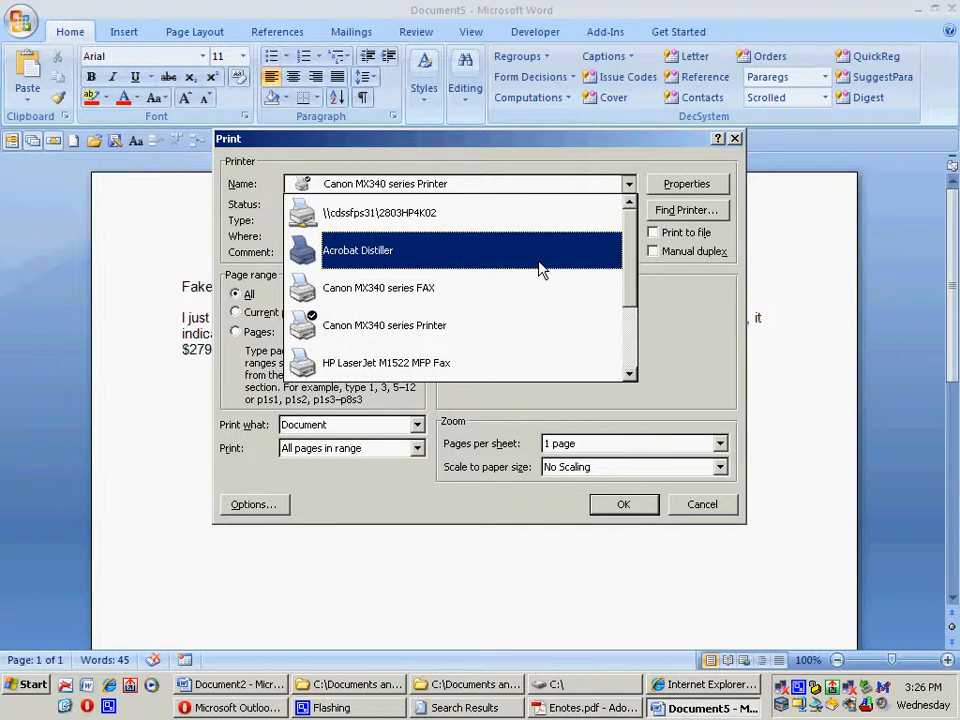
pyautogui.click(356, 250)
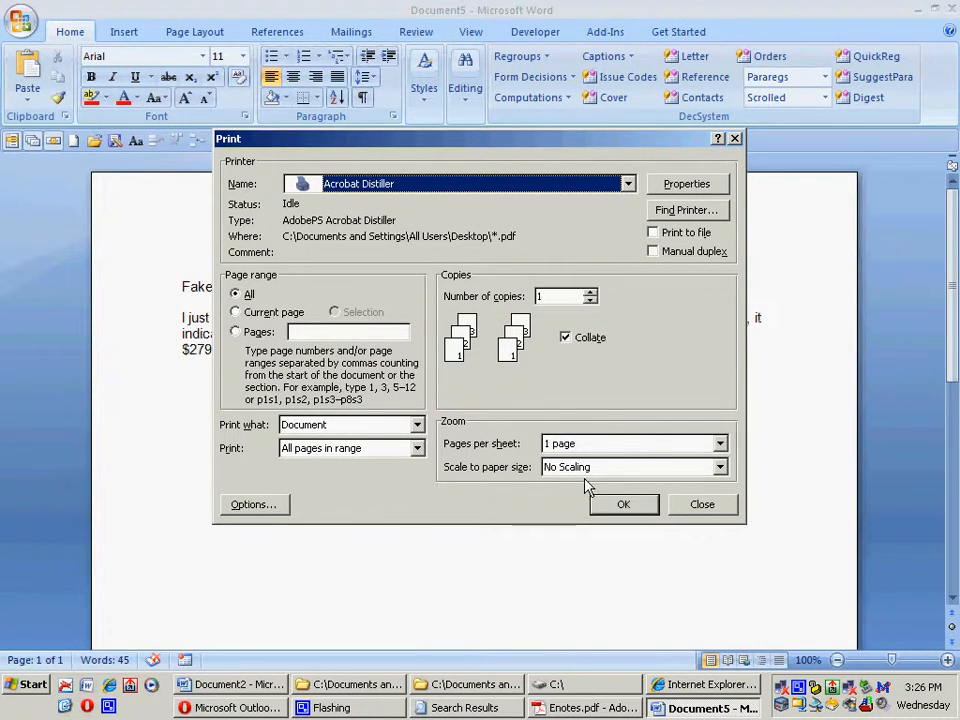
pyautogui.click(624, 504)
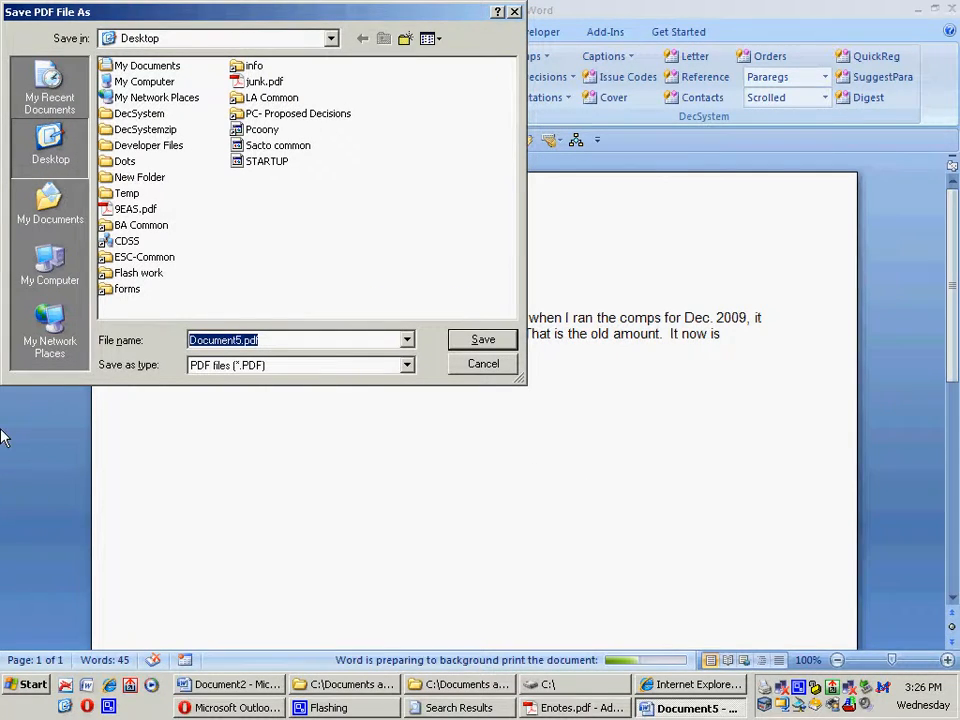
pyautogui.click(484, 340)
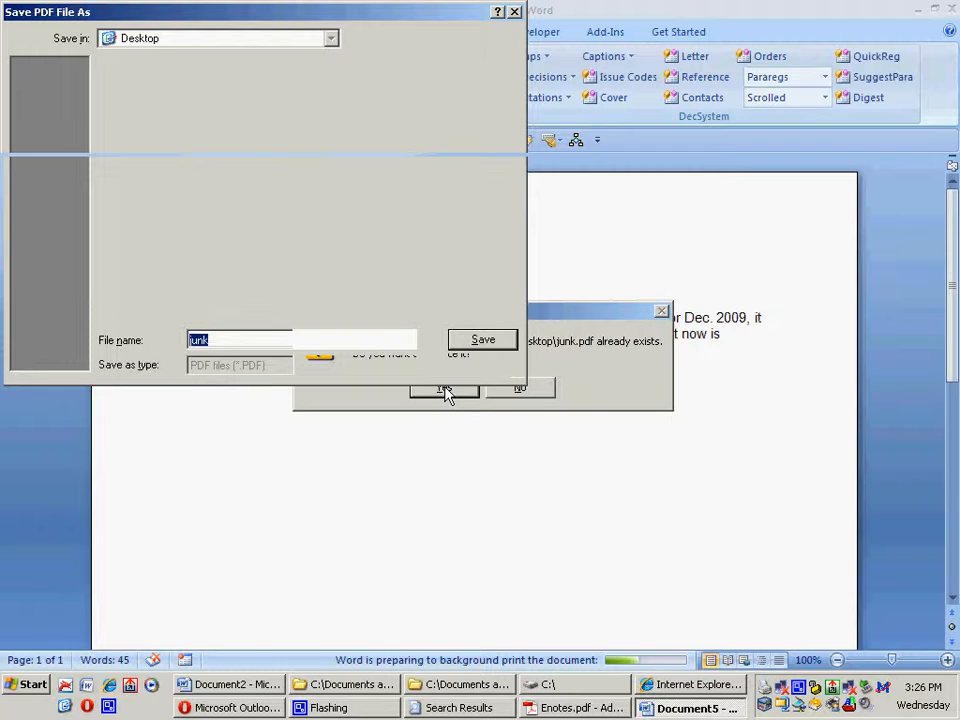
pyautogui.moveTo(390, 480)
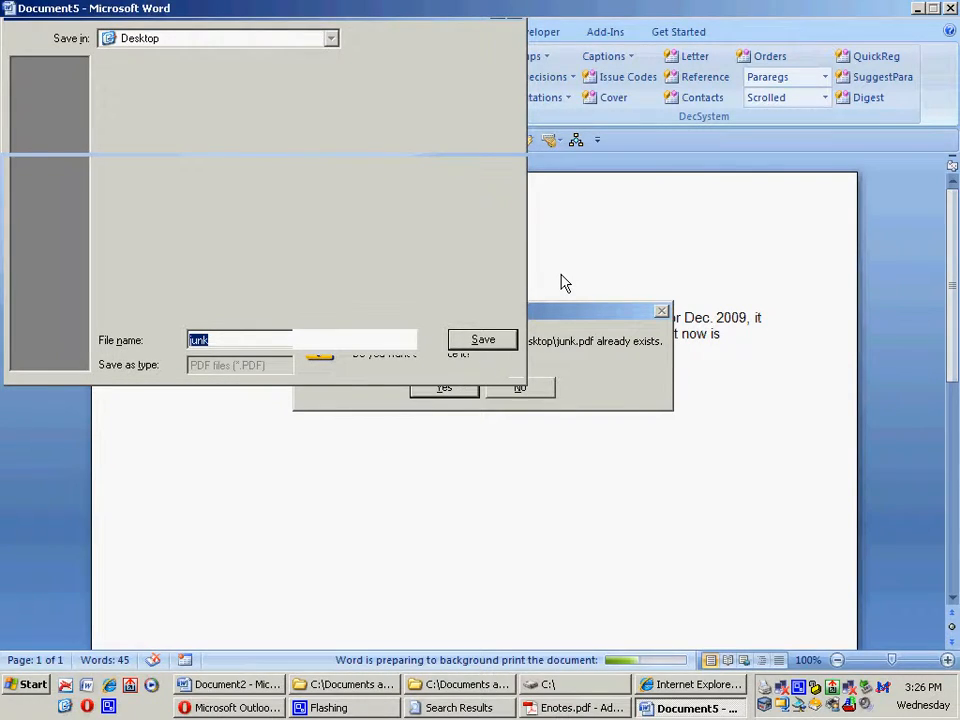
pyautogui.moveTo(544, 560)
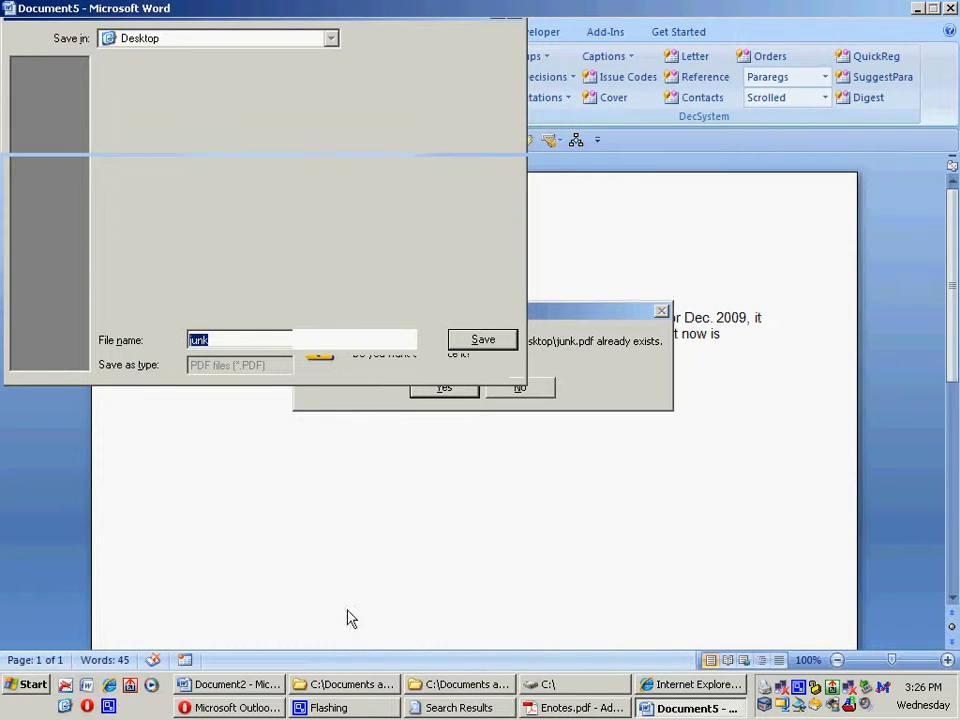
pyautogui.click(444, 388)
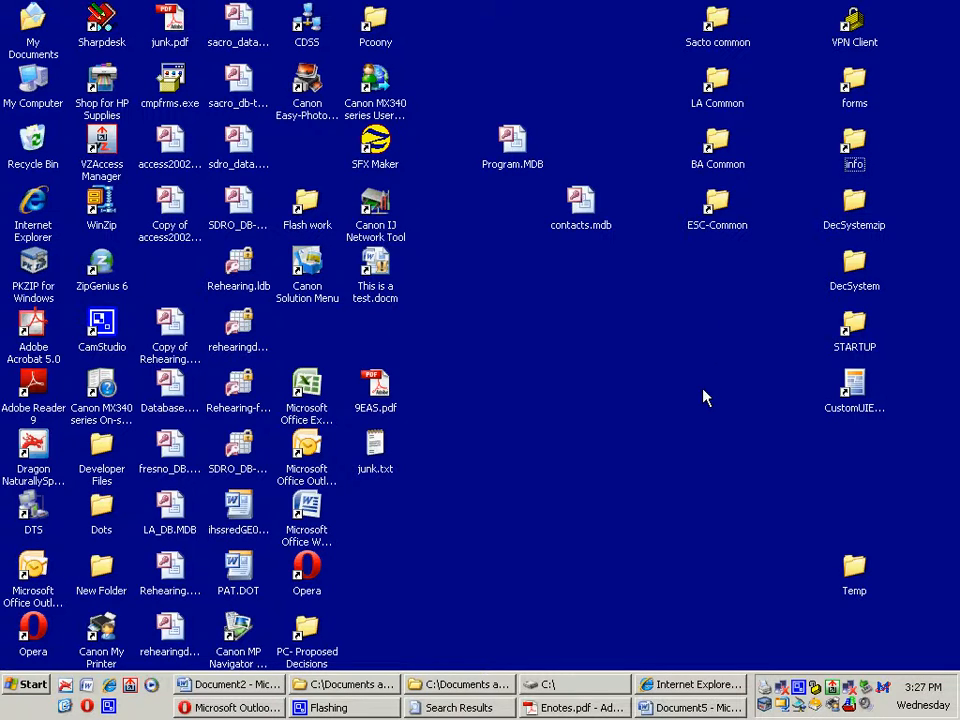
pyautogui.moveTo(576, 436)
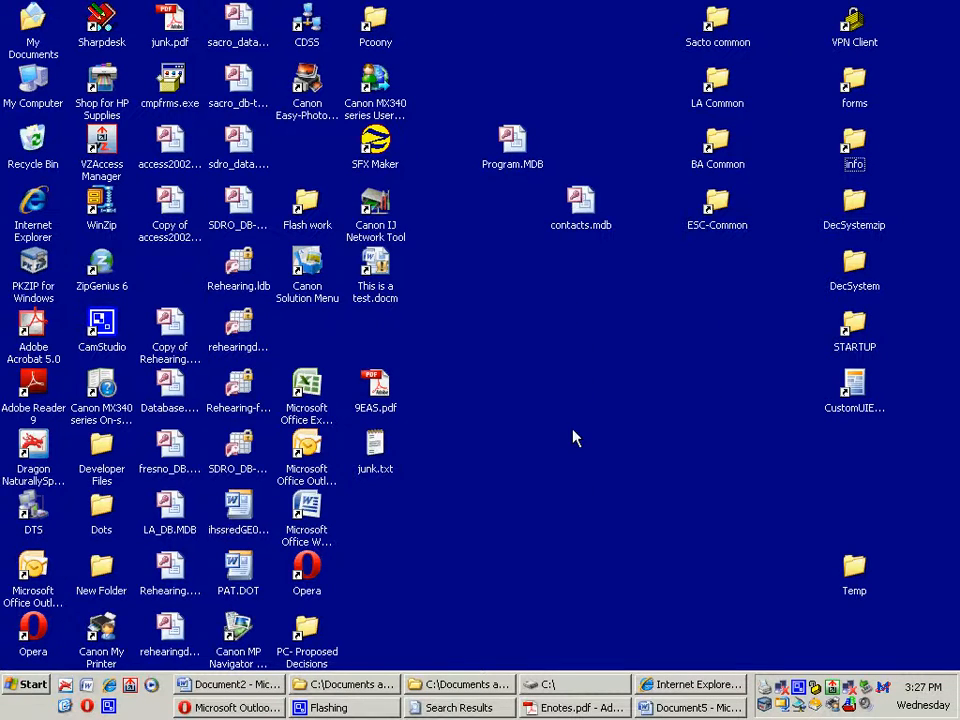
pyautogui.moveTo(516, 356)
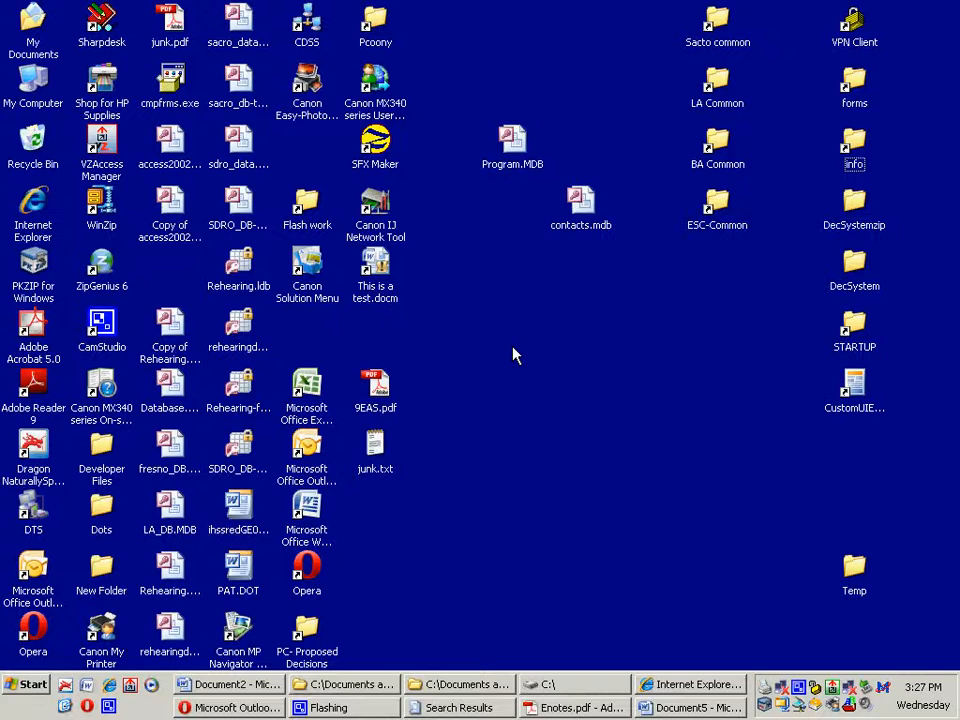
pyautogui.click(578, 708)
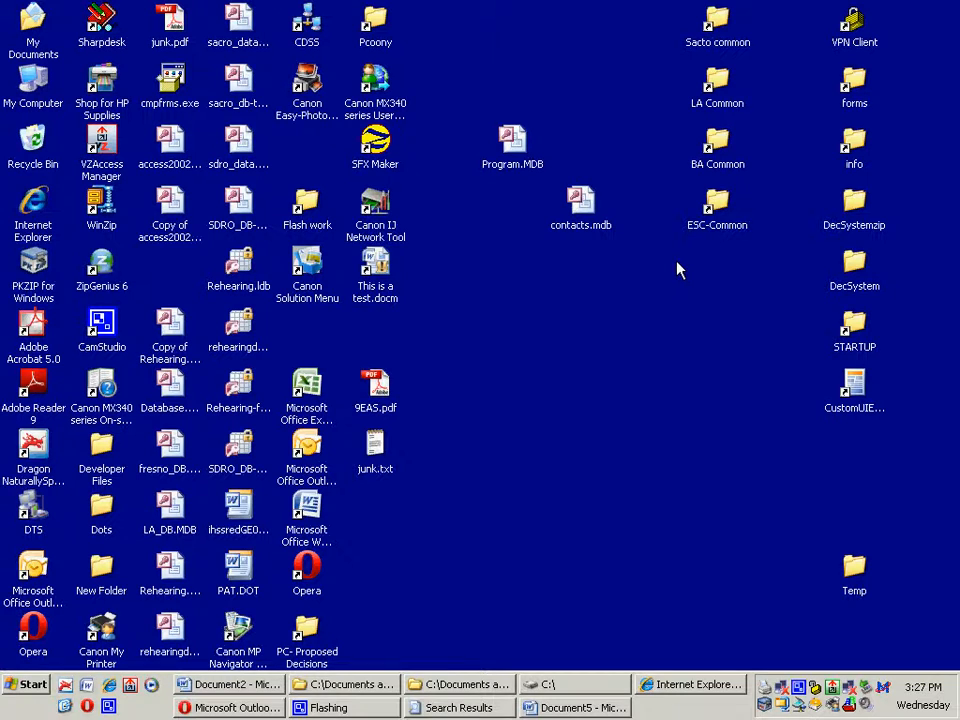
pyautogui.click(32, 330)
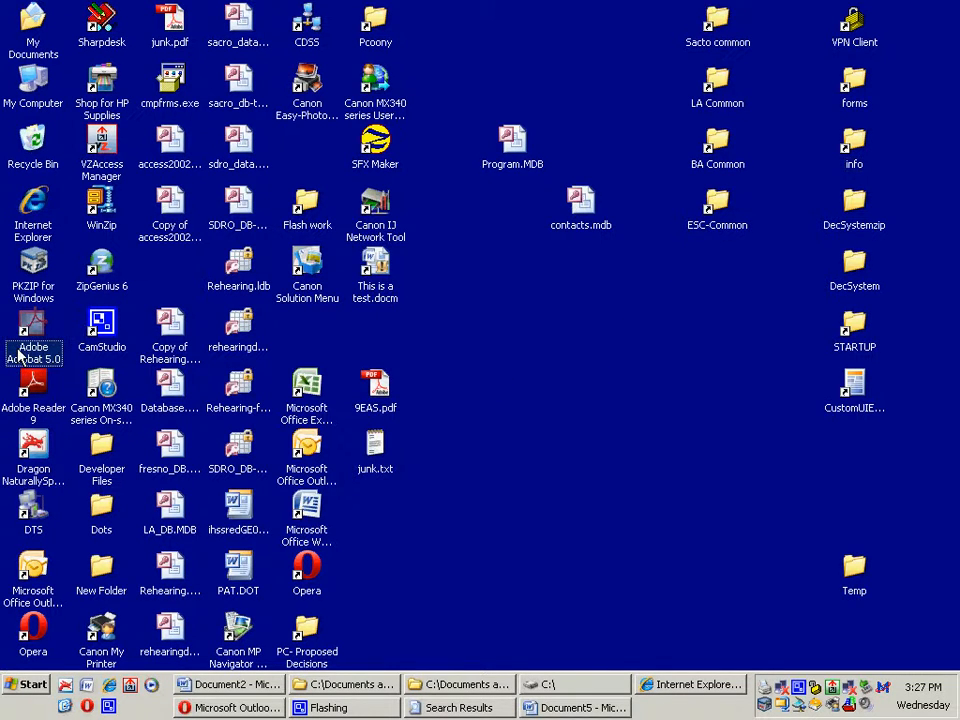
pyautogui.doubleClick(32, 332)
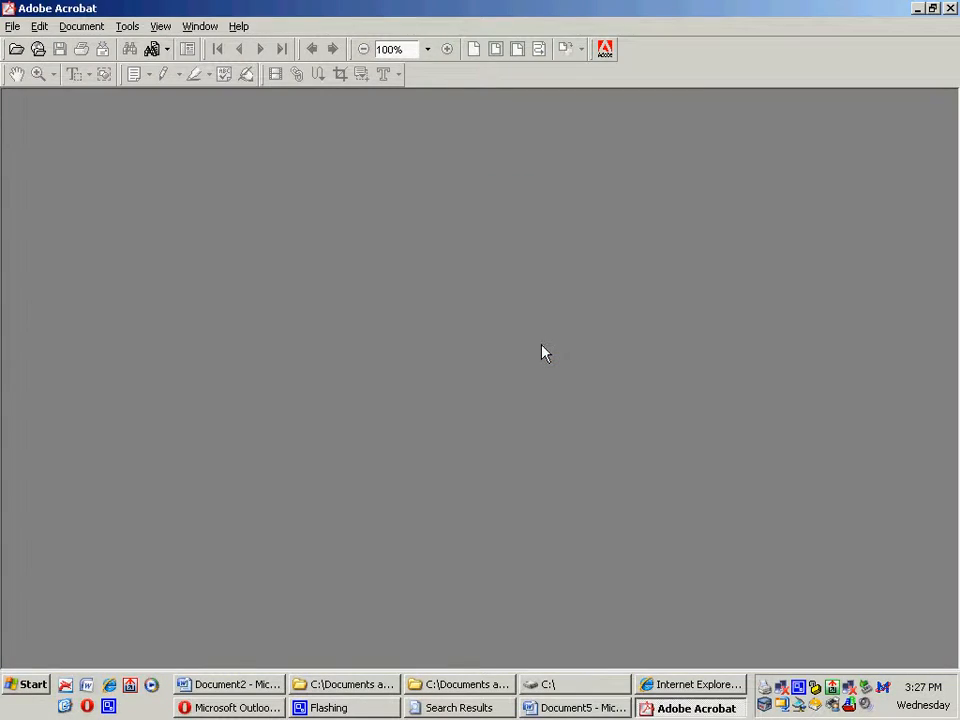
# Browse from My Computer to the info folder in the Open dialog.
pyautogui.click(12, 26)
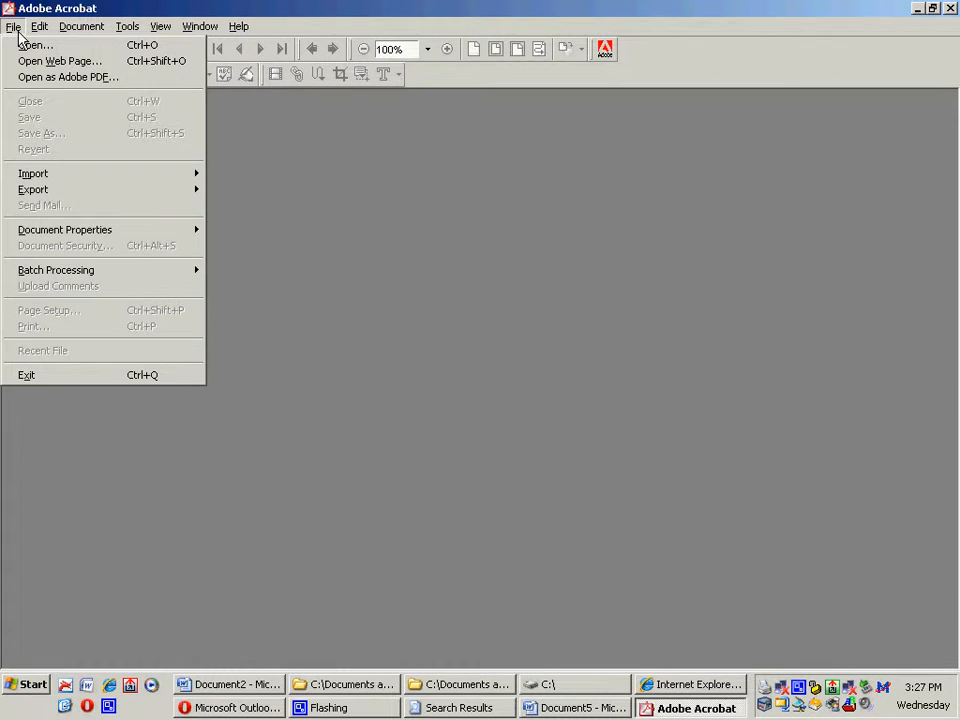
pyautogui.moveTo(36, 44)
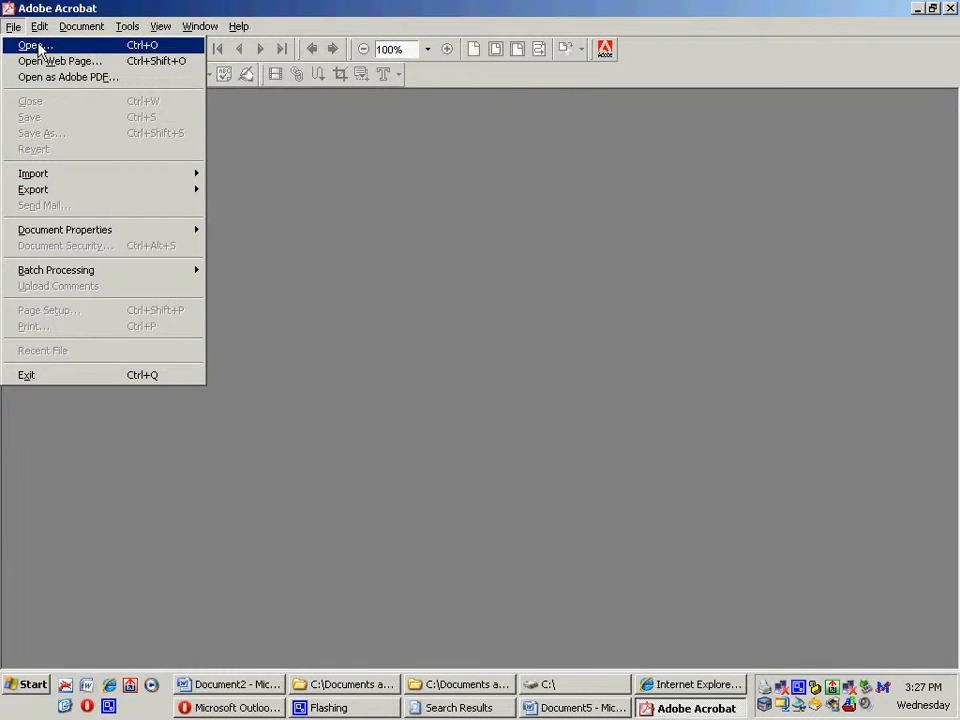
pyautogui.click(32, 44)
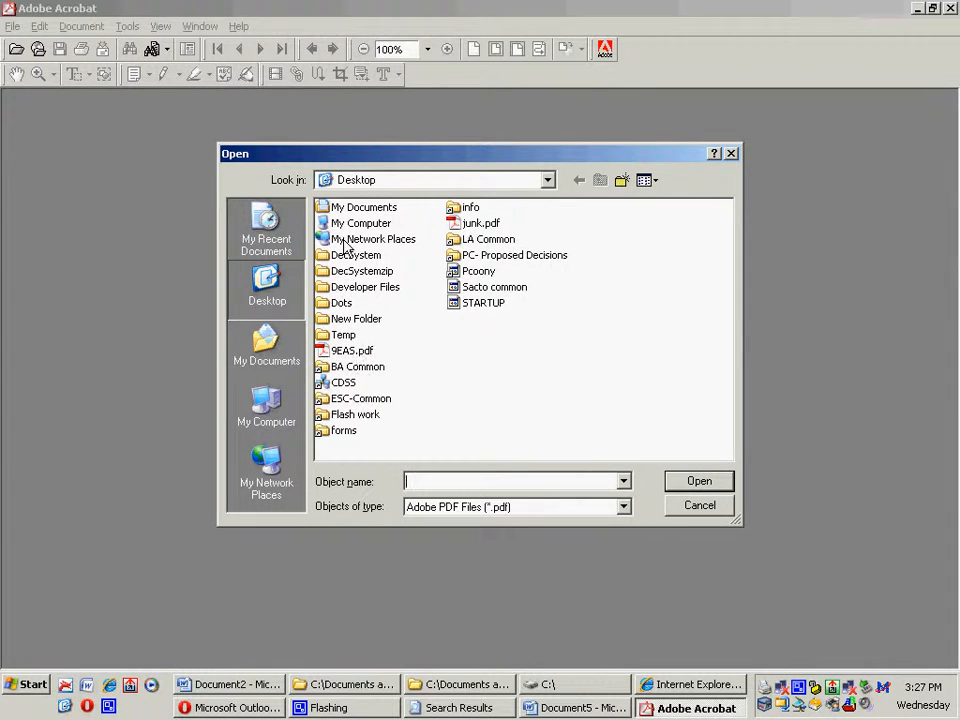
pyautogui.click(266, 410)
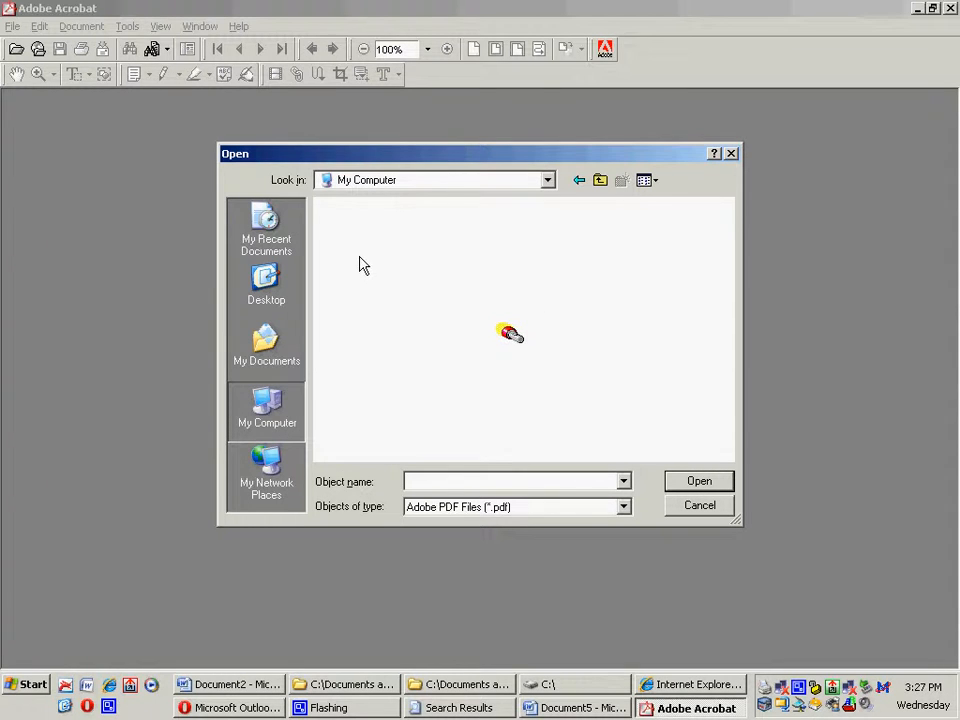
pyautogui.moveTo(368, 276)
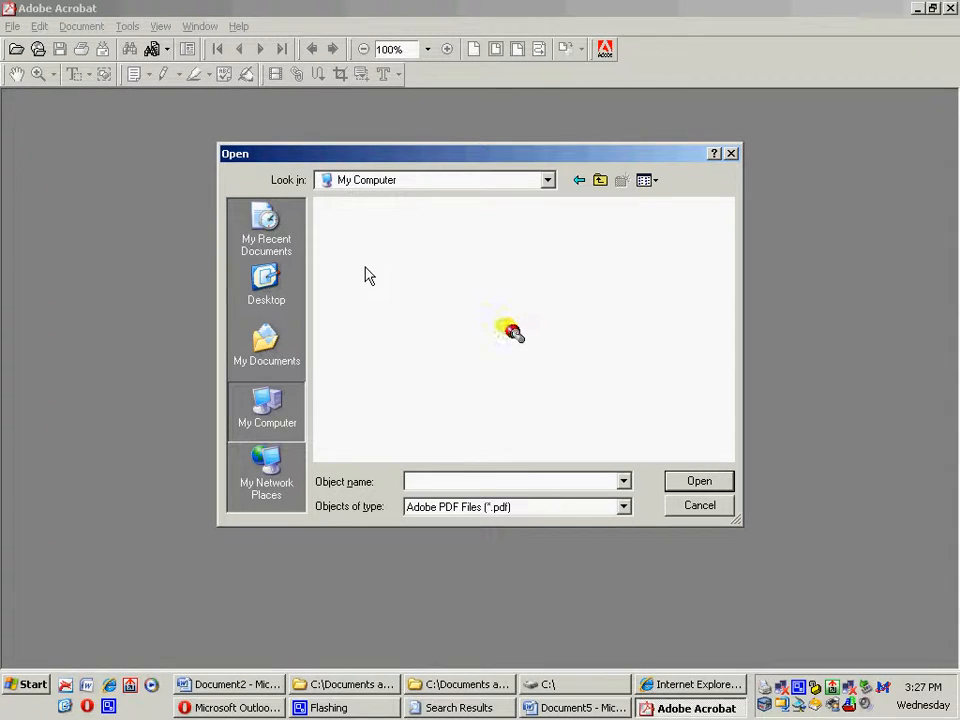
pyautogui.moveTo(660, 538)
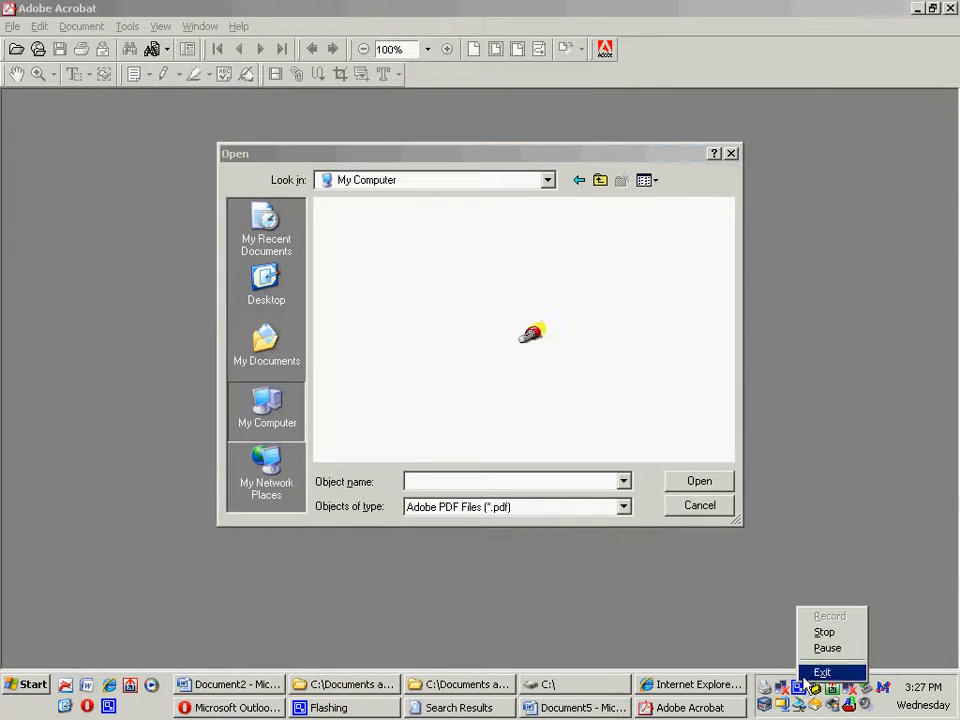
pyautogui.moveTo(604, 596)
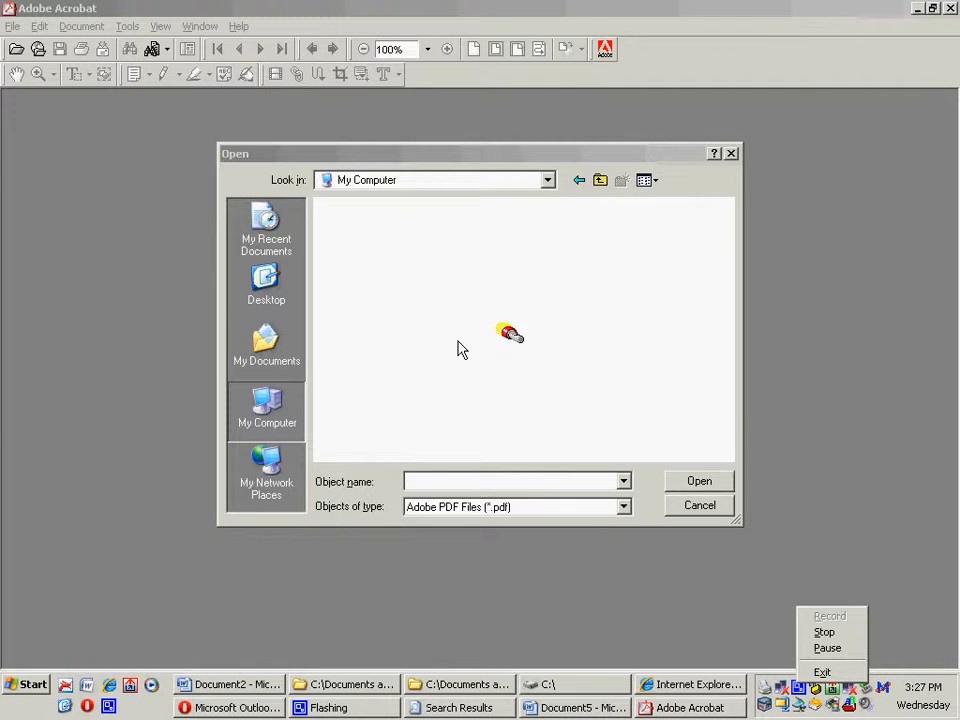
pyautogui.moveTo(488, 362)
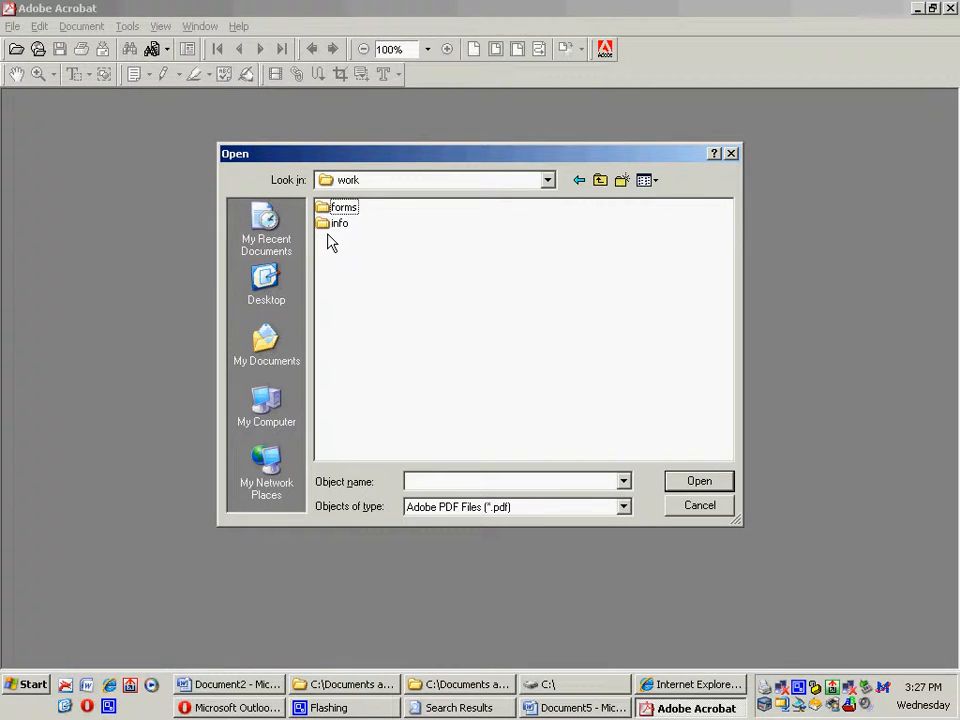
pyautogui.doubleClick(340, 224)
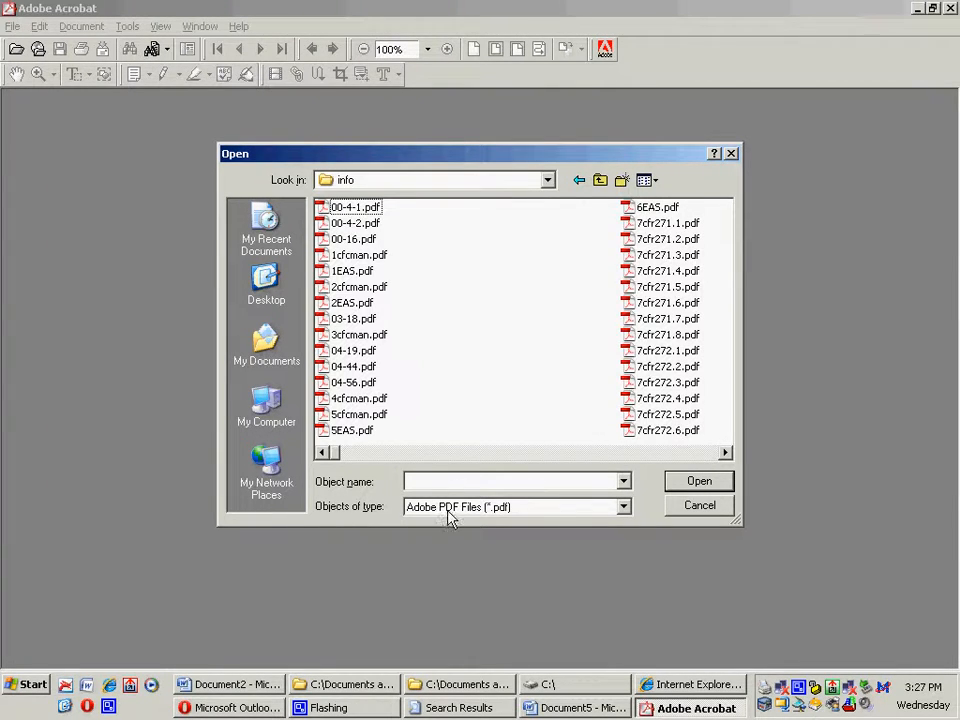
# Enter the file name 'enotes' and open Enotes.pdf with its bookmarks shown.
pyautogui.click(516, 480)
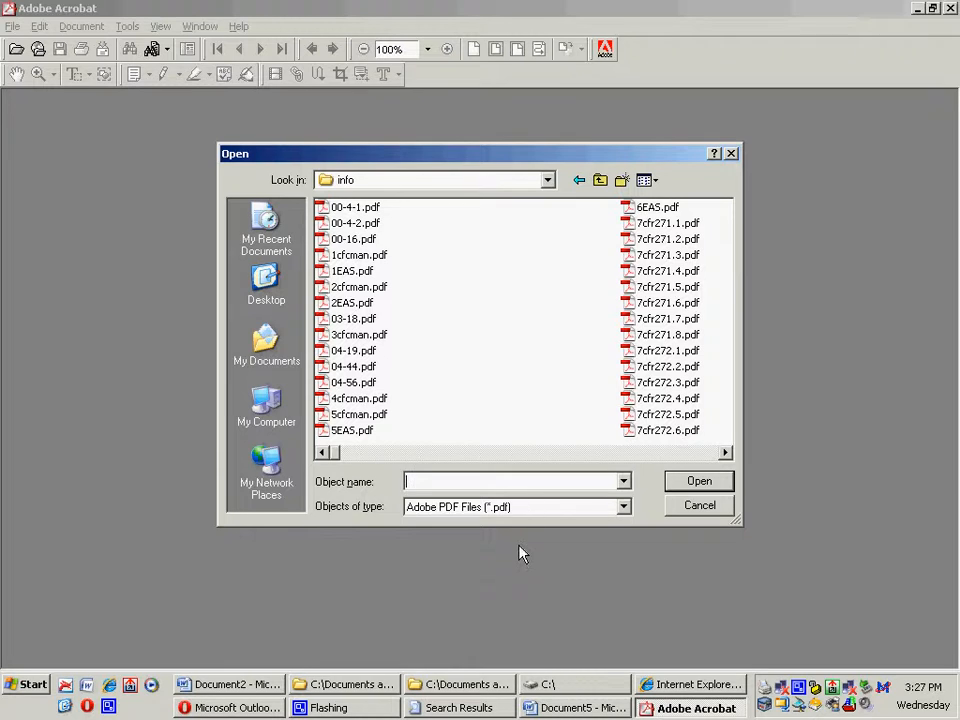
pyautogui.write('end')
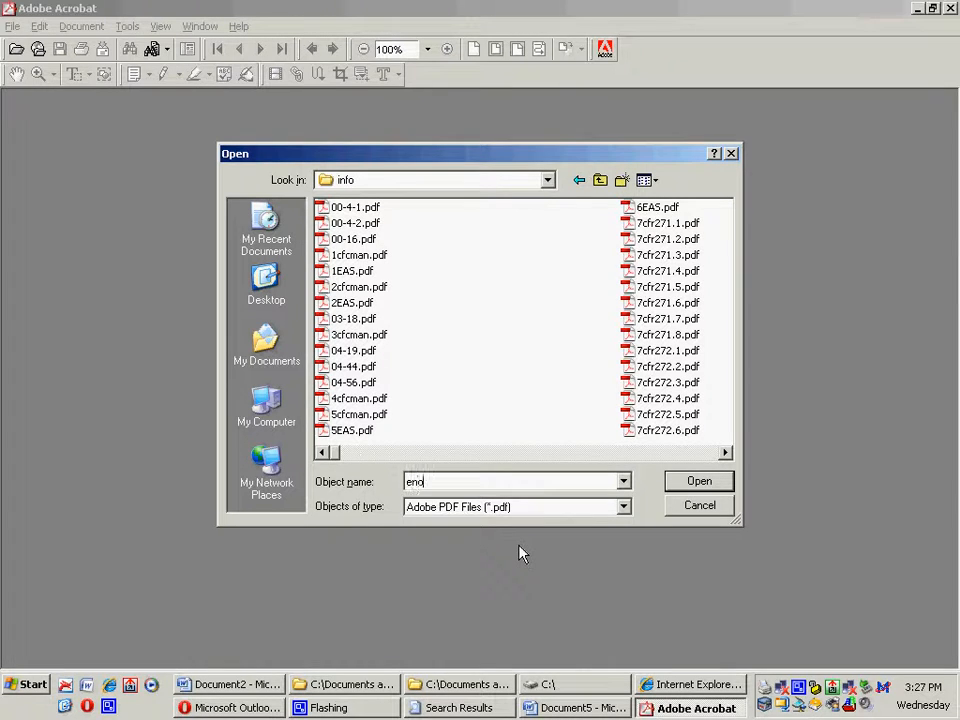
pyautogui.write('te')
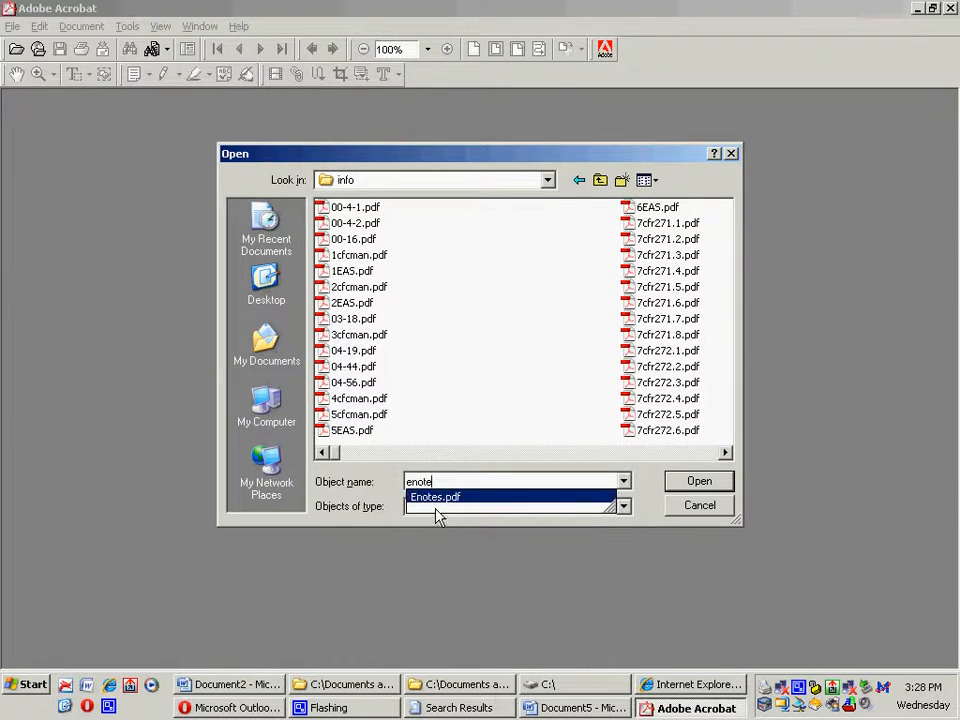
pyautogui.click(700, 480)
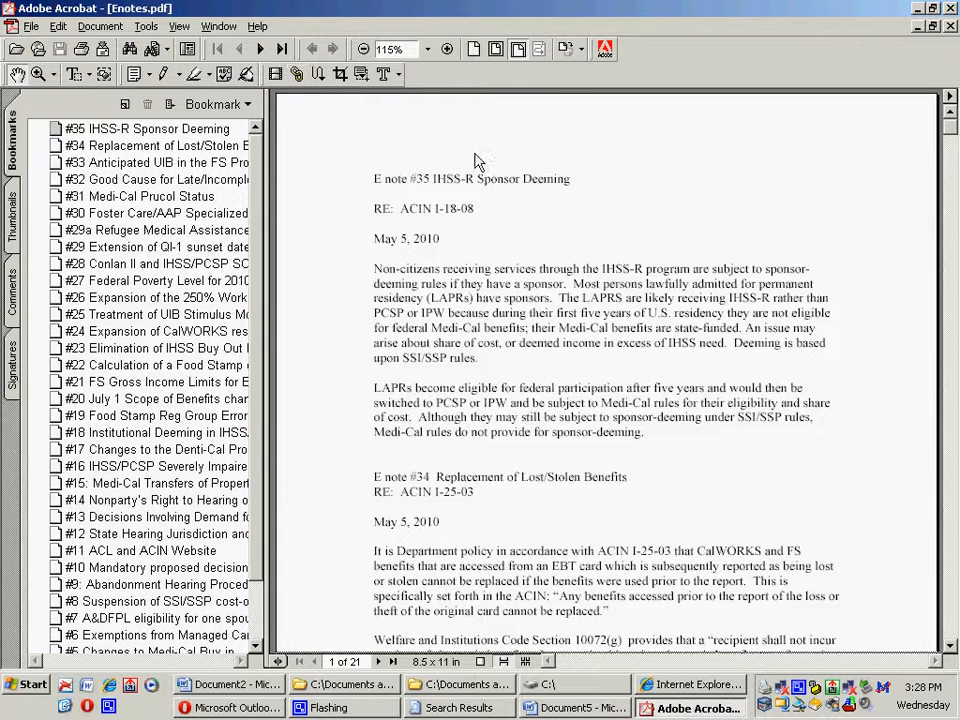
# Insert junk.pdf from the Desktop before the first page of Enotes.pdf, making 22 pages.
pyautogui.click(100, 26)
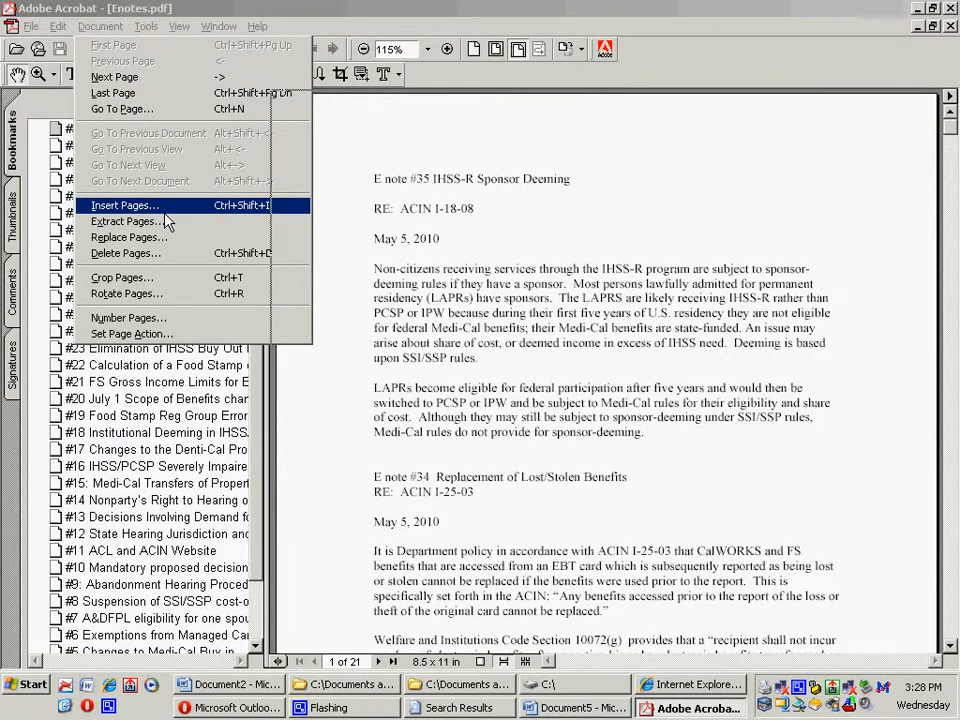
pyautogui.click(126, 204)
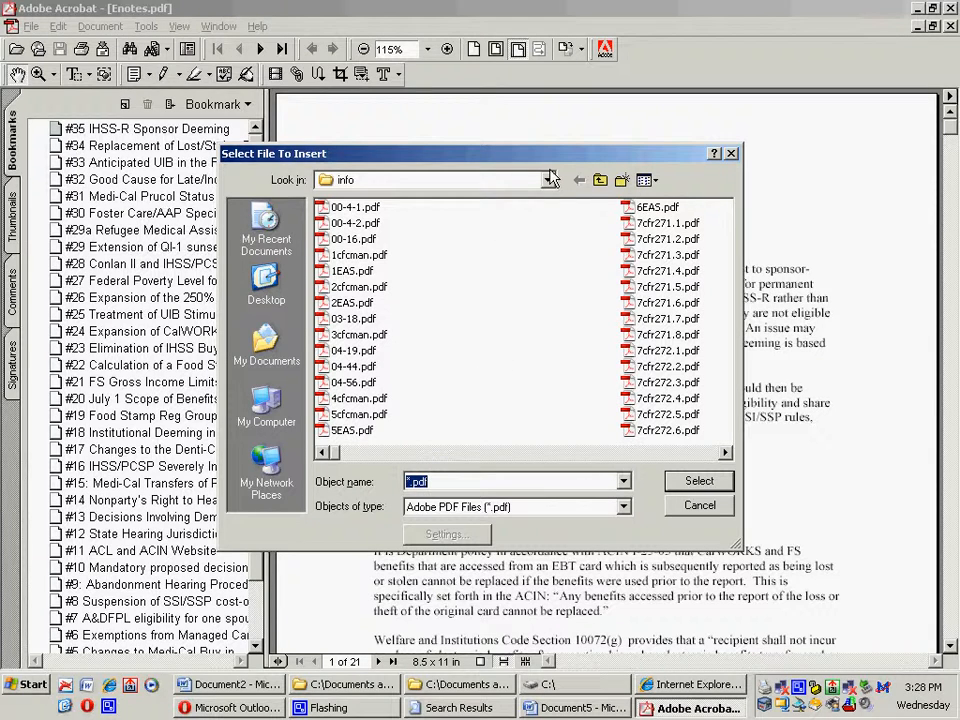
pyautogui.click(548, 180)
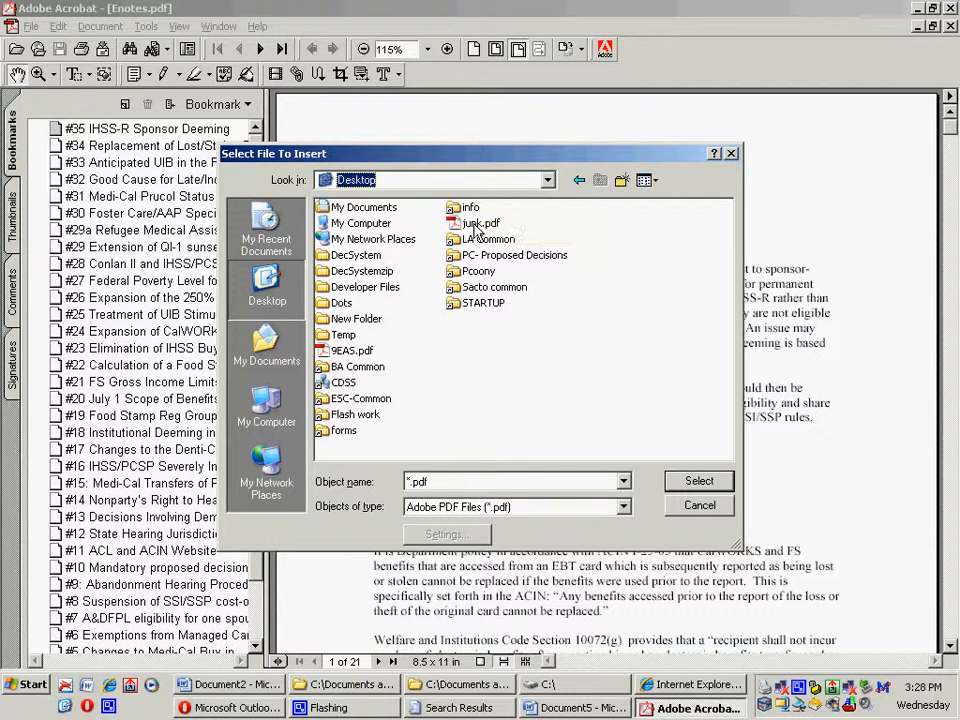
pyautogui.click(482, 222)
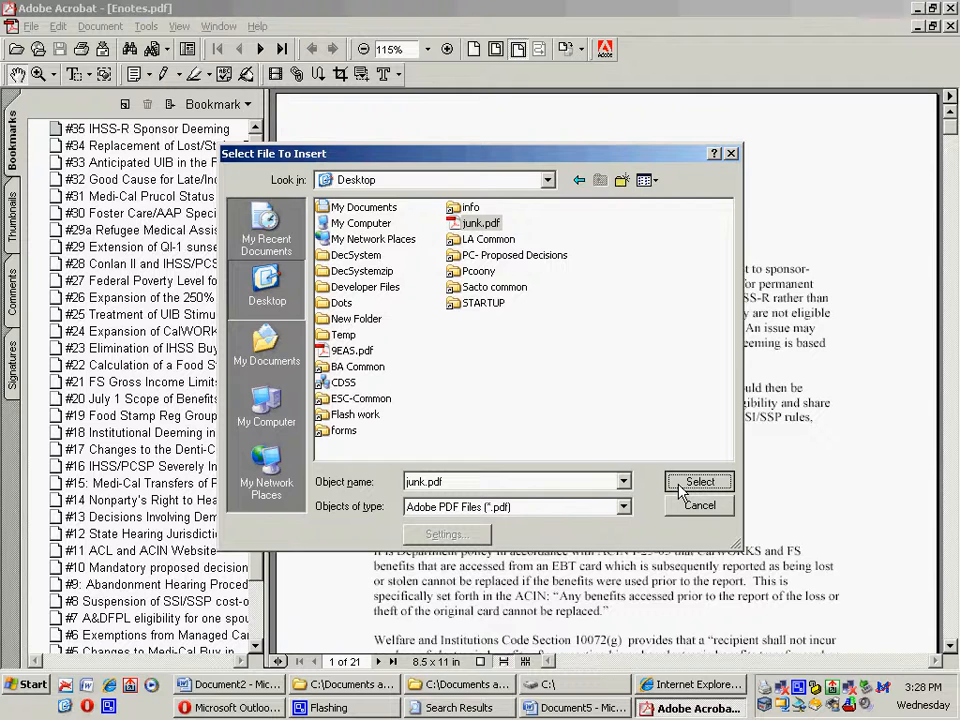
pyautogui.click(700, 480)
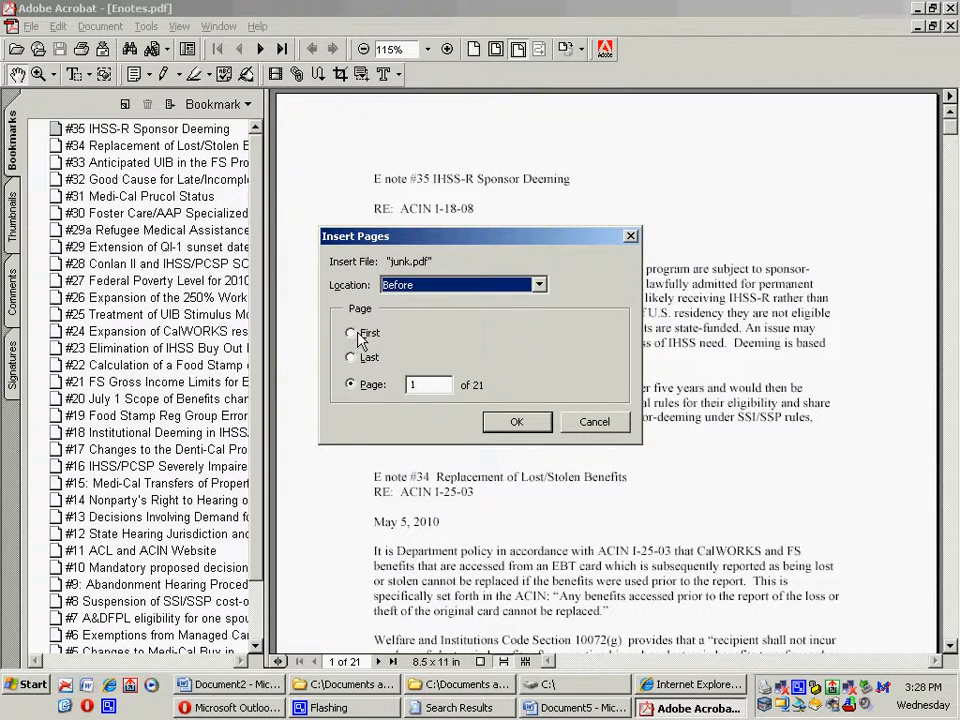
pyautogui.click(516, 420)
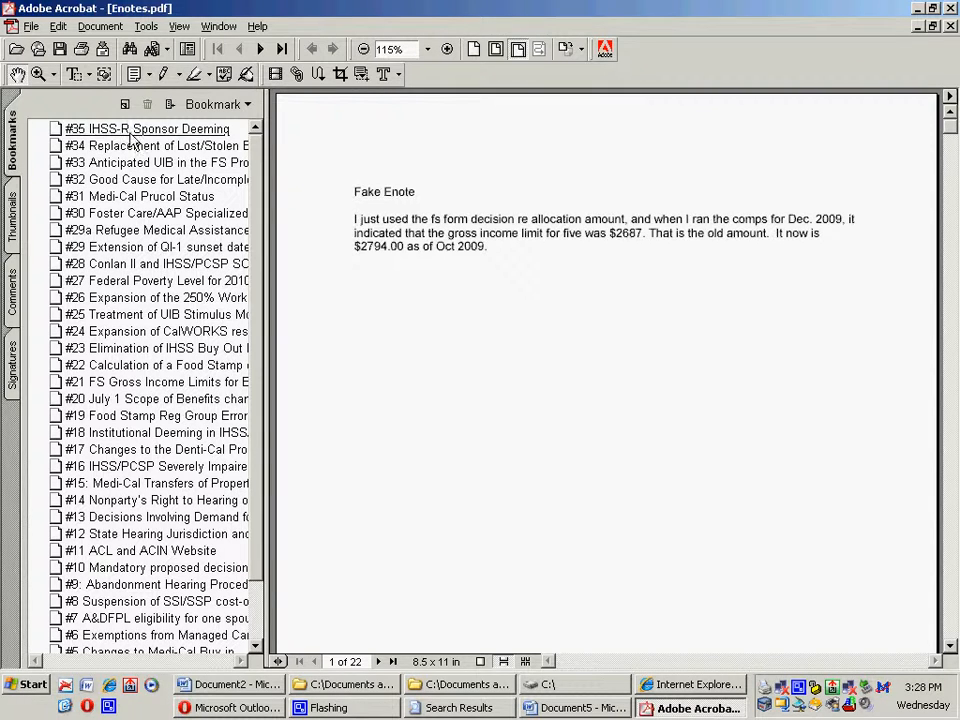
pyautogui.moveTo(400, 170)
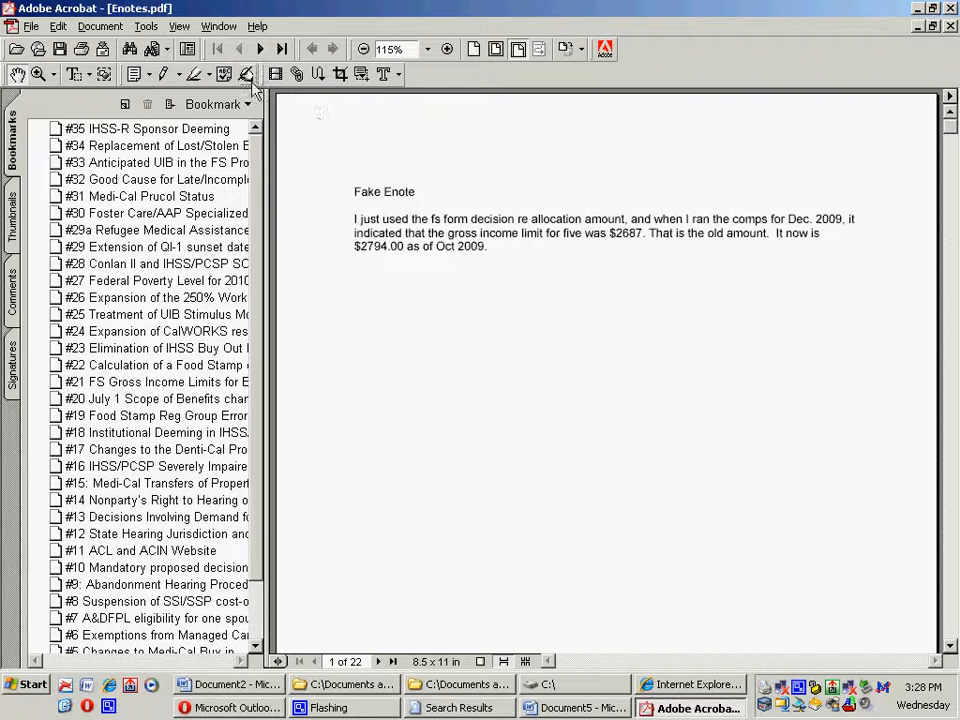
# Show the Document menu's page commands over Enotes.pdf.
pyautogui.click(100, 26)
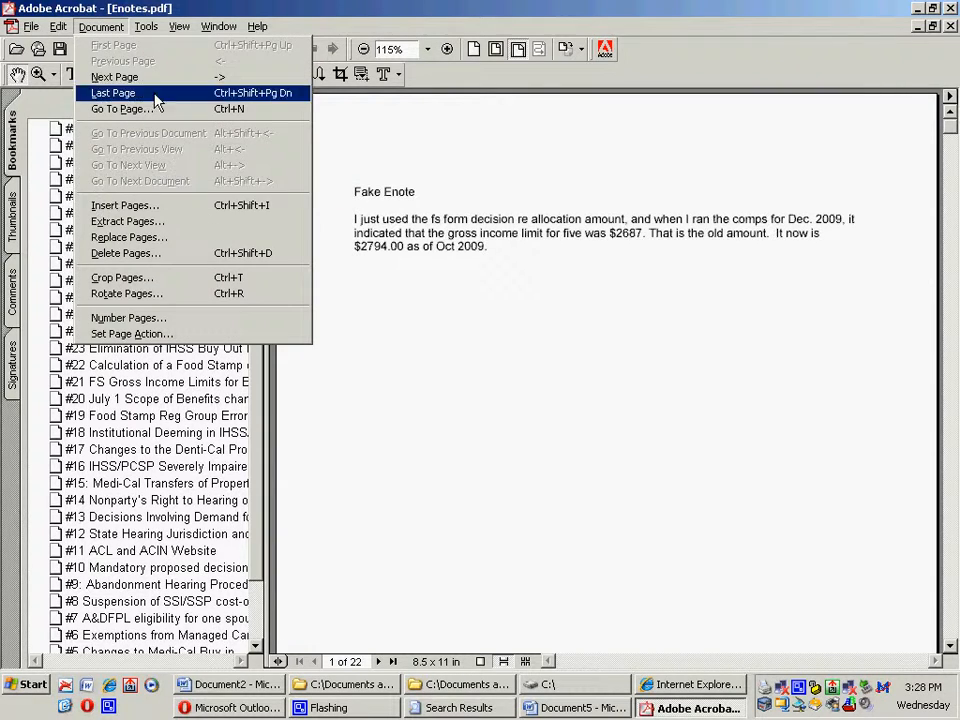
# Delete page 1 (the Fake Enote) and close Enotes.pdf without saving.
pyautogui.click(124, 252)
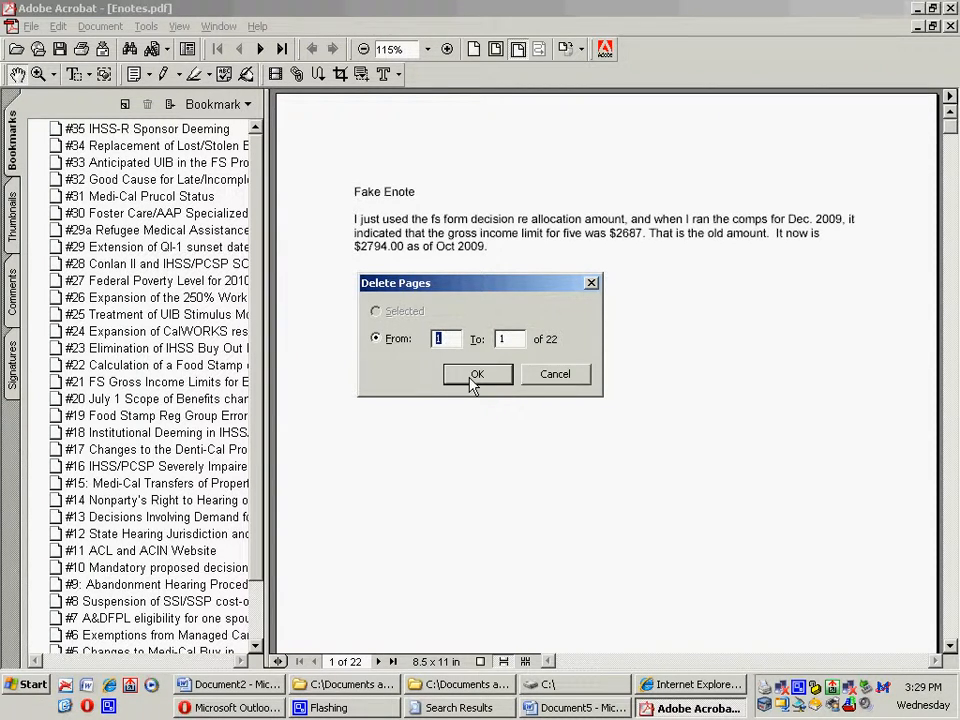
pyautogui.click(476, 374)
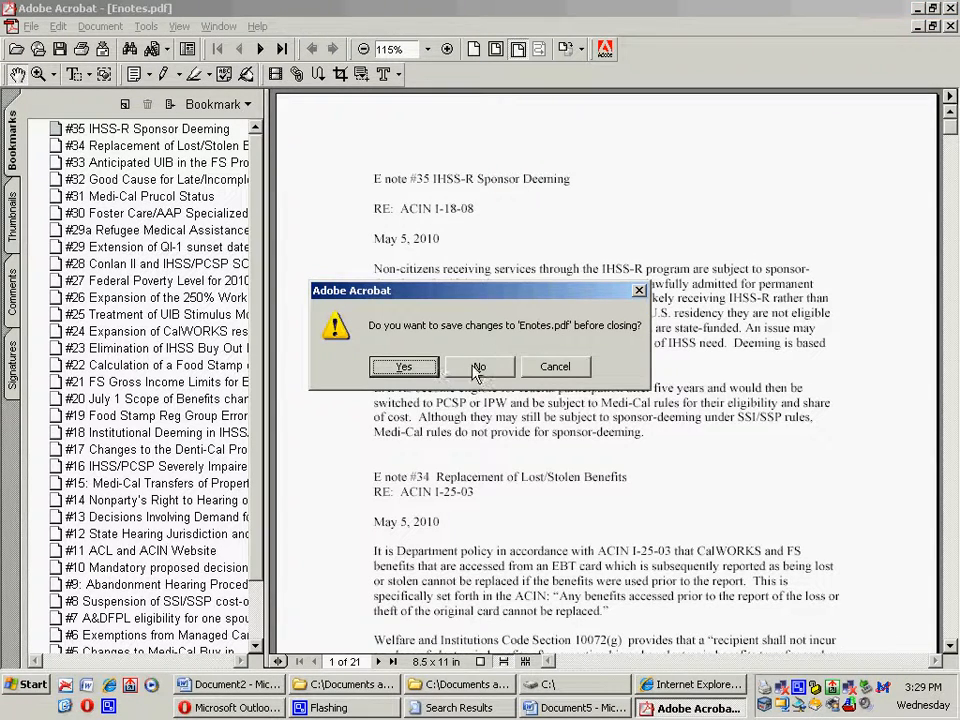
pyautogui.click(480, 366)
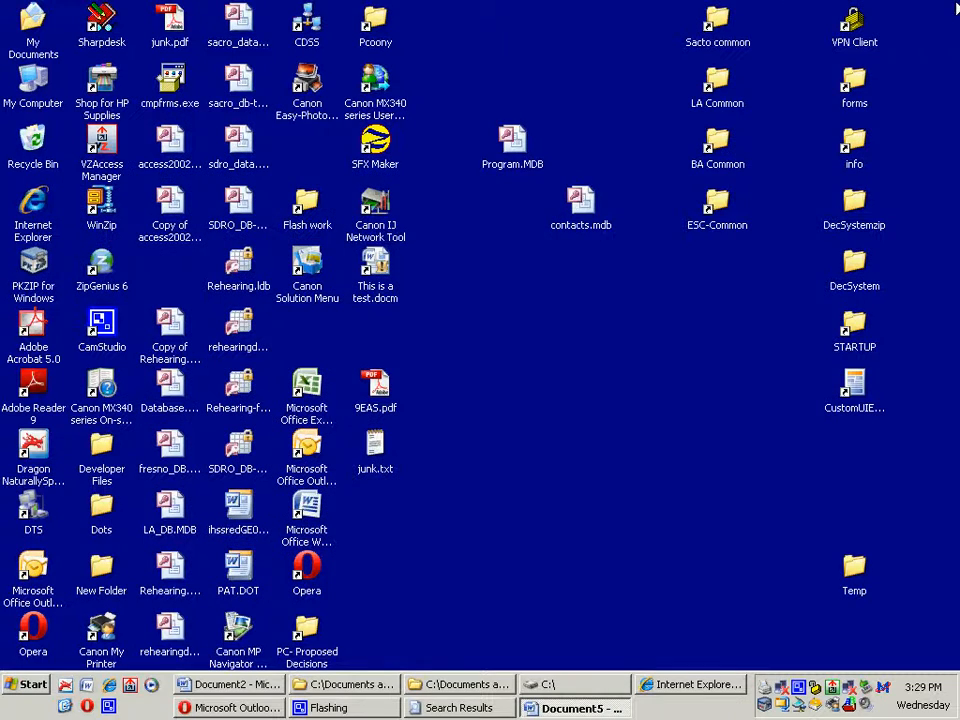